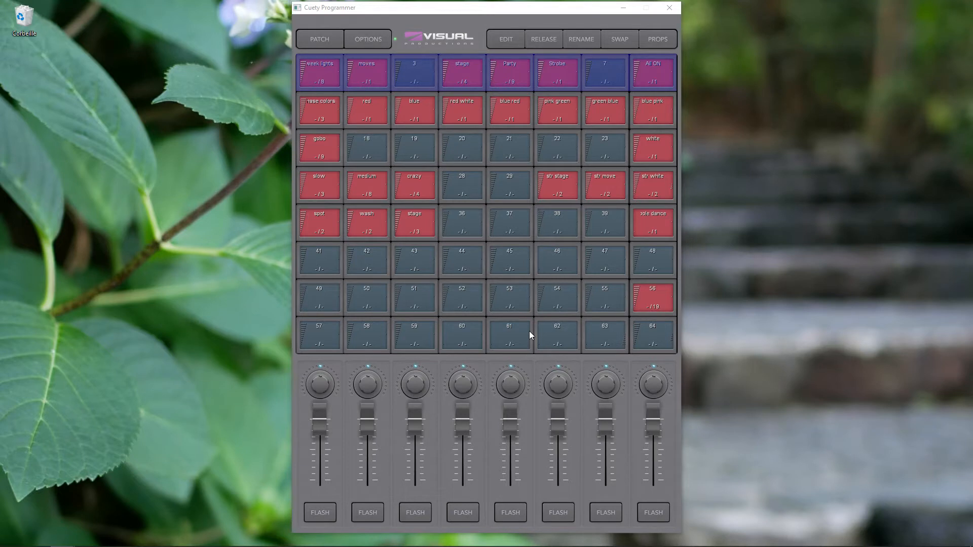
pyautogui.moveTo(476, 306)
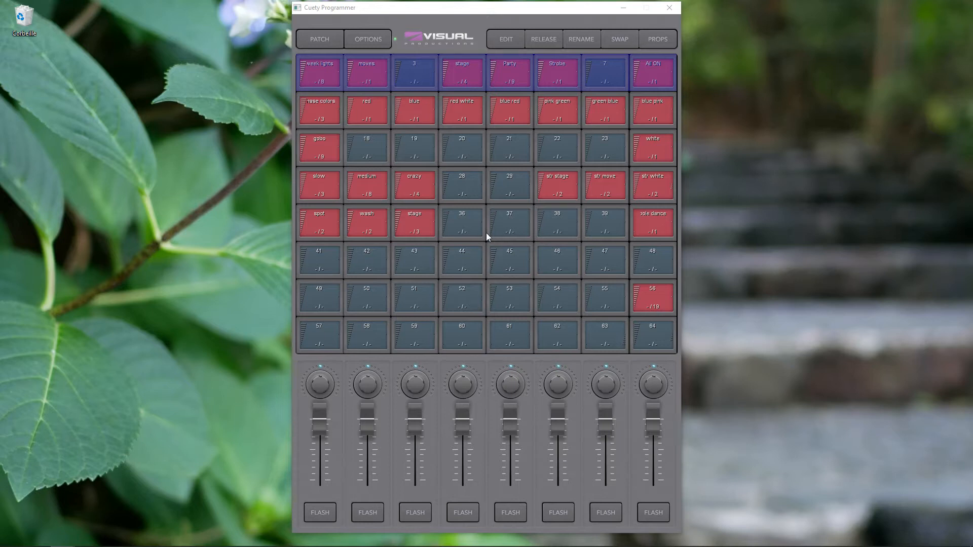
pyautogui.moveTo(451, 166)
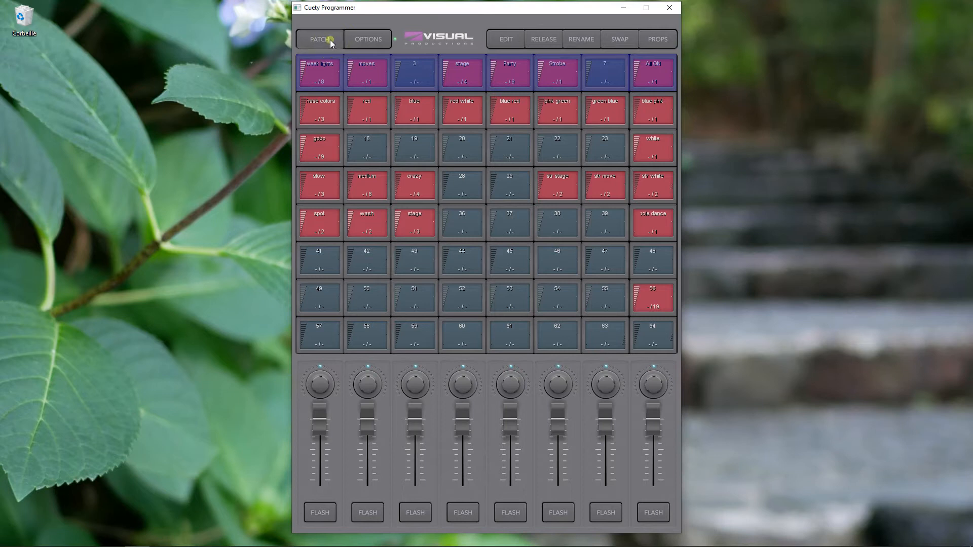
# Browse the personality library's [Pro Lights] manufacturer from the patch grid, then cancel without adding a fixture
pyautogui.click(320, 39)
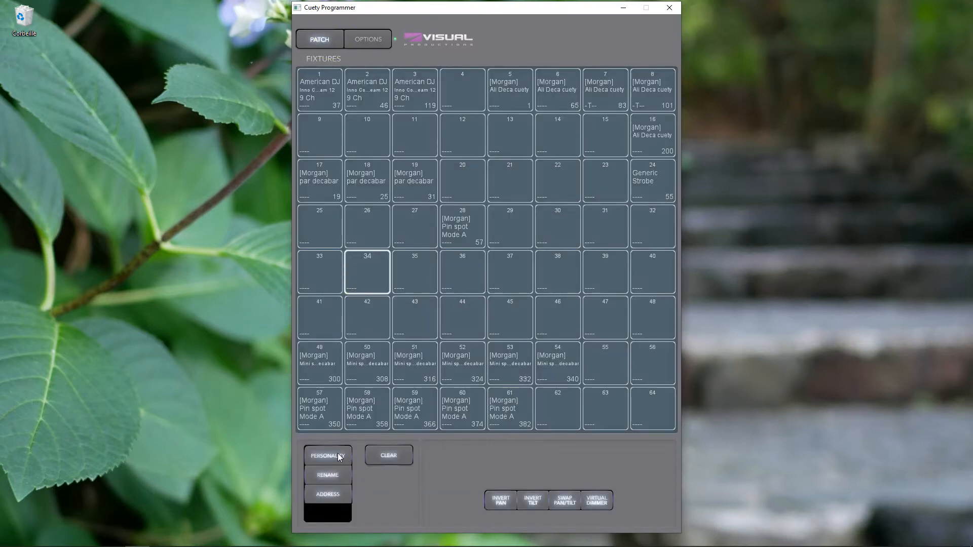
pyautogui.click(327, 455)
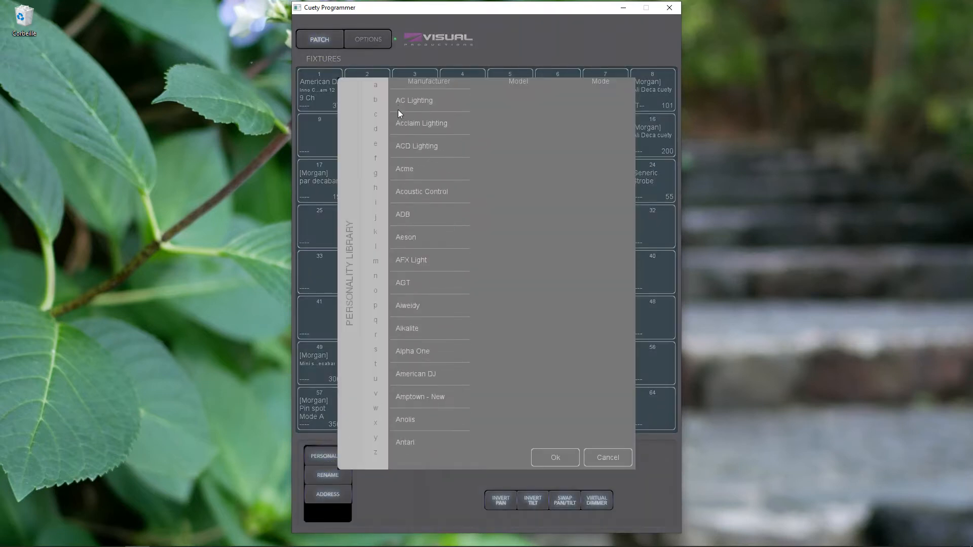
pyautogui.click(413, 100)
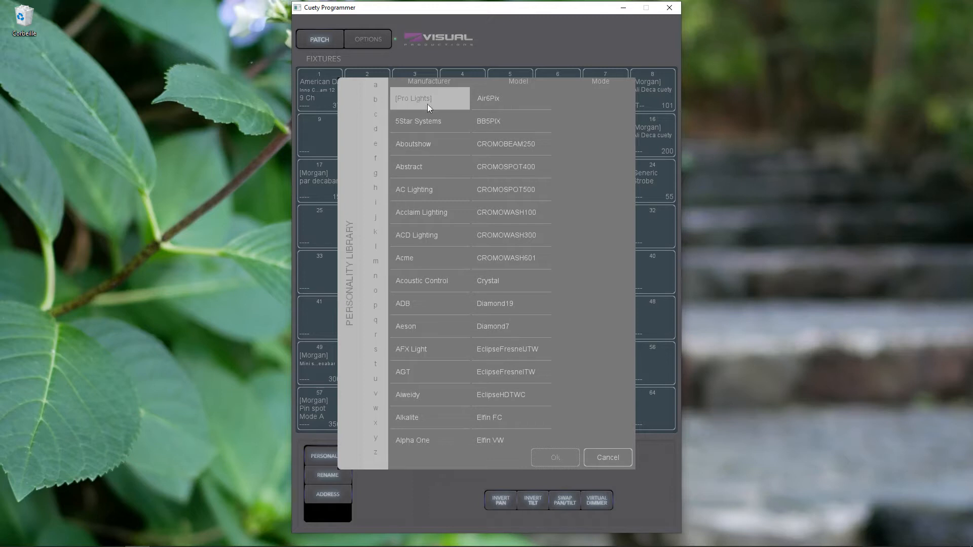
pyautogui.click(427, 99)
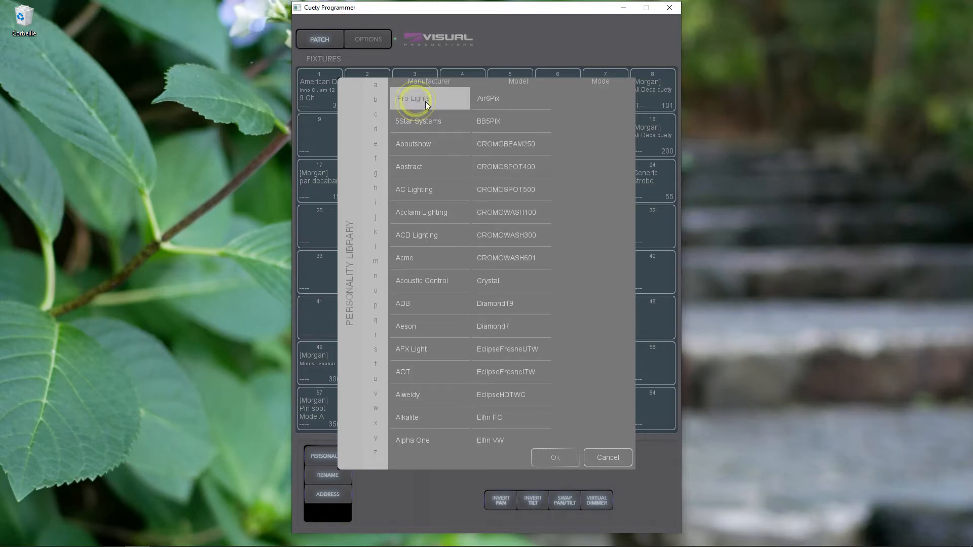
pyautogui.moveTo(589, 411)
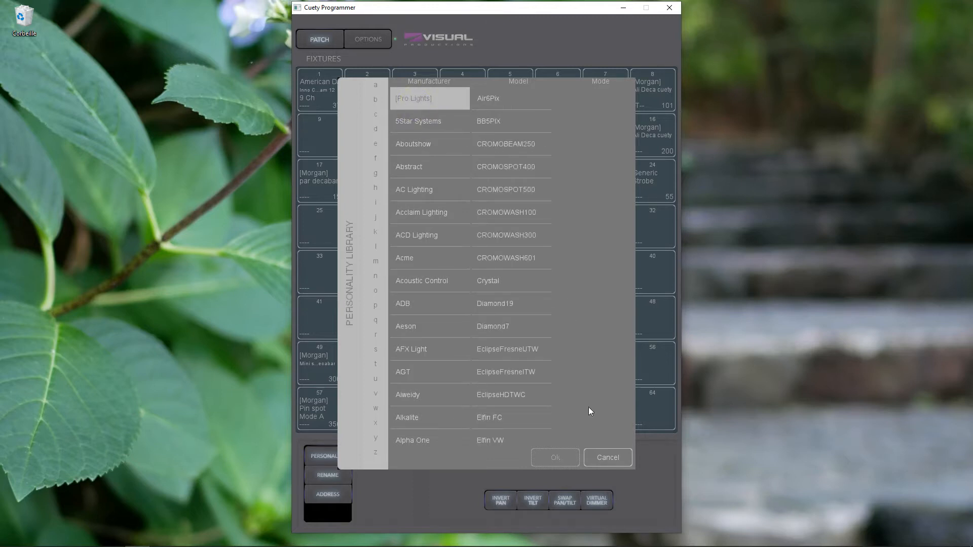
pyautogui.click(607, 457)
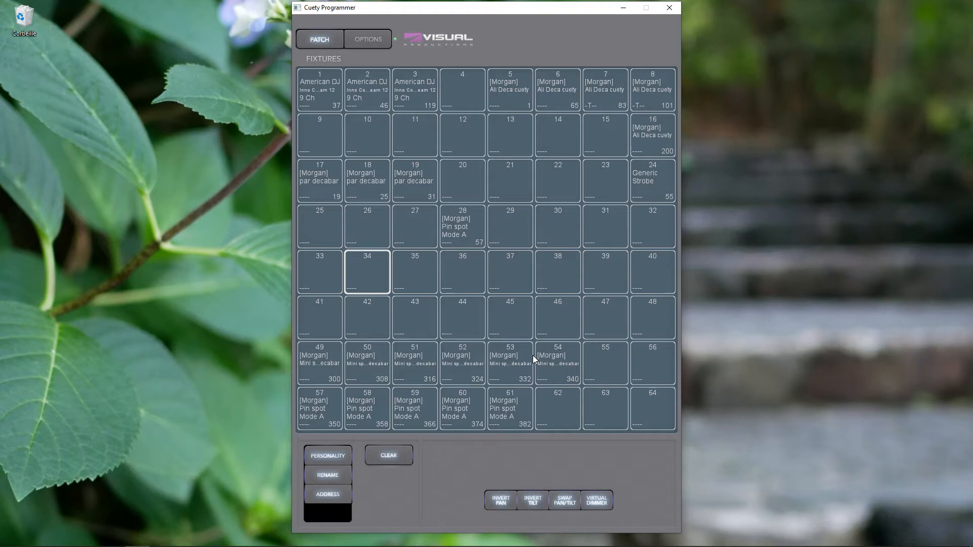
pyautogui.moveTo(537, 310)
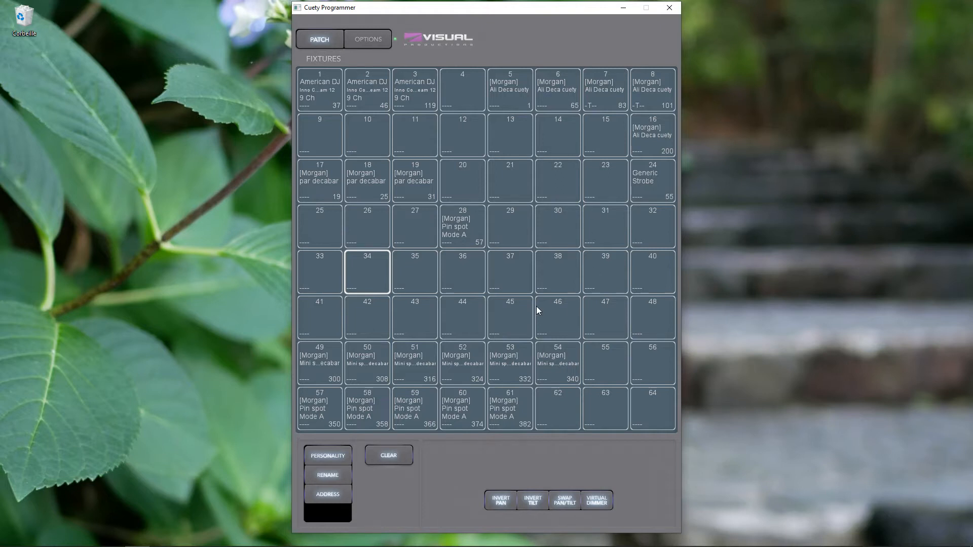
# Review Tiptop and Nightsun user models in vBuilder, then run Cuety Export and acknowledge completion
pyautogui.click(327, 456)
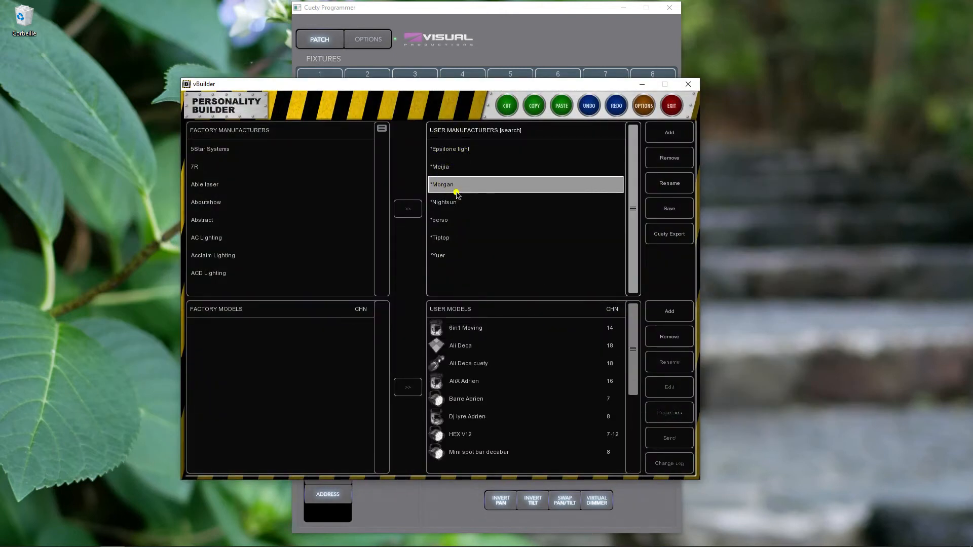
pyautogui.click(441, 237)
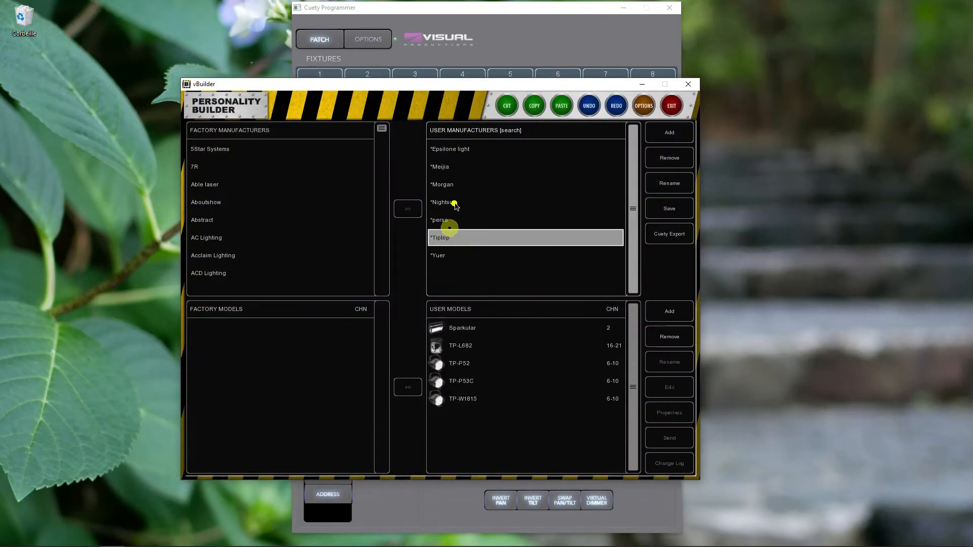
pyautogui.click(444, 203)
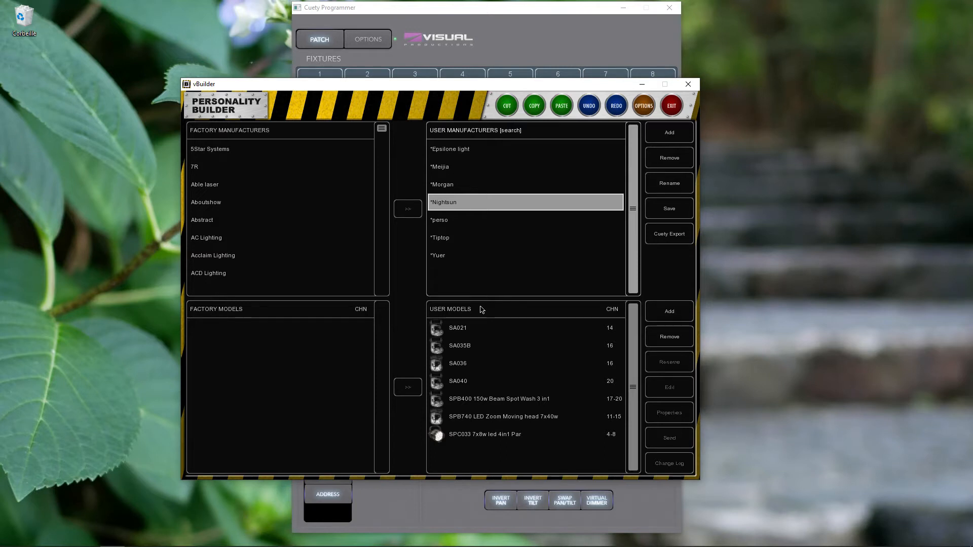
pyautogui.moveTo(496, 268)
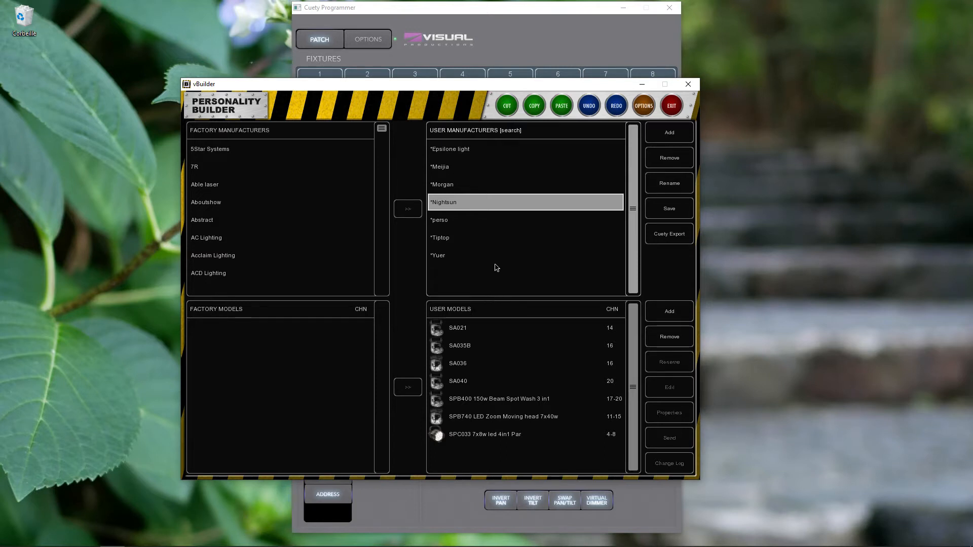
pyautogui.moveTo(555, 260)
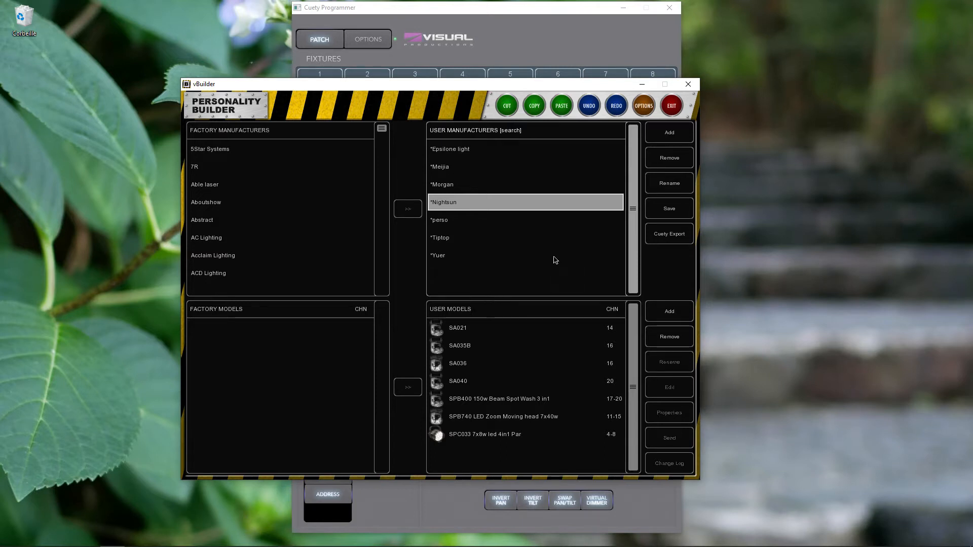
pyautogui.moveTo(653, 259)
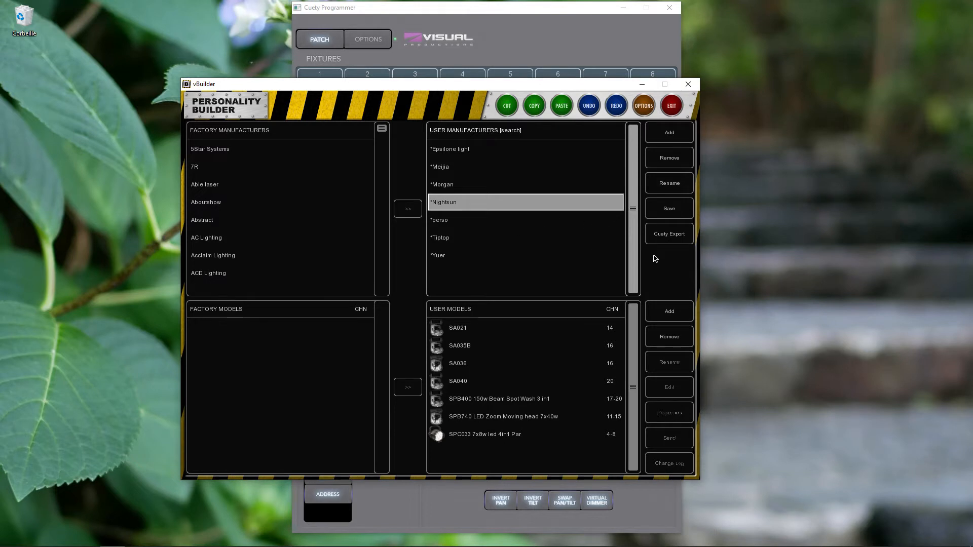
pyautogui.click(669, 234)
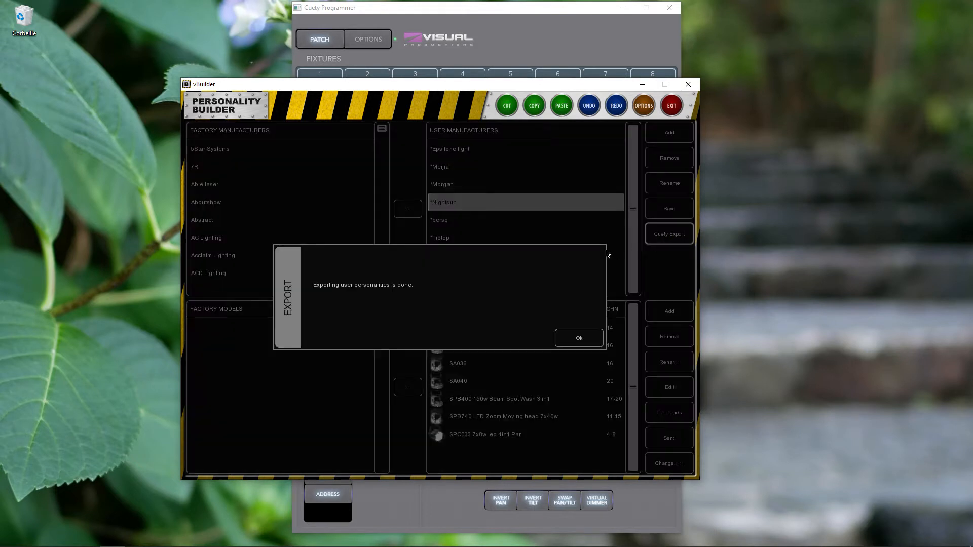
pyautogui.click(578, 339)
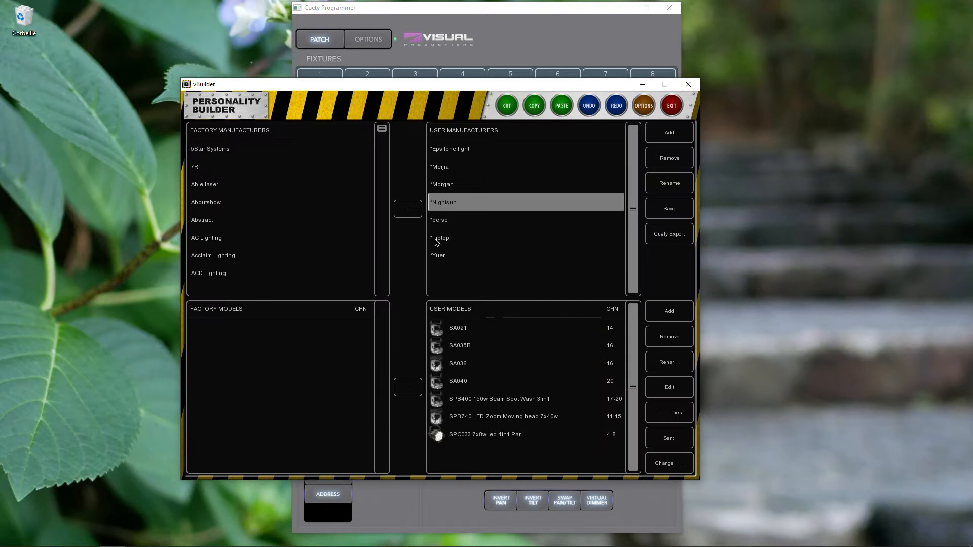
pyautogui.moveTo(520, 336)
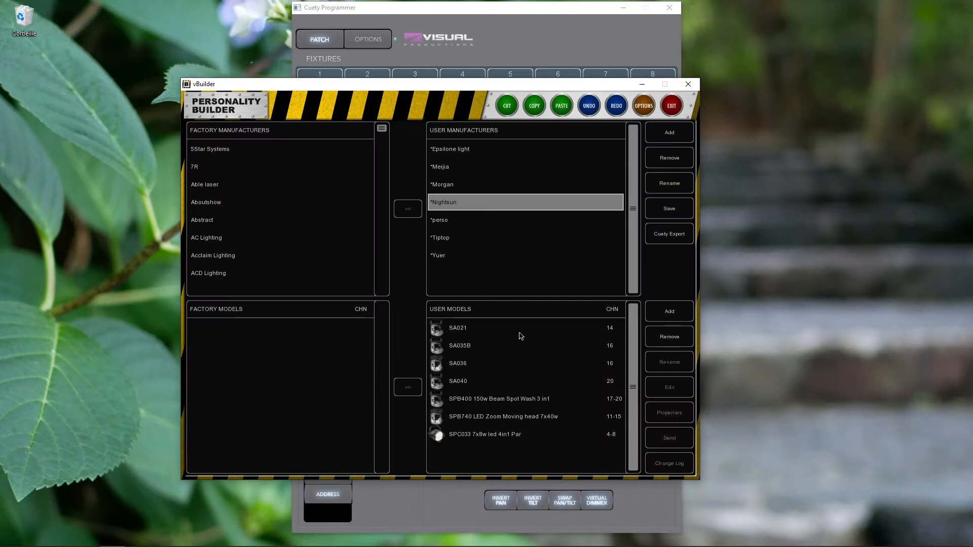
pyautogui.moveTo(488, 357)
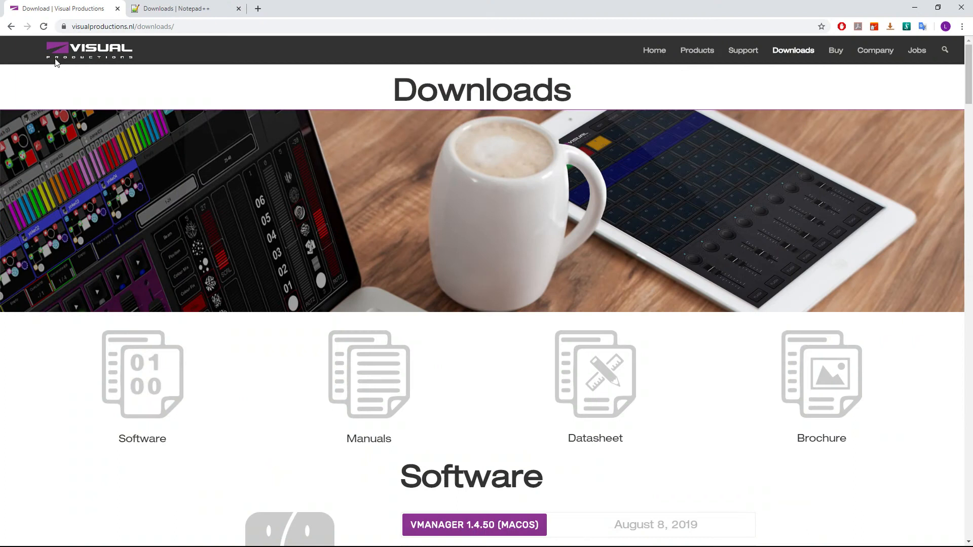
pyautogui.moveTo(532, 130)
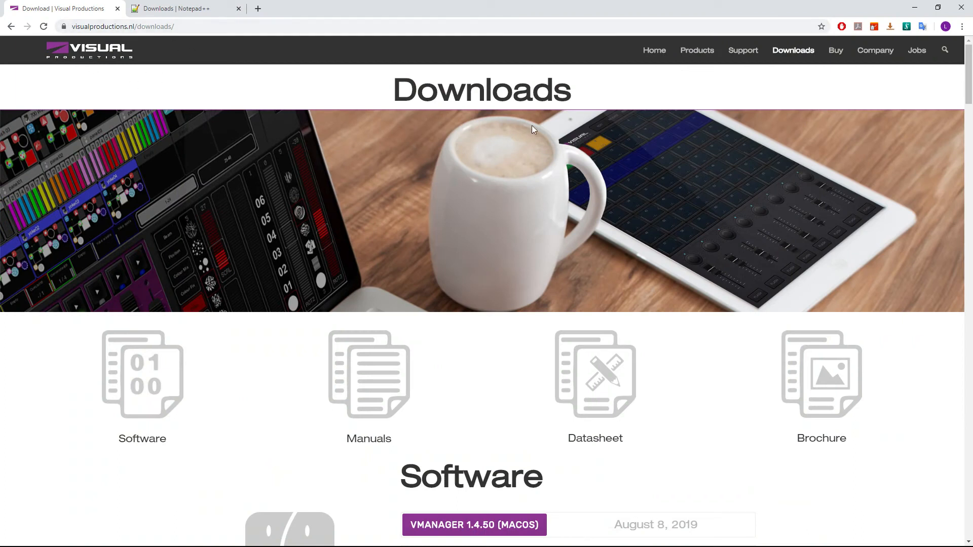
pyautogui.scroll(-3)
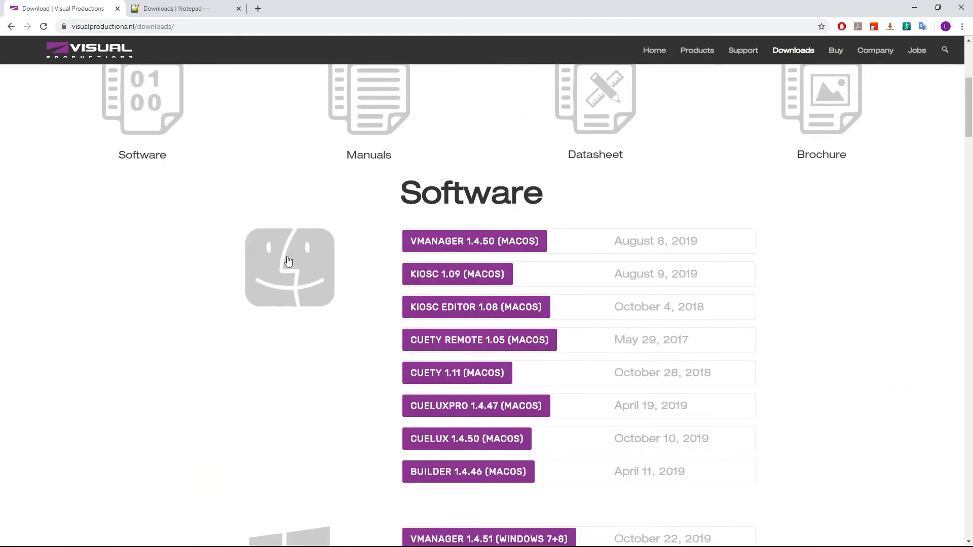
pyautogui.scroll(-3)
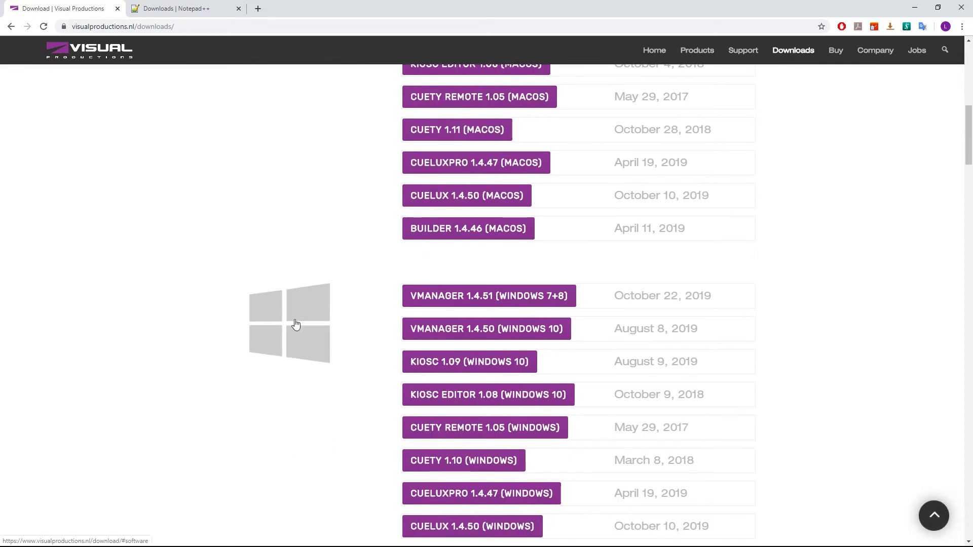
pyautogui.scroll(-3)
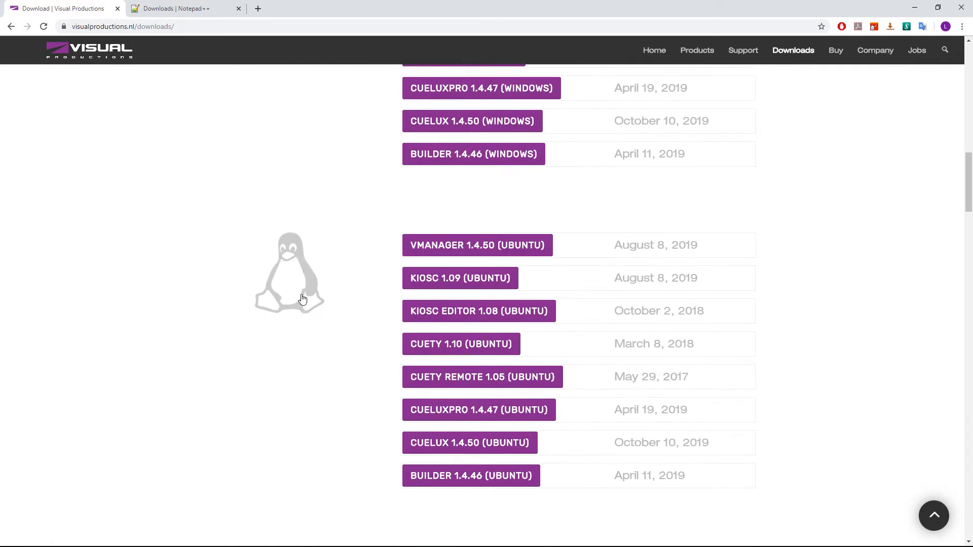
pyautogui.scroll(3)
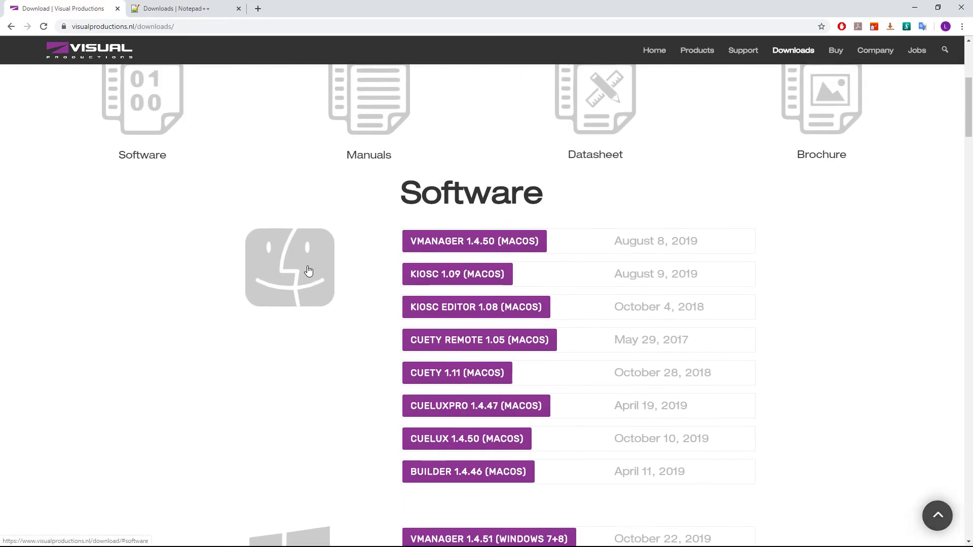
pyautogui.scroll(3)
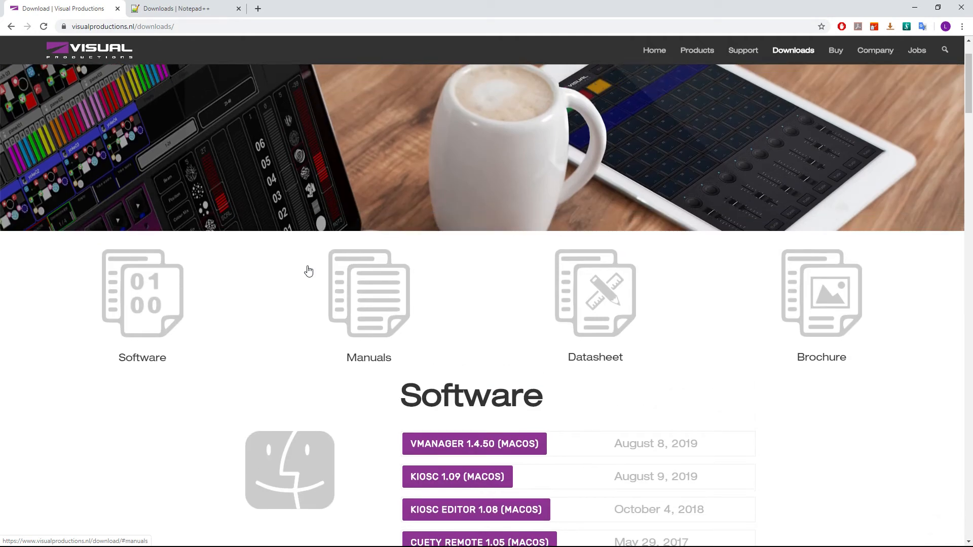
pyautogui.moveTo(390, 305)
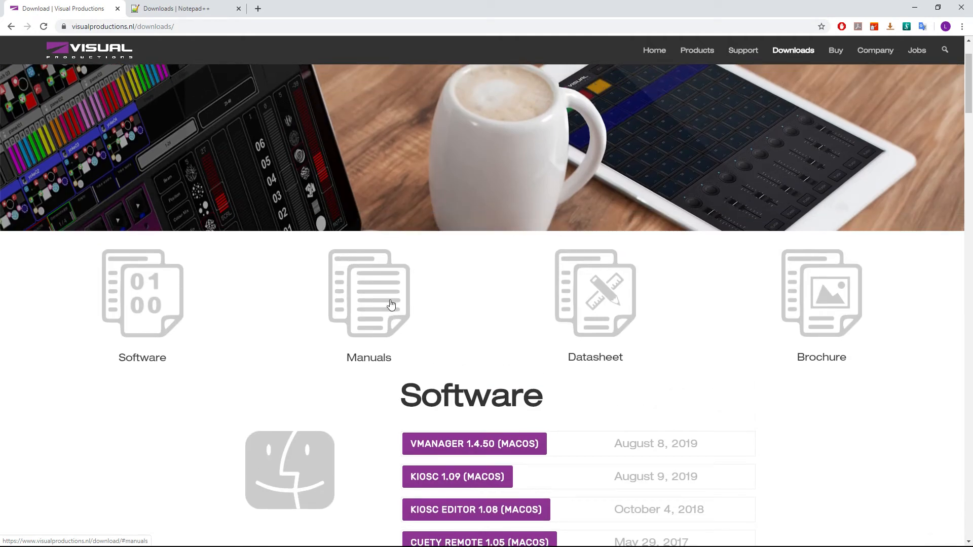
pyautogui.scroll(-3)
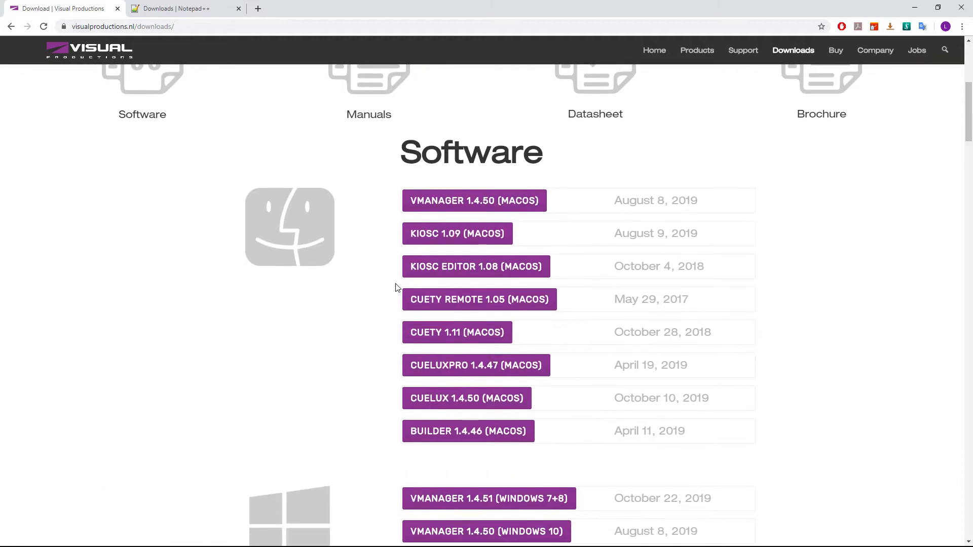
pyautogui.scroll(3)
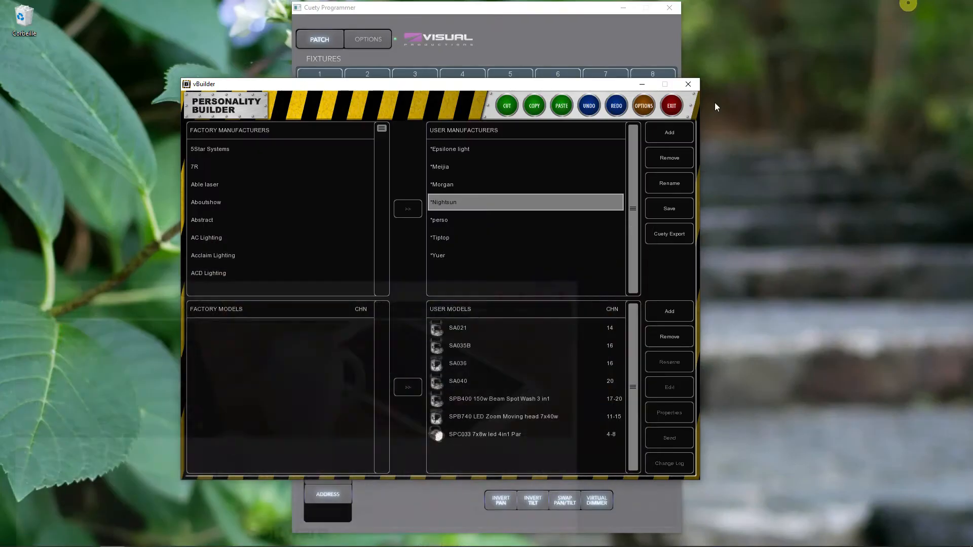
pyautogui.moveTo(435, 252)
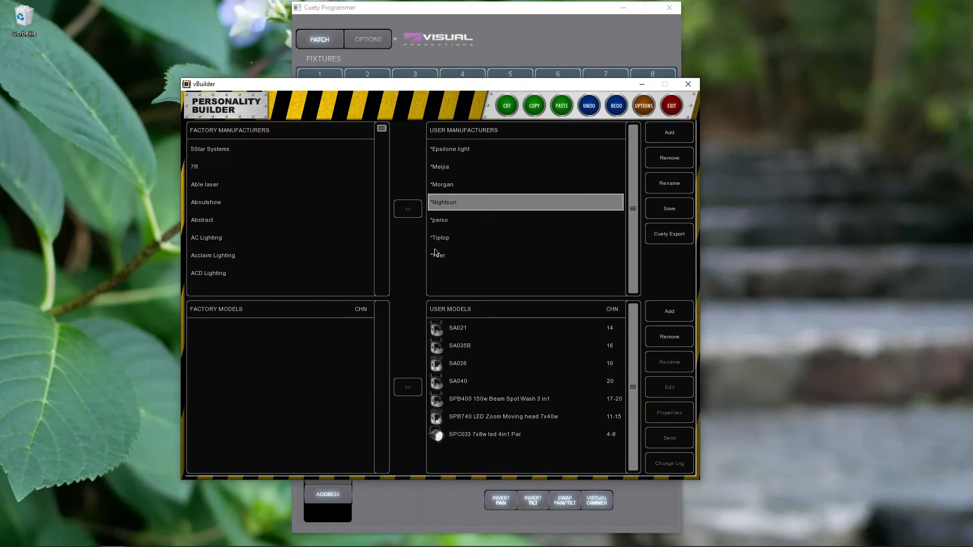
pyautogui.moveTo(42, 536)
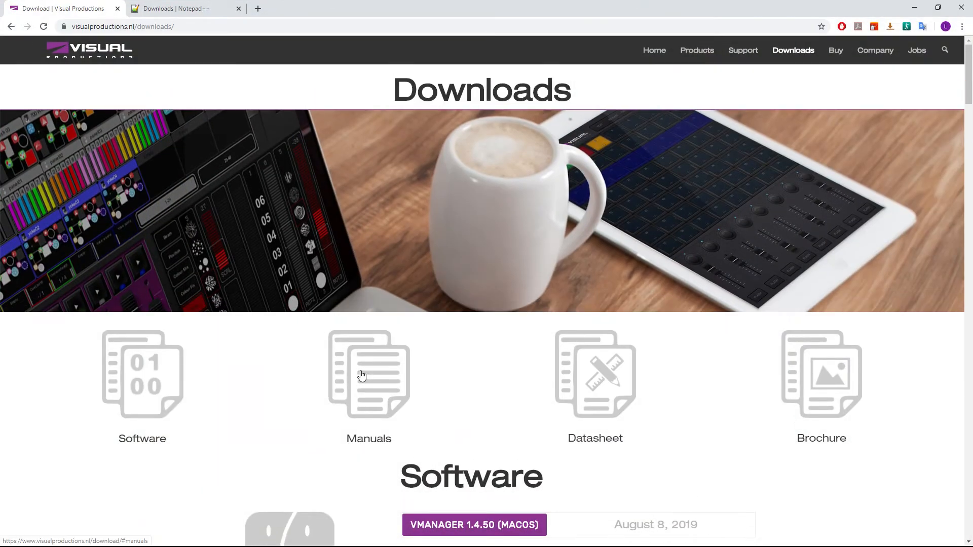
pyautogui.moveTo(89, 26)
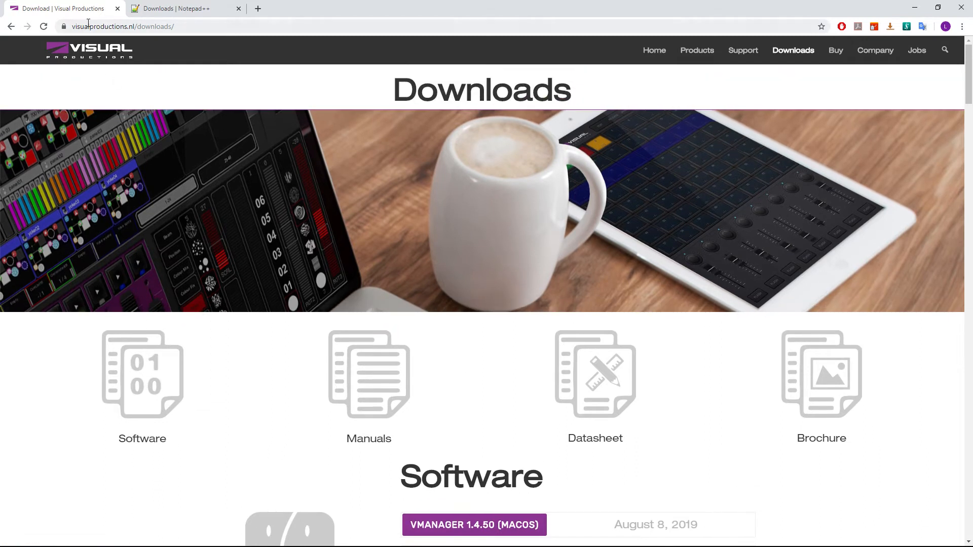
pyautogui.moveTo(545, 112)
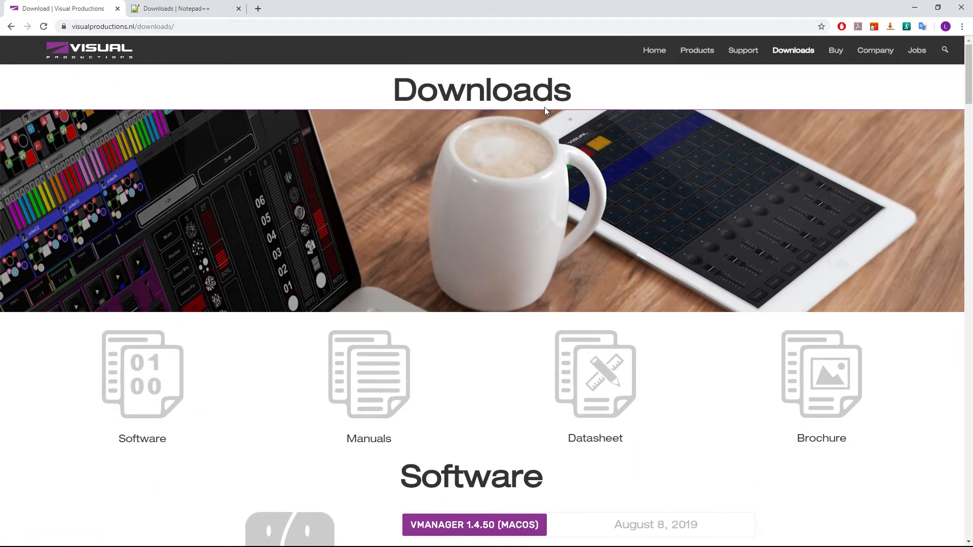
pyautogui.scroll(-3)
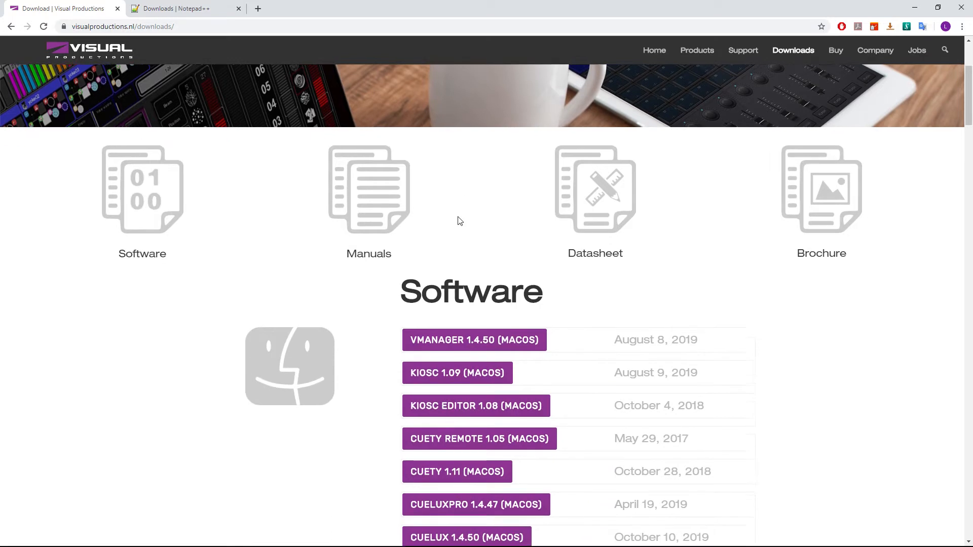
pyautogui.scroll(-3)
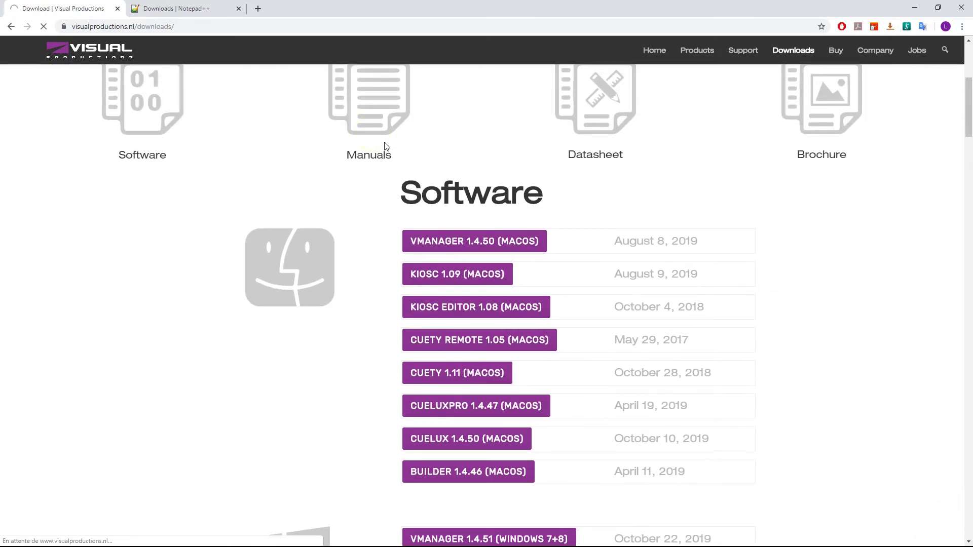
pyautogui.scroll(-3)
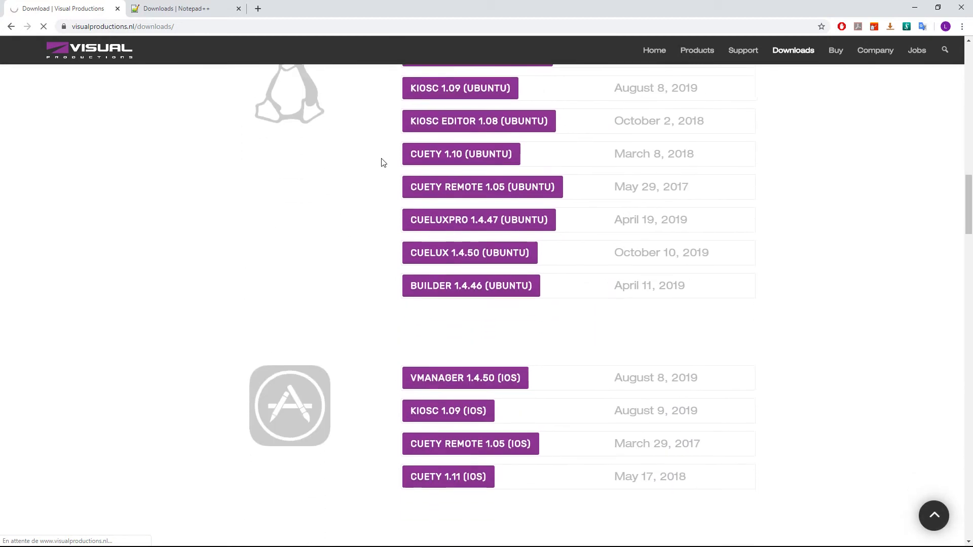
pyautogui.scroll(-3)
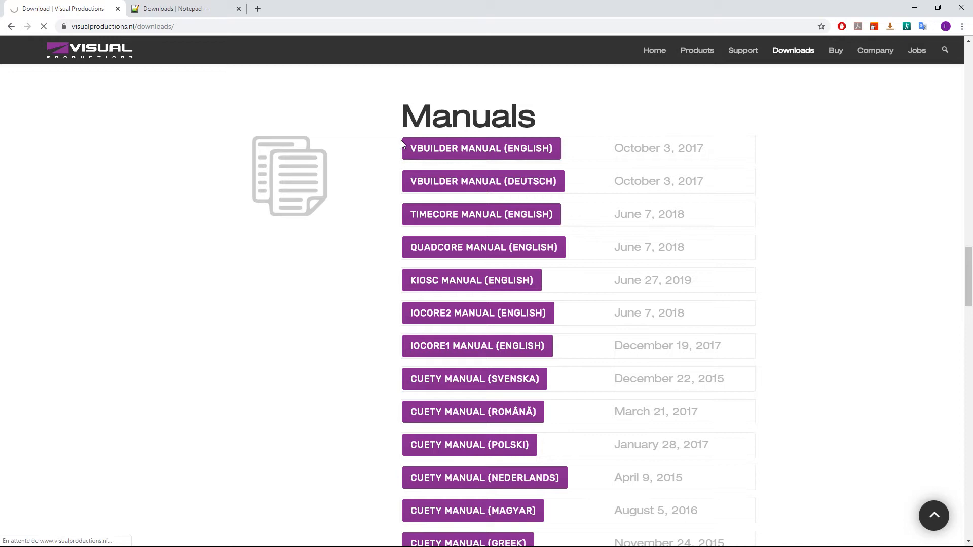
pyautogui.moveTo(319, 121)
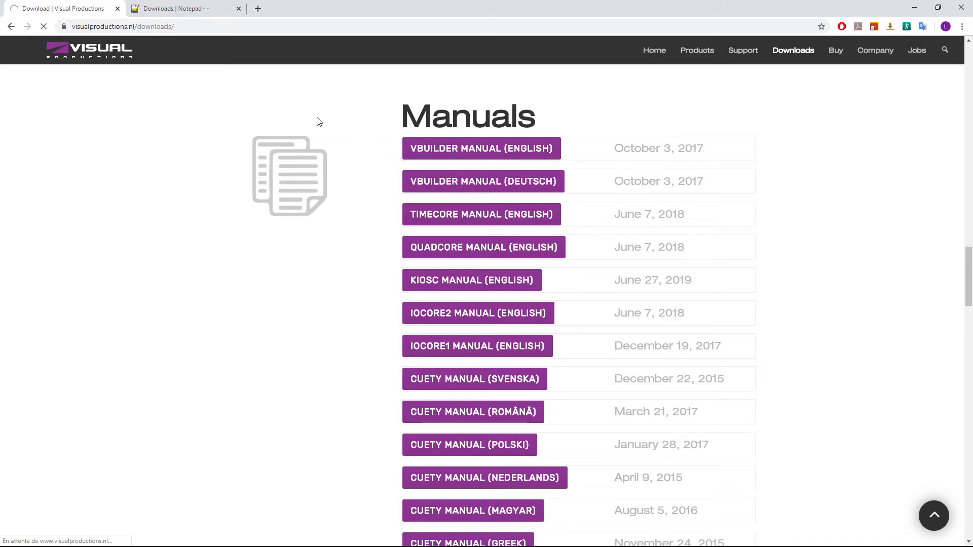
pyautogui.scroll(-3)
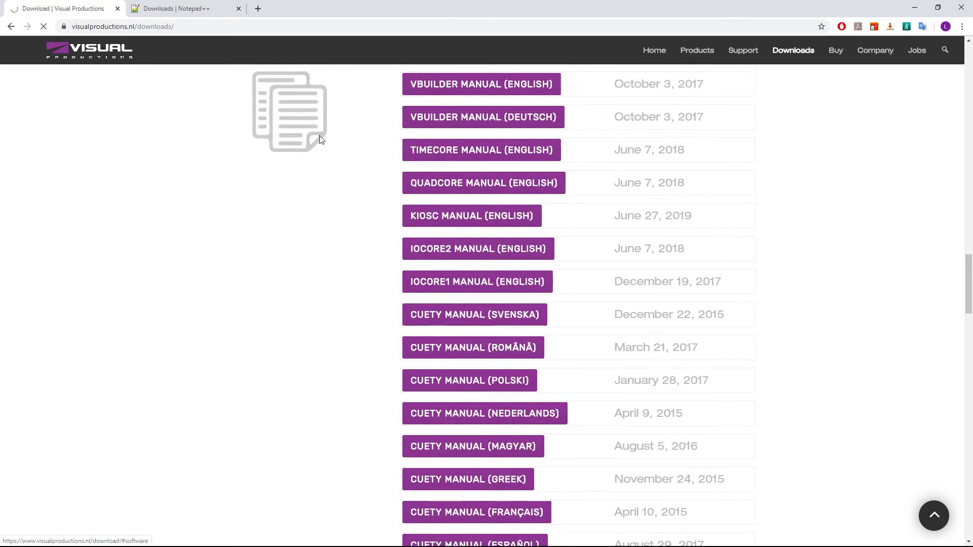
pyautogui.scroll(-3)
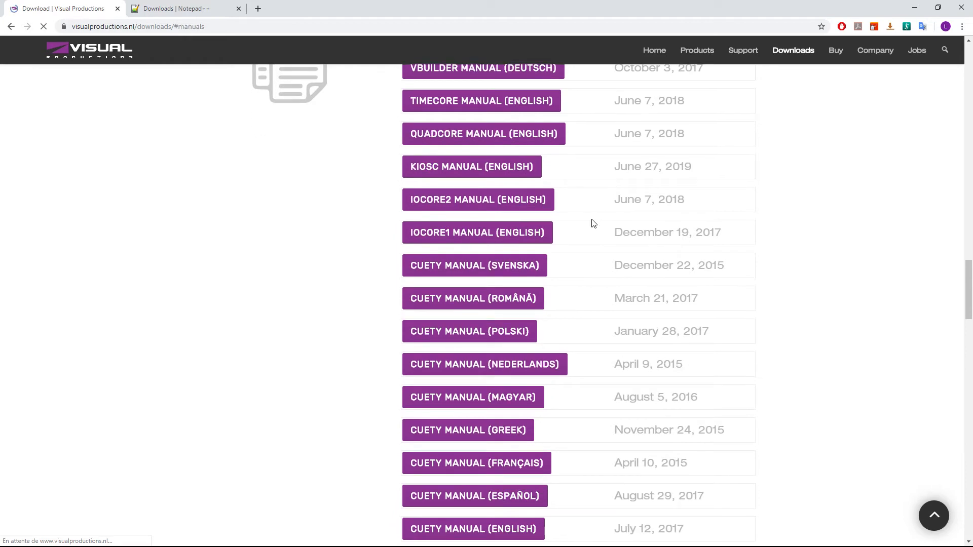
pyautogui.scroll(3)
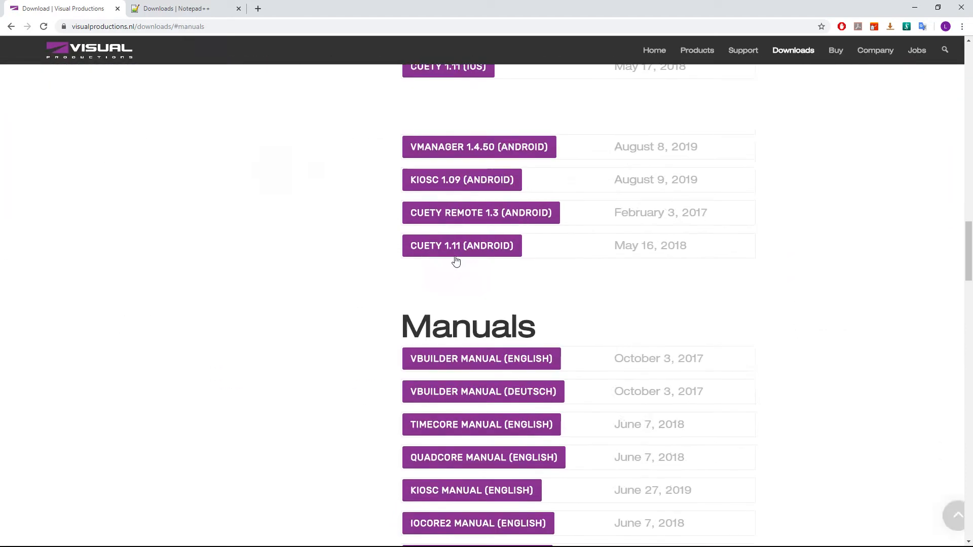
pyautogui.scroll(-3)
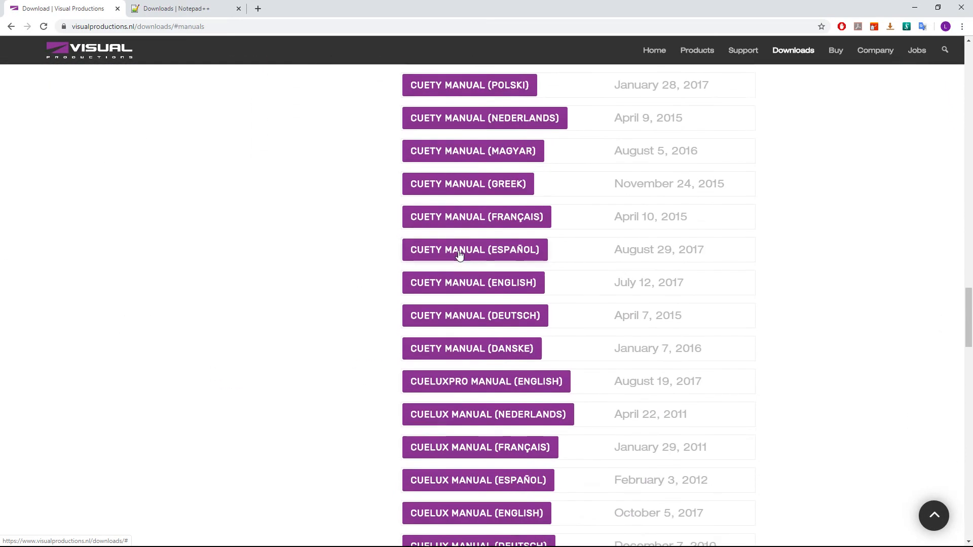
pyautogui.scroll(-3)
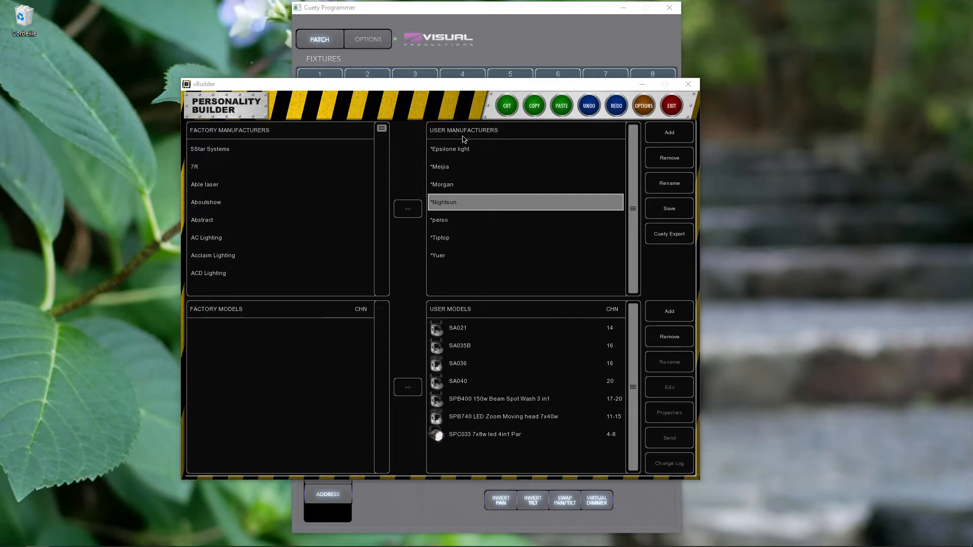
pyautogui.moveTo(523, 198)
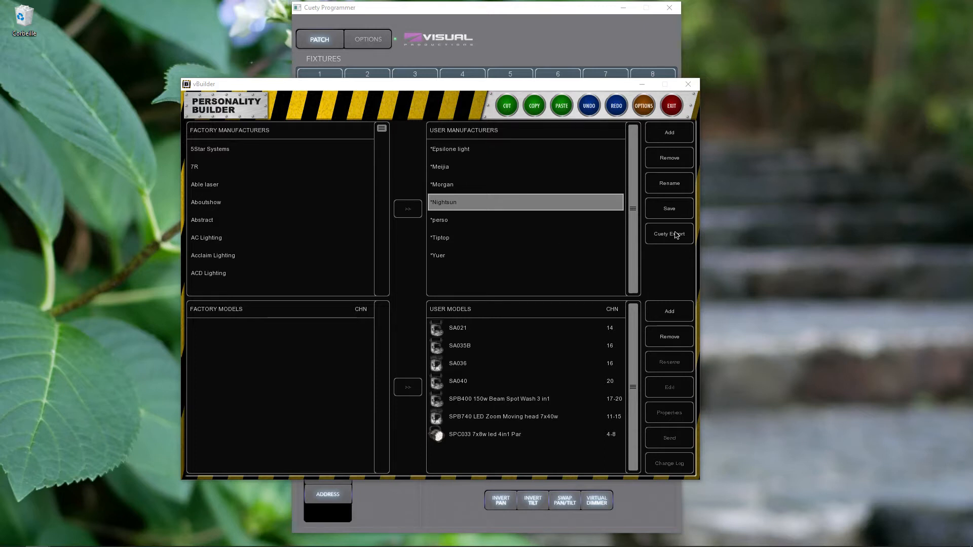
# Run Cuety Export again and acknowledge the 'Exporting user personalities is done' message
pyautogui.click(669, 234)
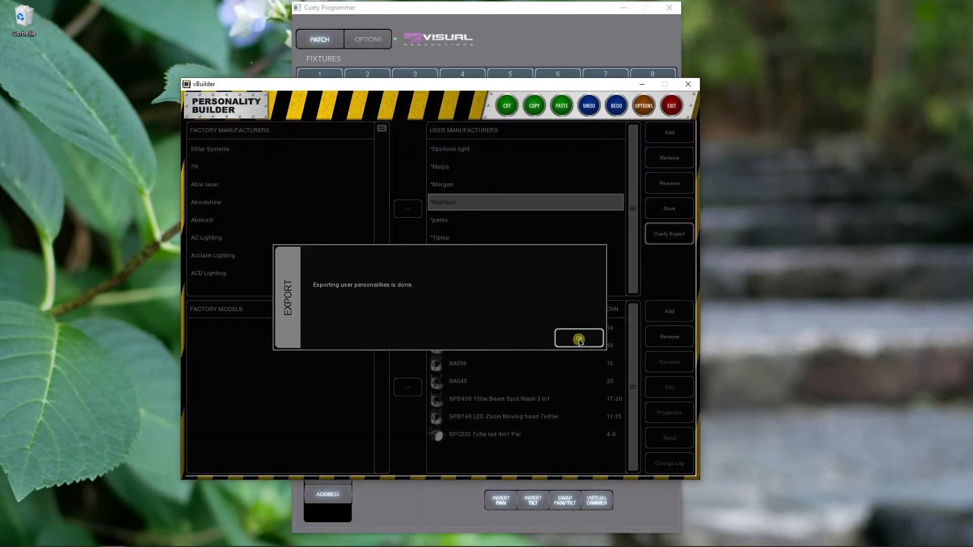
pyautogui.click(578, 338)
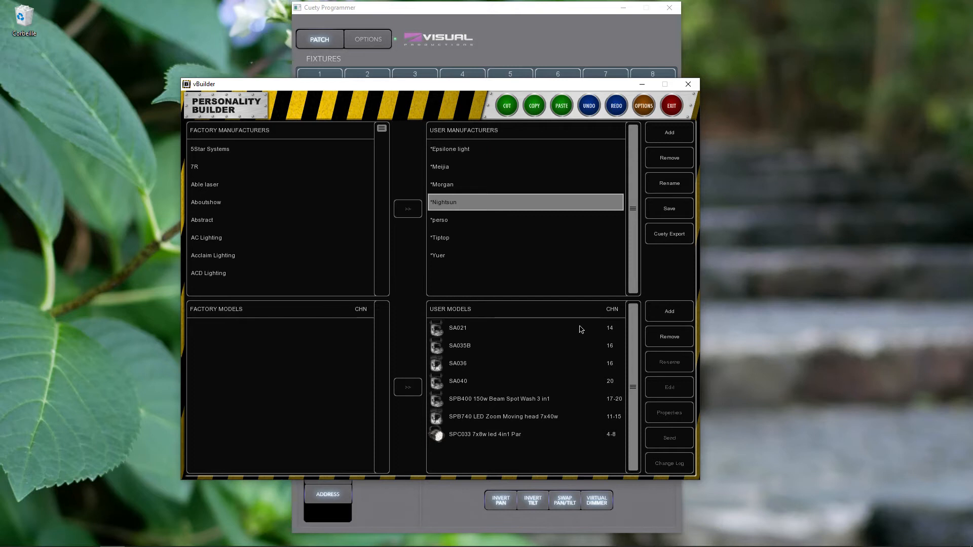
pyautogui.moveTo(521, 61)
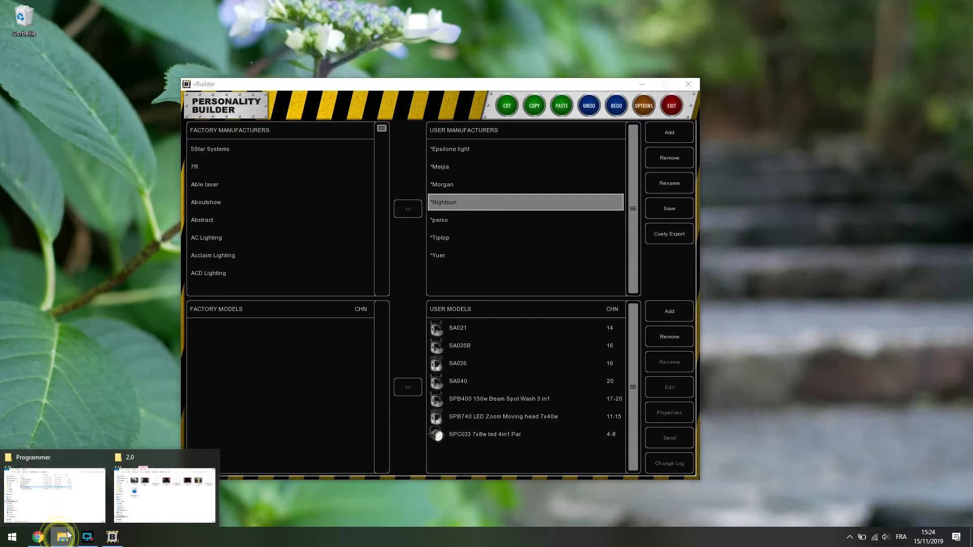
# Navigate File Explorer to Documents\Visual Productions\vBuilder
pyautogui.click(54, 495)
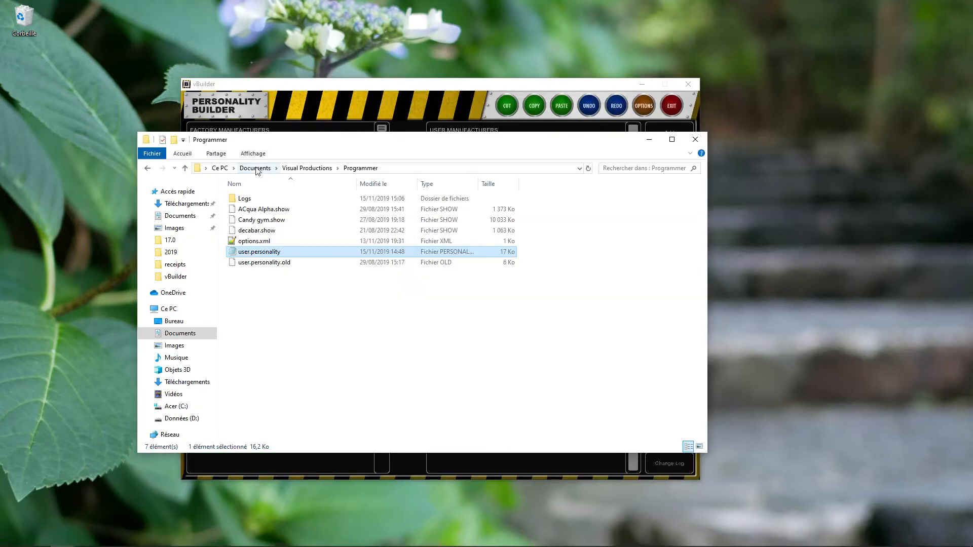
pyautogui.click(254, 169)
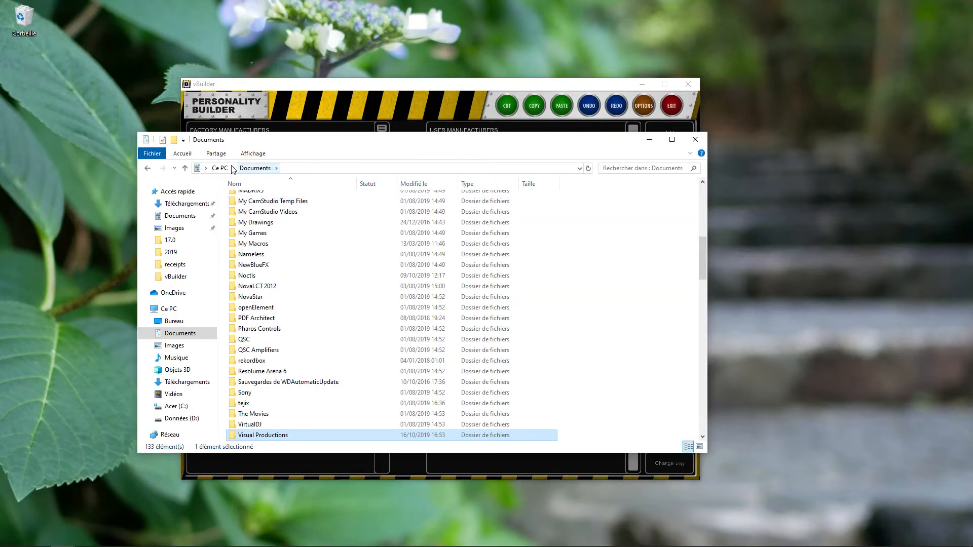
pyautogui.scroll(-3)
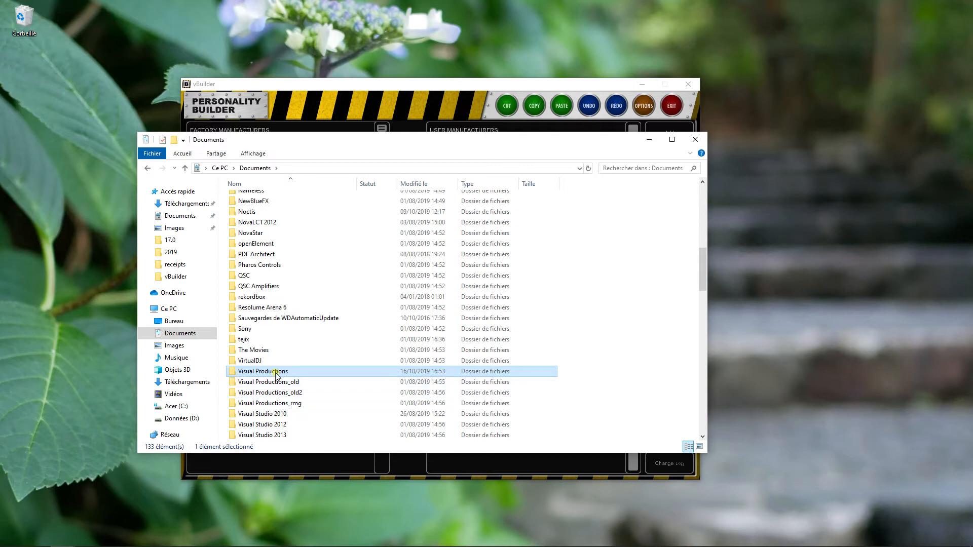
pyautogui.doubleClick(263, 371)
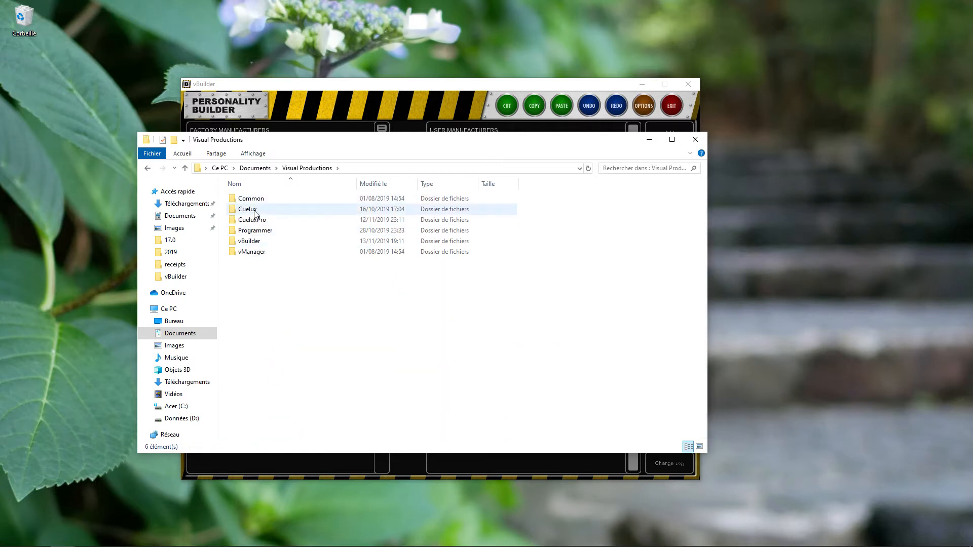
pyautogui.click(250, 241)
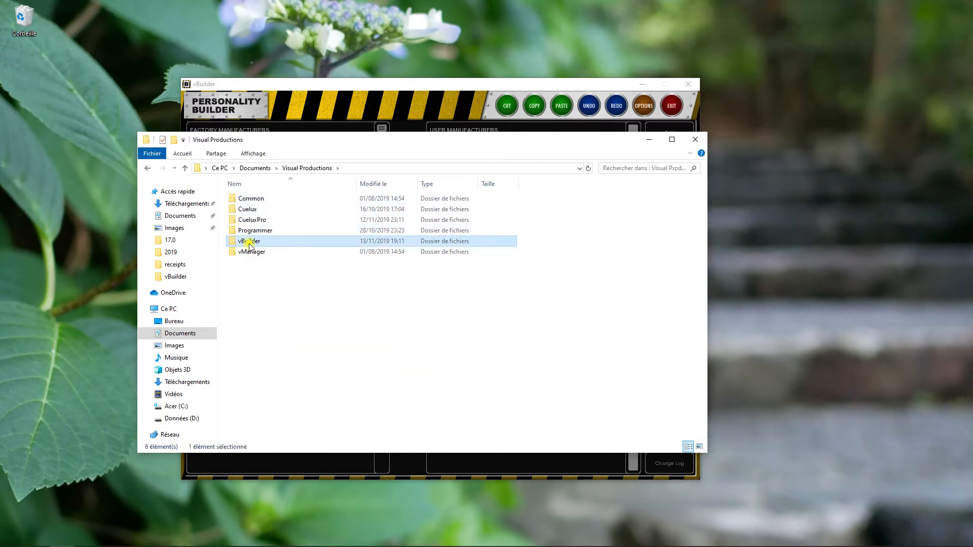
pyautogui.doubleClick(249, 241)
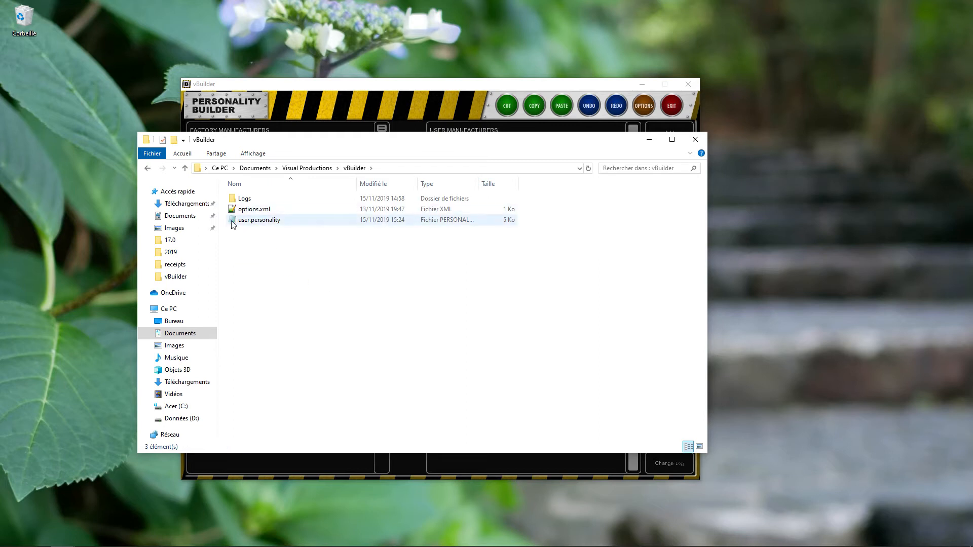
pyautogui.moveTo(267, 225)
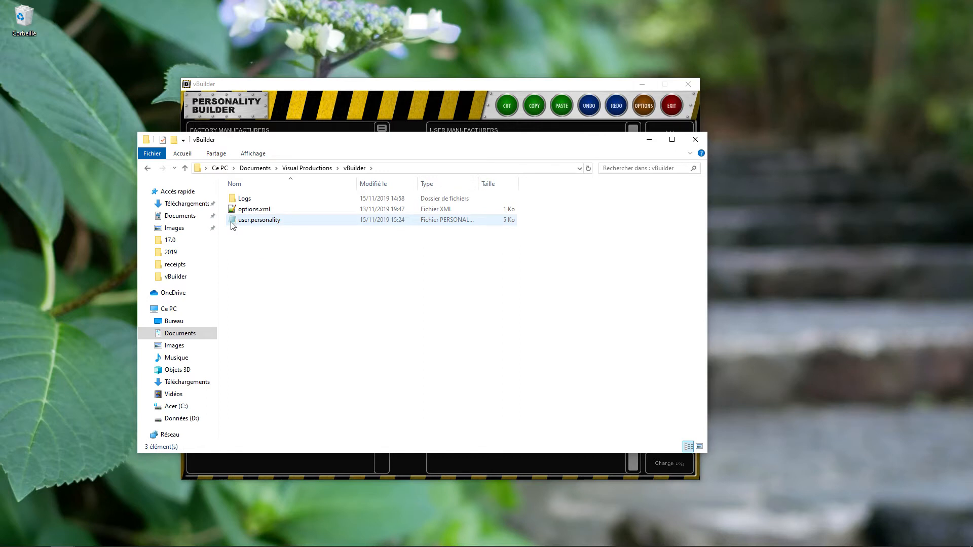
# Locate the exported user.personality file in the vBuilder folder and deselect it
pyautogui.click(259, 220)
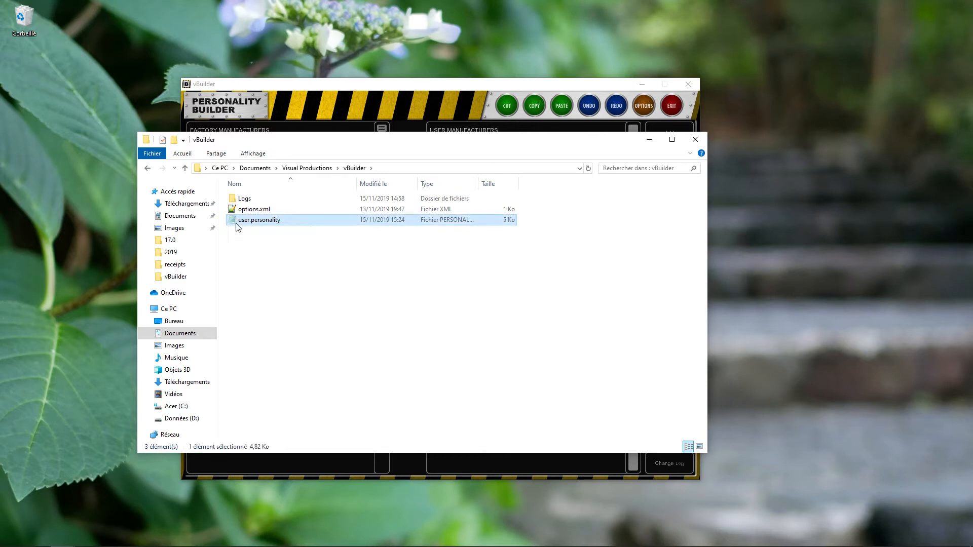
pyautogui.click(321, 261)
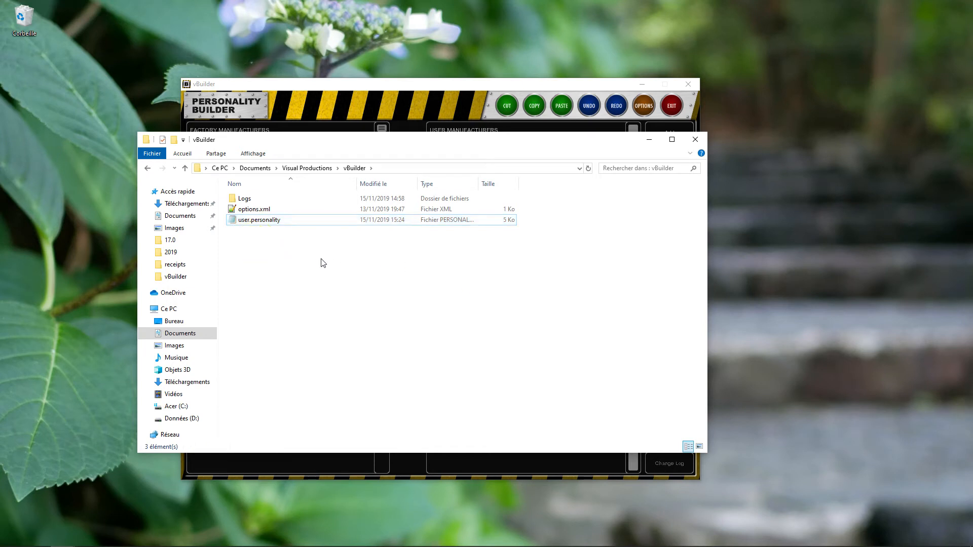
pyautogui.moveTo(259, 220)
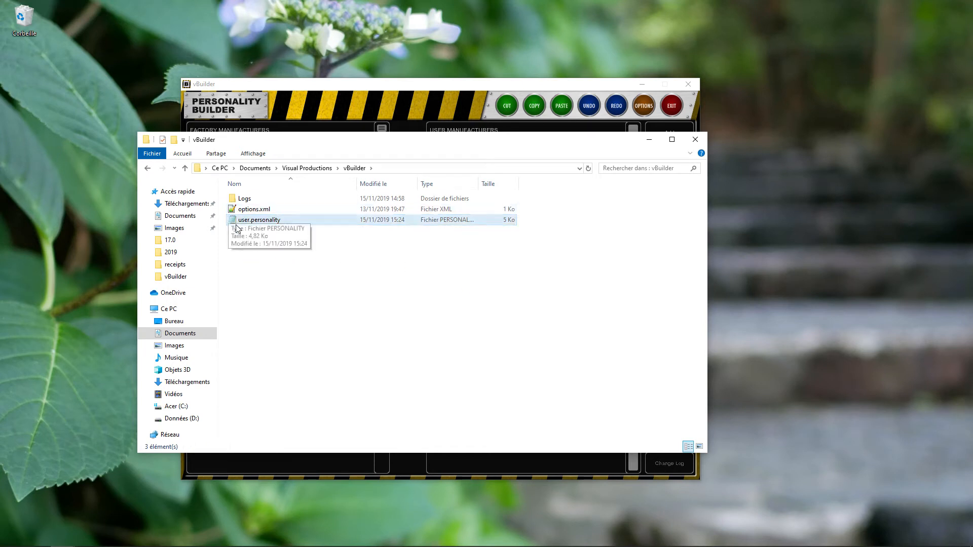
# View user.personality in Notepad (Bloc-notes) maximized and scroll through its manufacturer and model XML
pyautogui.rightClick(259, 220)
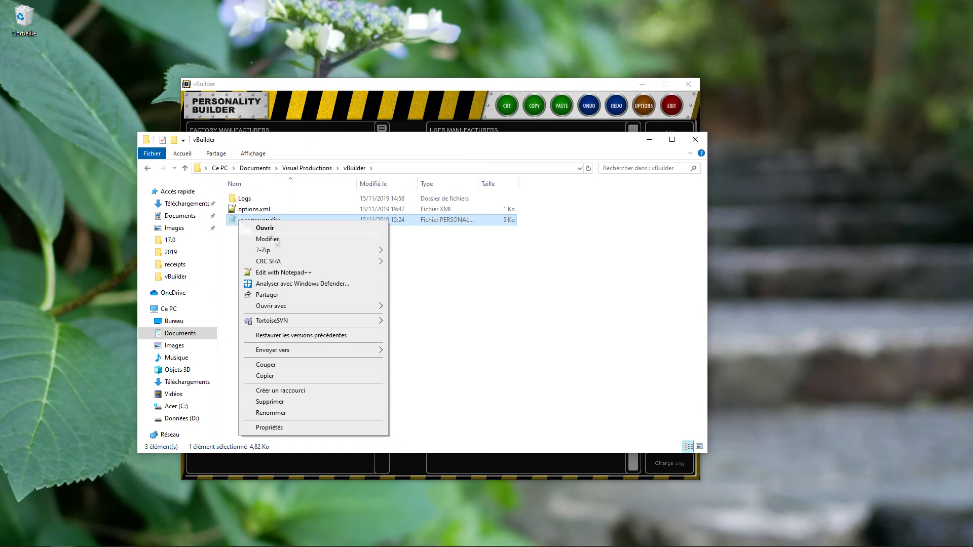
pyautogui.moveTo(272, 307)
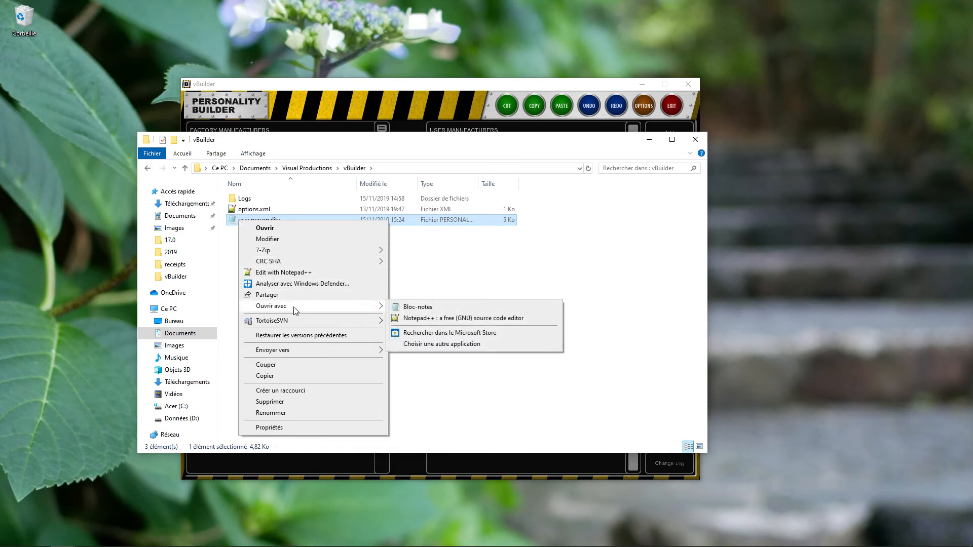
pyautogui.moveTo(417, 306)
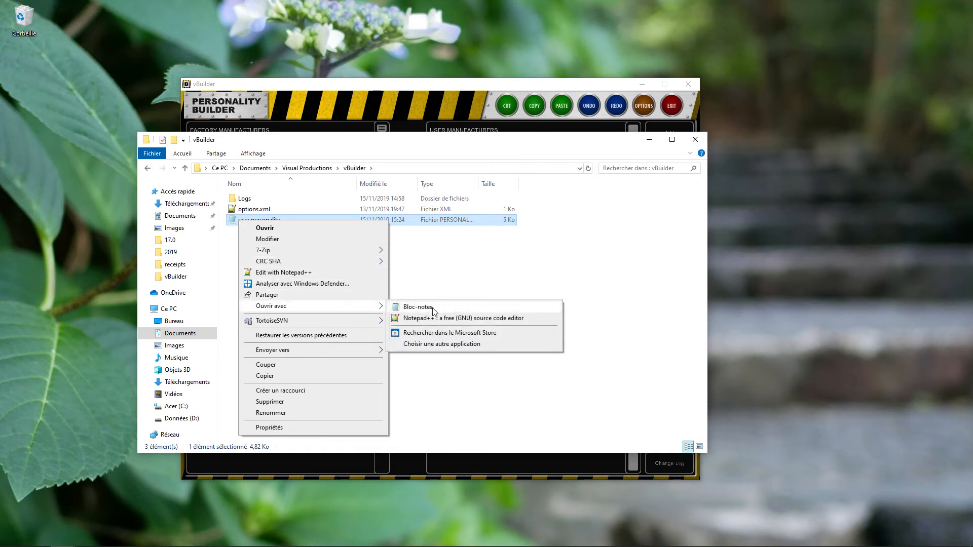
pyautogui.click(417, 307)
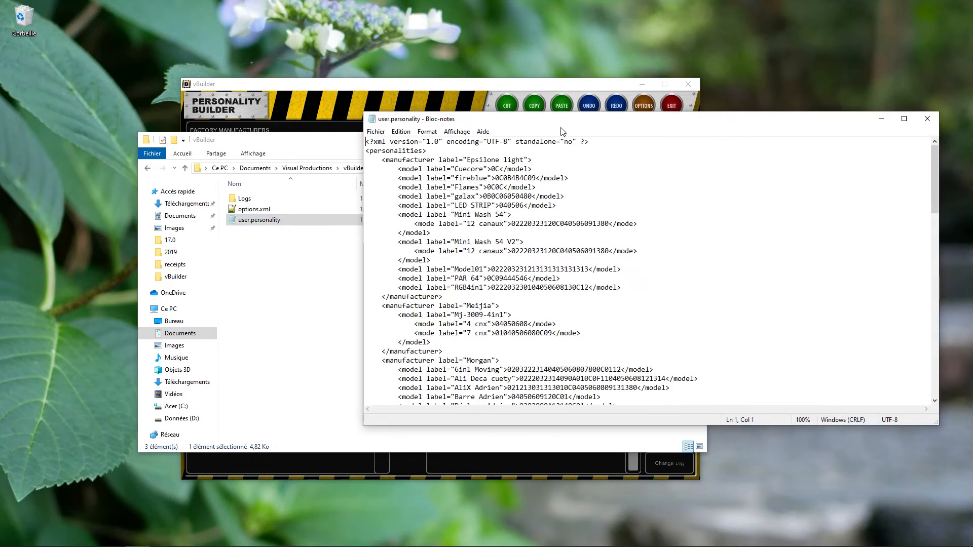
pyautogui.click(903, 119)
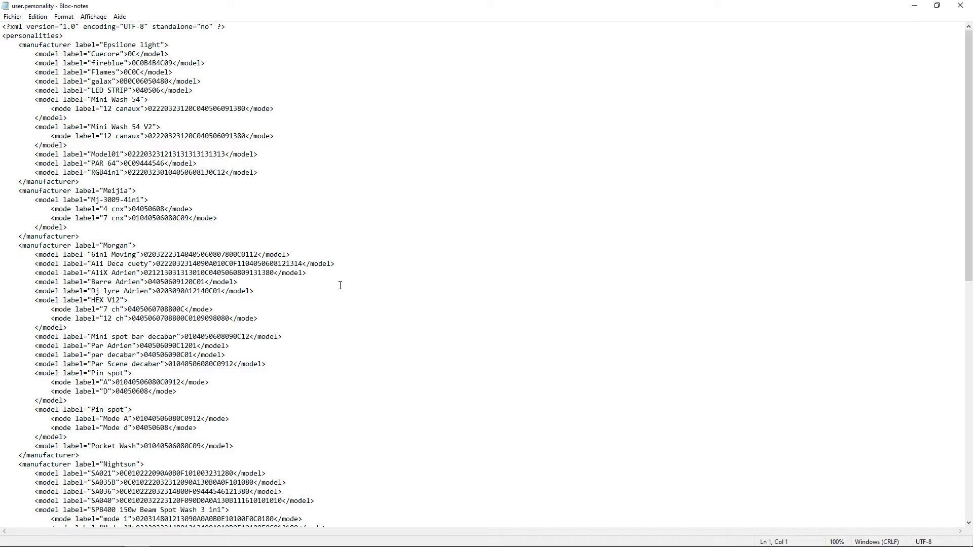
pyautogui.scroll(-3)
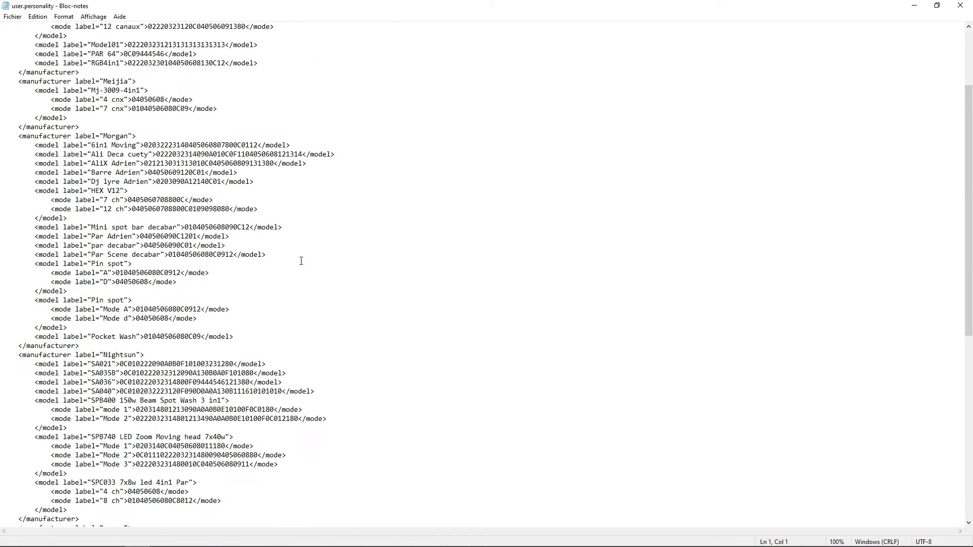
pyautogui.scroll(3)
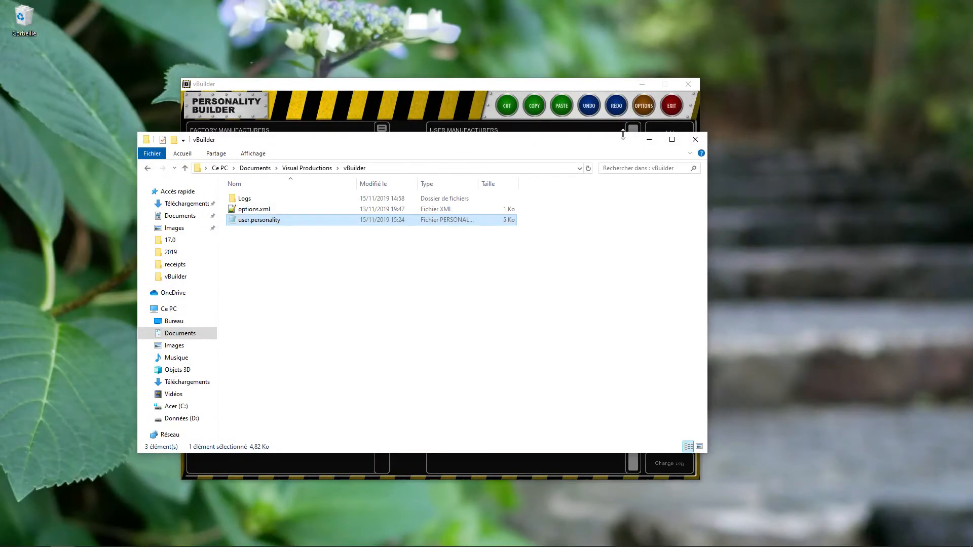
pyautogui.moveTo(298, 231)
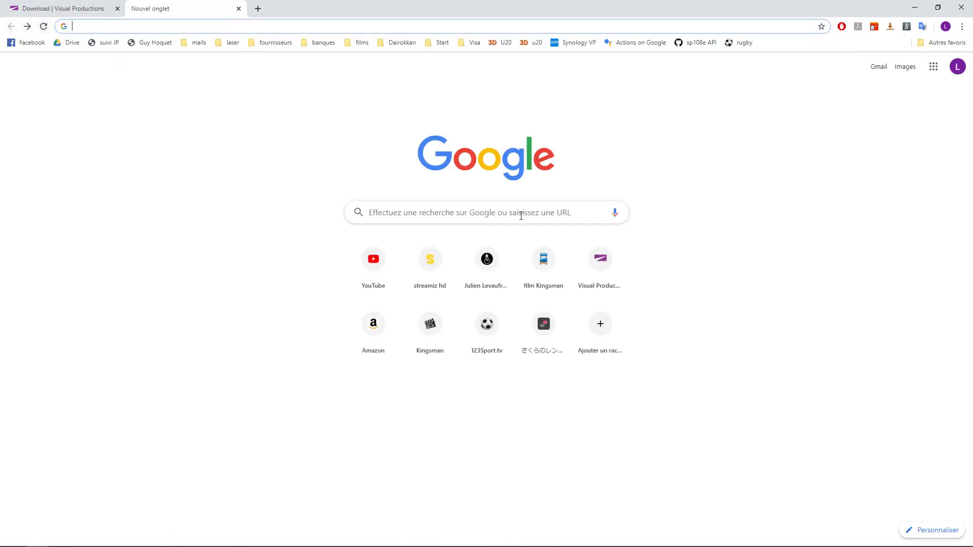
# Search Google for 'notepad++' and go to the 'Downloads | Notepad++' result
pyautogui.write('notepad++')
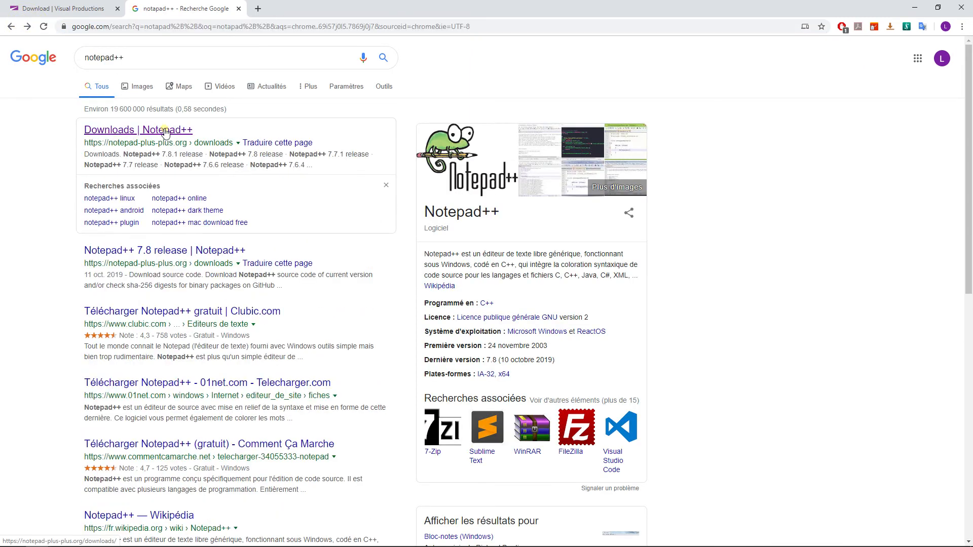
pyautogui.click(137, 130)
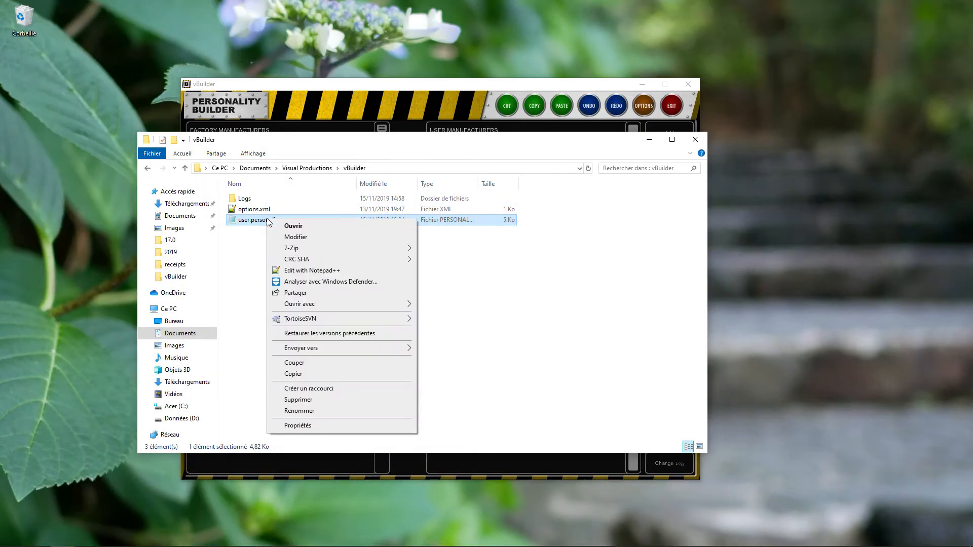
# Edit vBuilder's user.personality in Notepad++, closing the duplicate tab and collapsing the personalities block
pyautogui.click(311, 270)
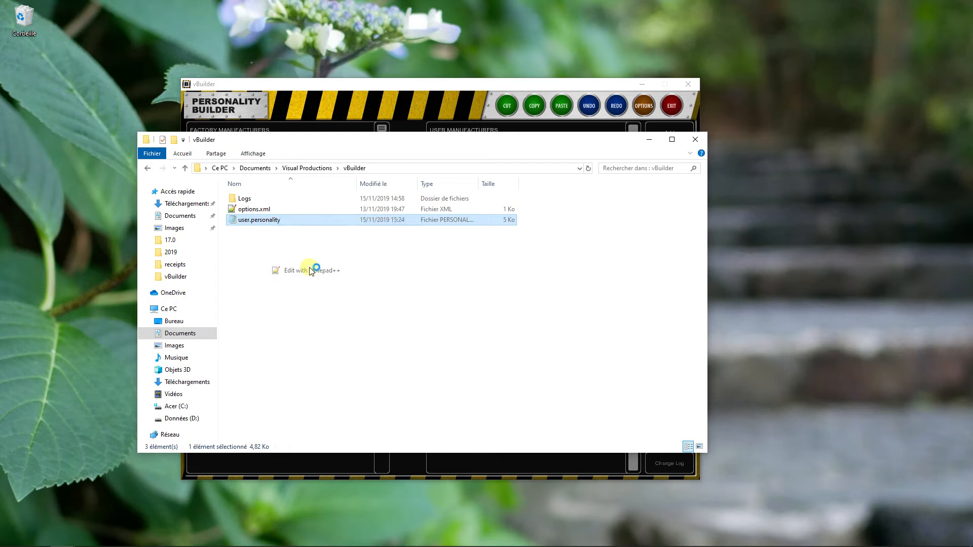
pyautogui.click(305, 270)
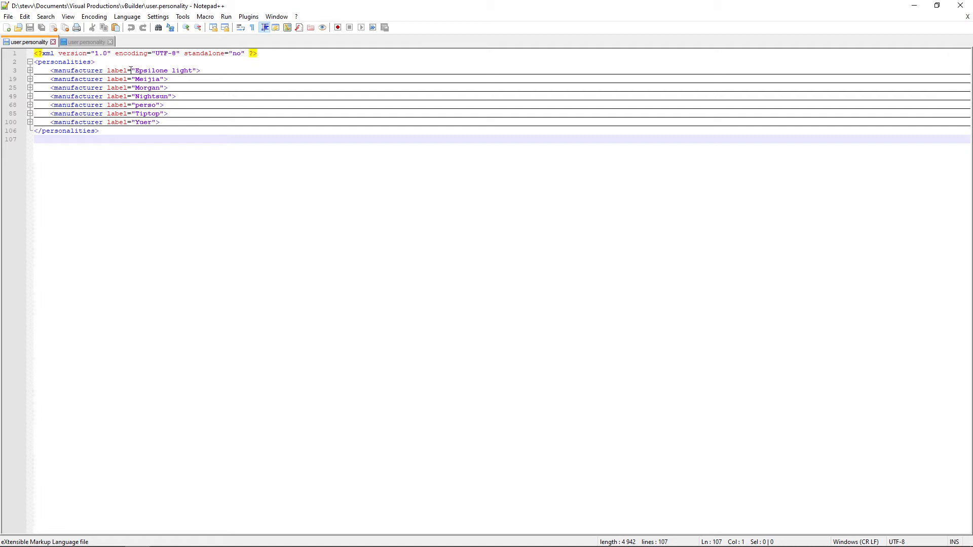
pyautogui.click(110, 42)
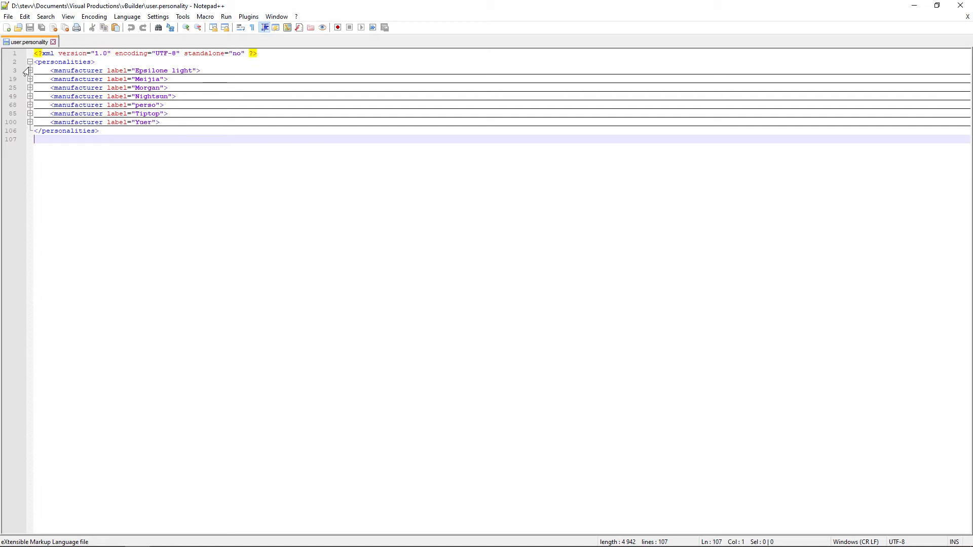
pyautogui.click(30, 62)
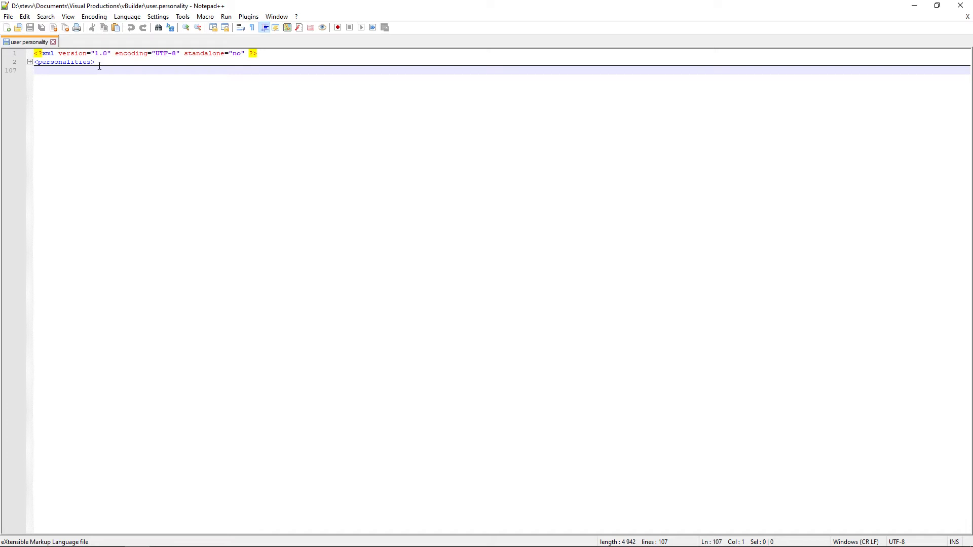
pyautogui.doubleClick(65, 62)
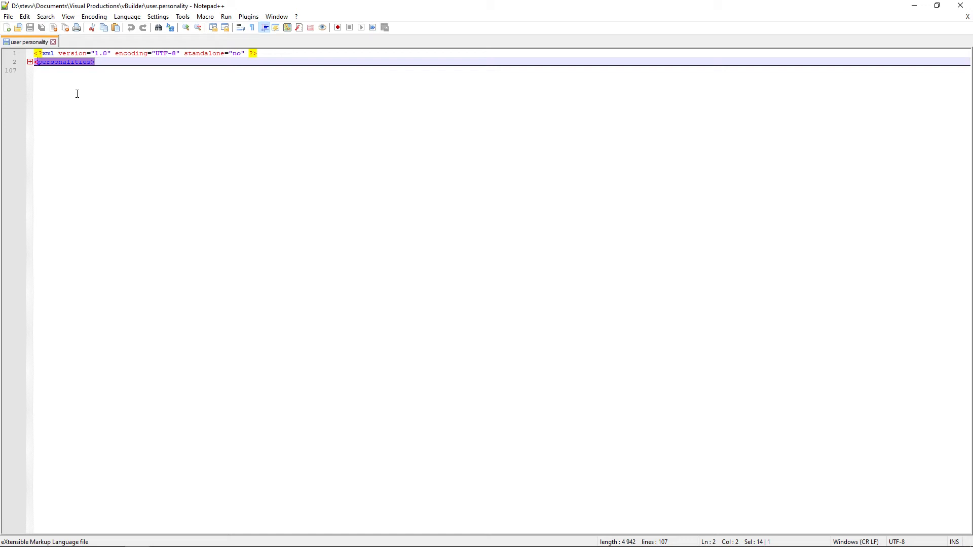
# Unfold the personalities block and expand the Tiptop manufacturer entry
pyautogui.click(50, 70)
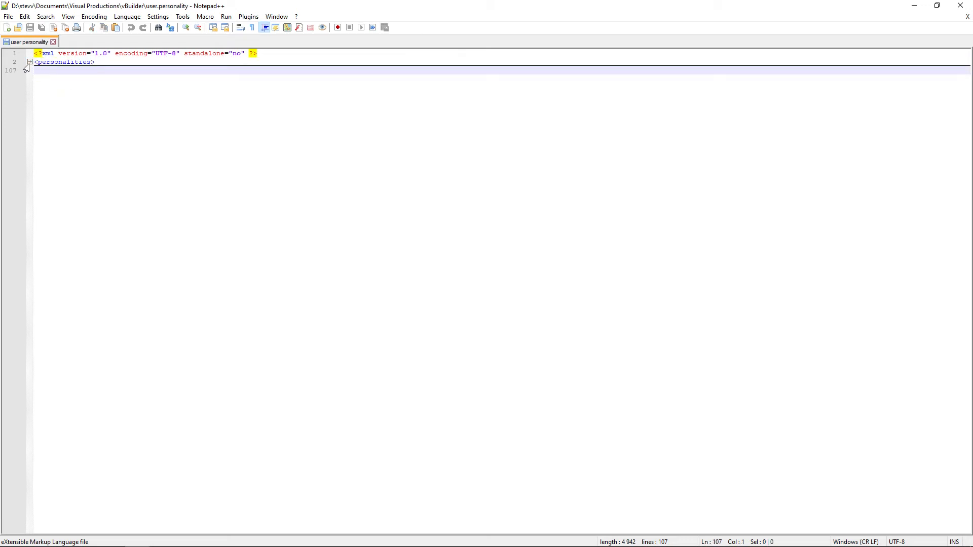
pyautogui.click(29, 62)
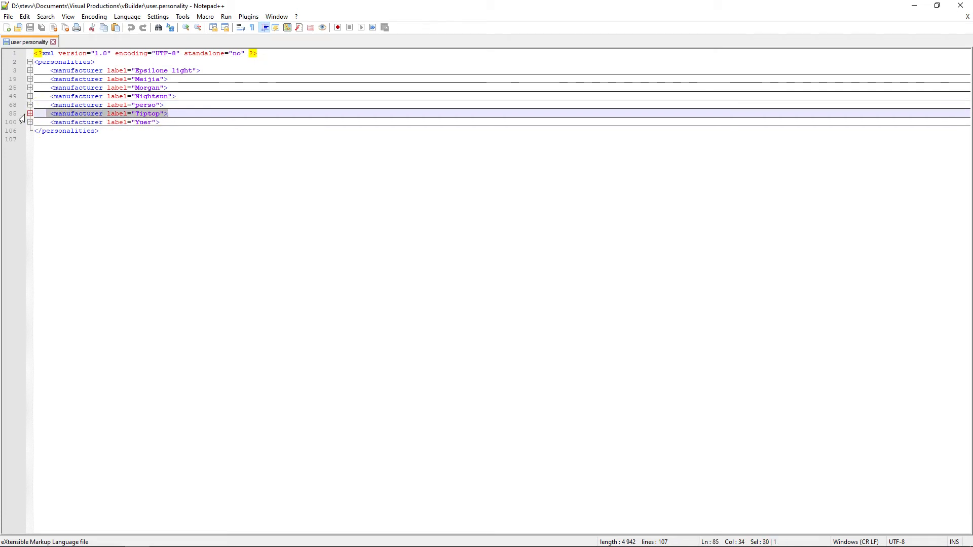
pyautogui.click(29, 113)
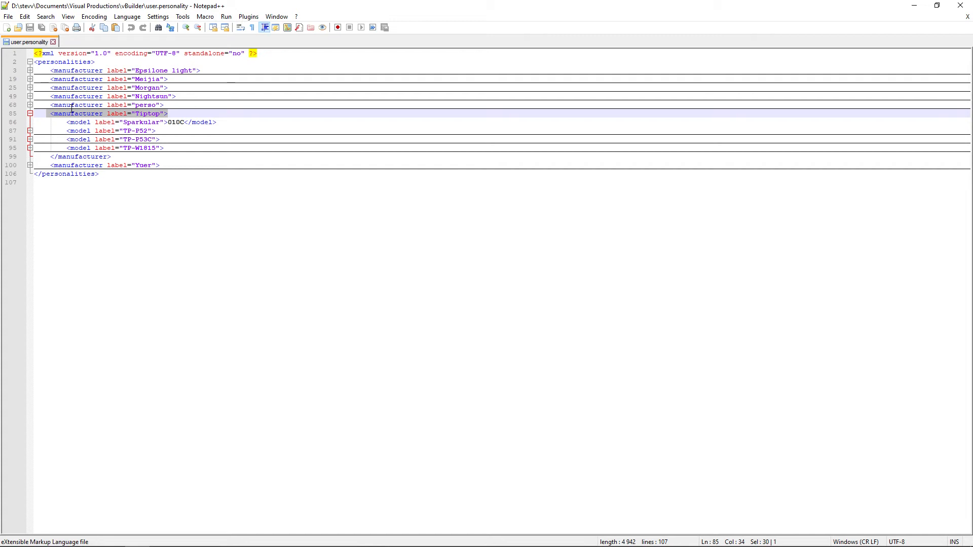
pyautogui.moveTo(92, 116)
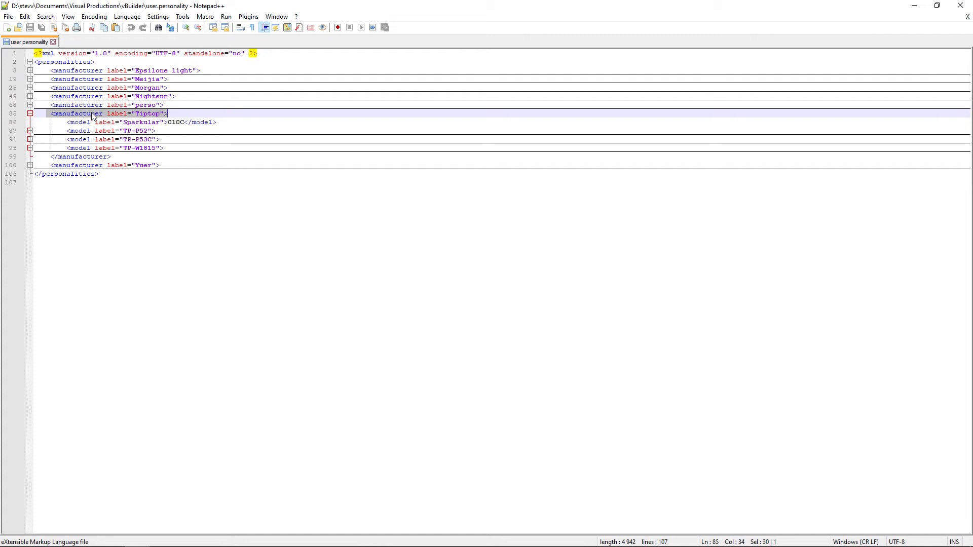
pyautogui.click(93, 139)
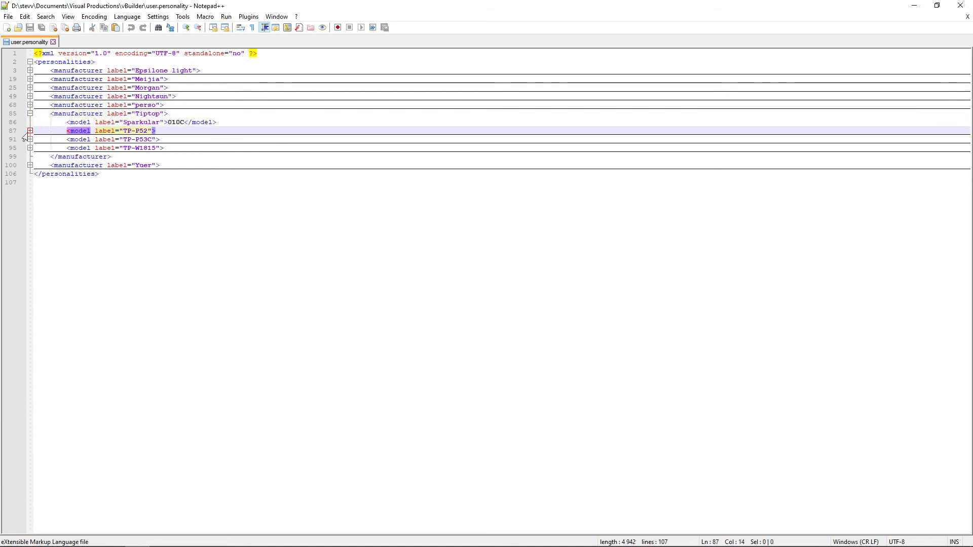
# Expand the TP-P52 model showing its 10 ch and 6 ch modes and check where the model and manufacturer blocks end
pyautogui.click(29, 131)
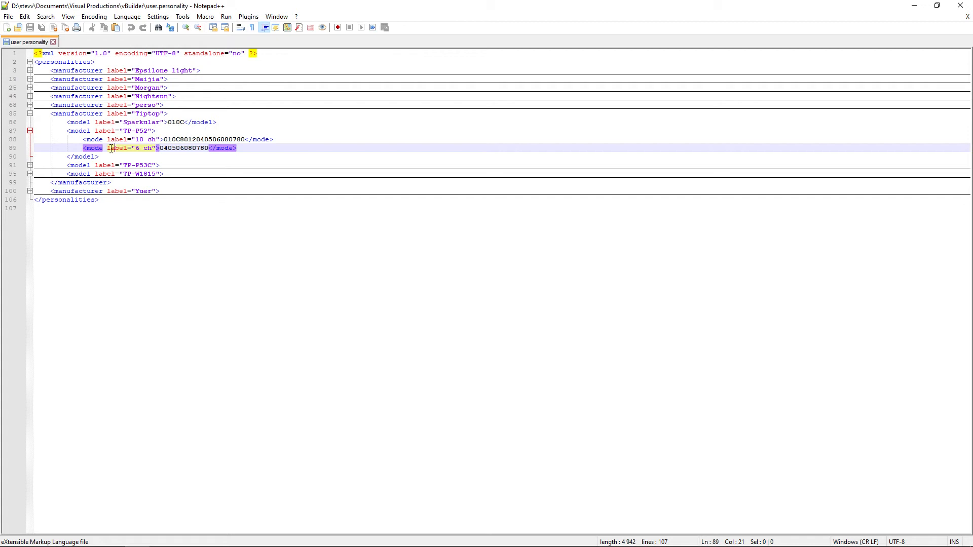
pyautogui.click(101, 156)
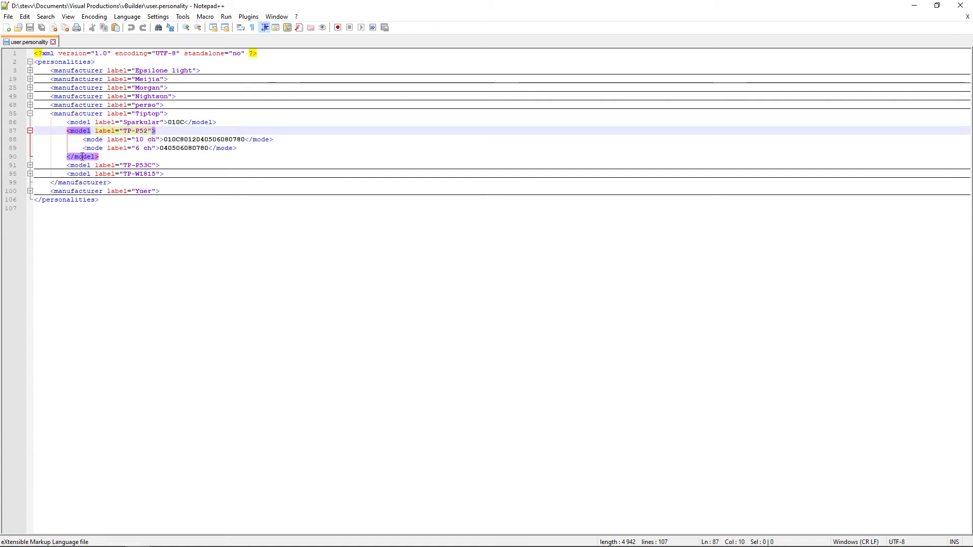
pyautogui.click(103, 156)
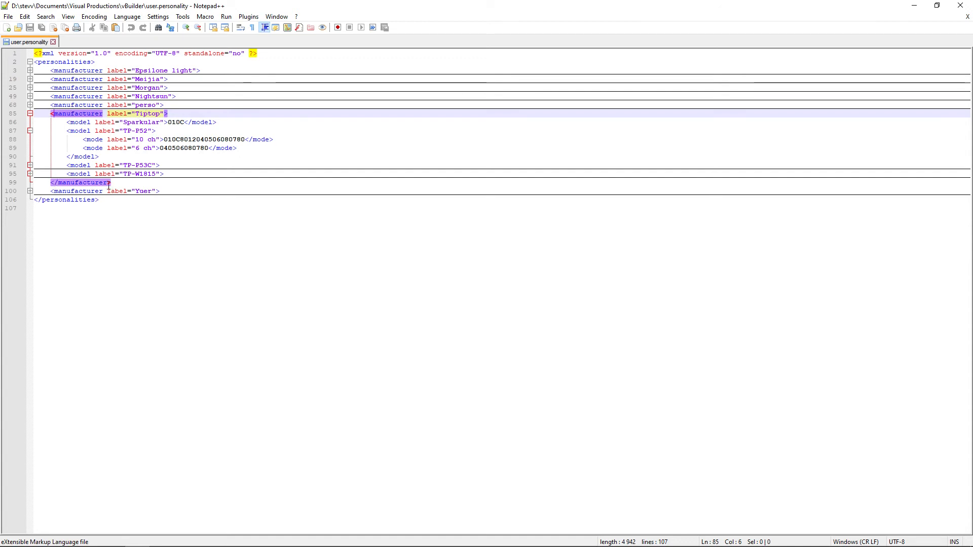
pyautogui.moveTo(213, 474)
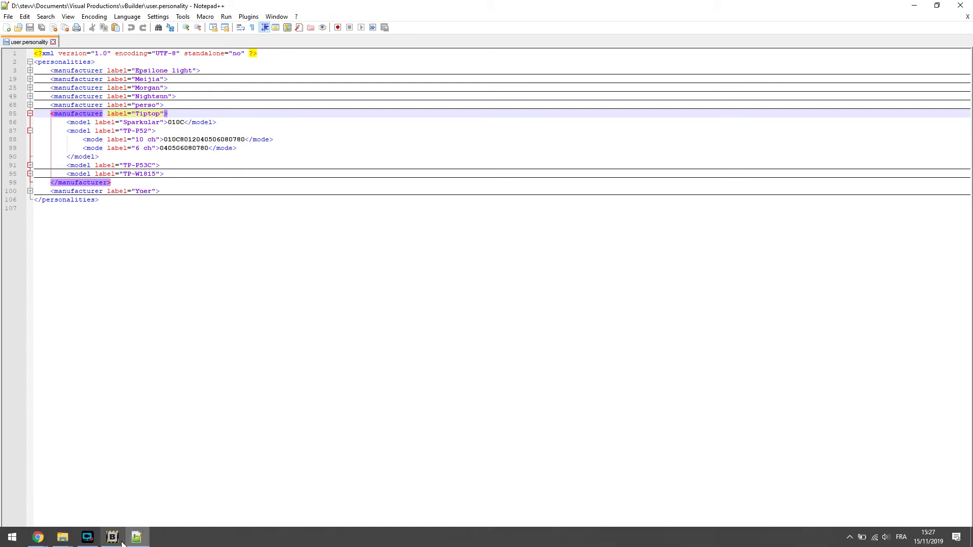
# Navigate to Documents\Visual Productions\Programmer and pick its user.personality file for editing in Notepad++
pyautogui.click(61, 537)
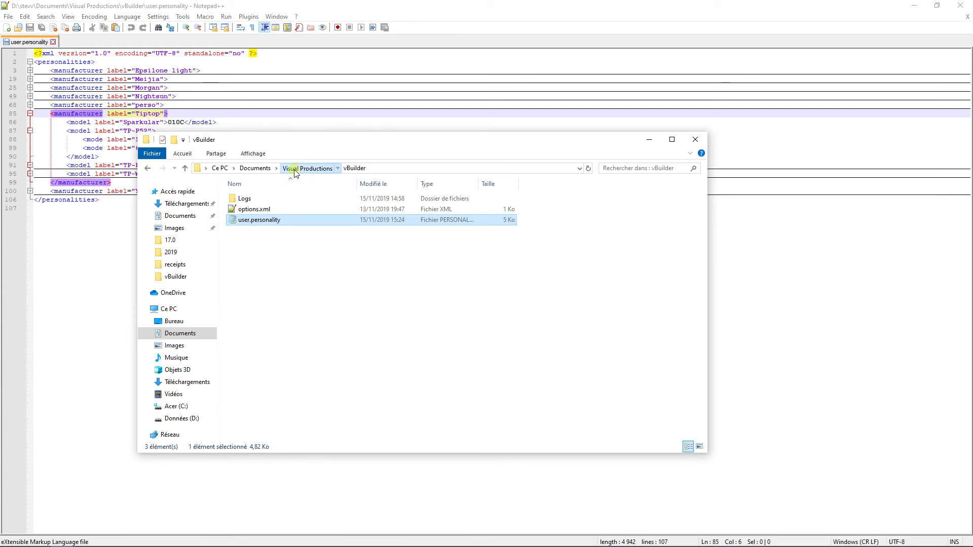
pyautogui.click(308, 168)
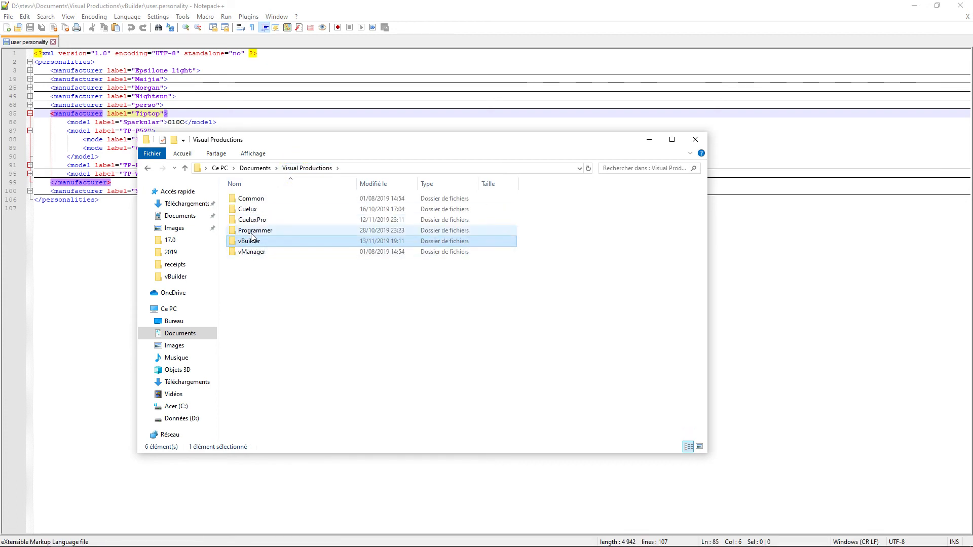
pyautogui.doubleClick(254, 230)
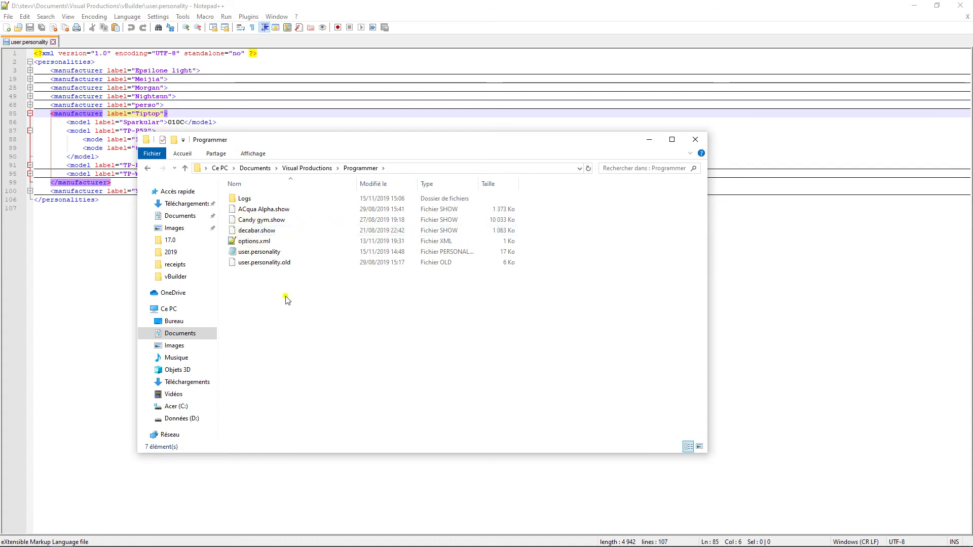
pyautogui.click(258, 251)
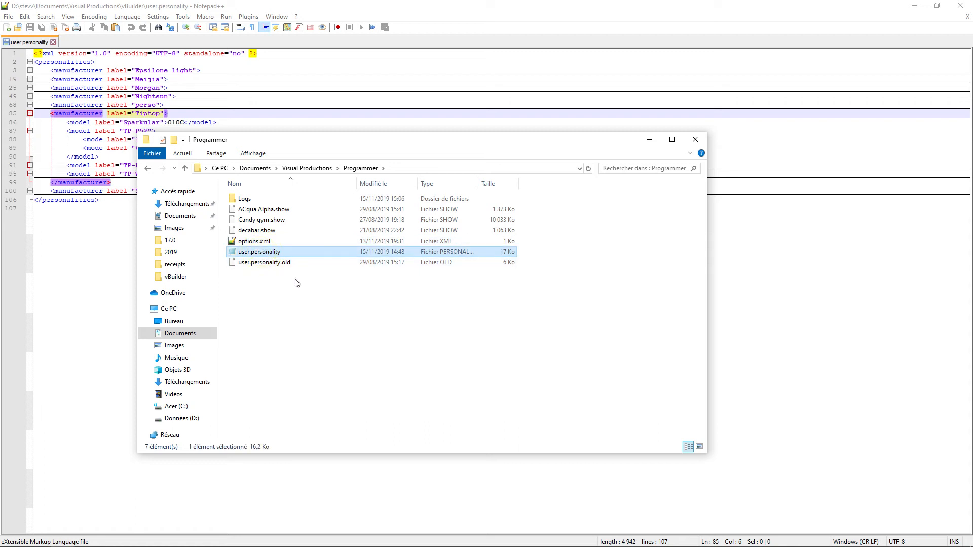
pyautogui.moveTo(295, 252)
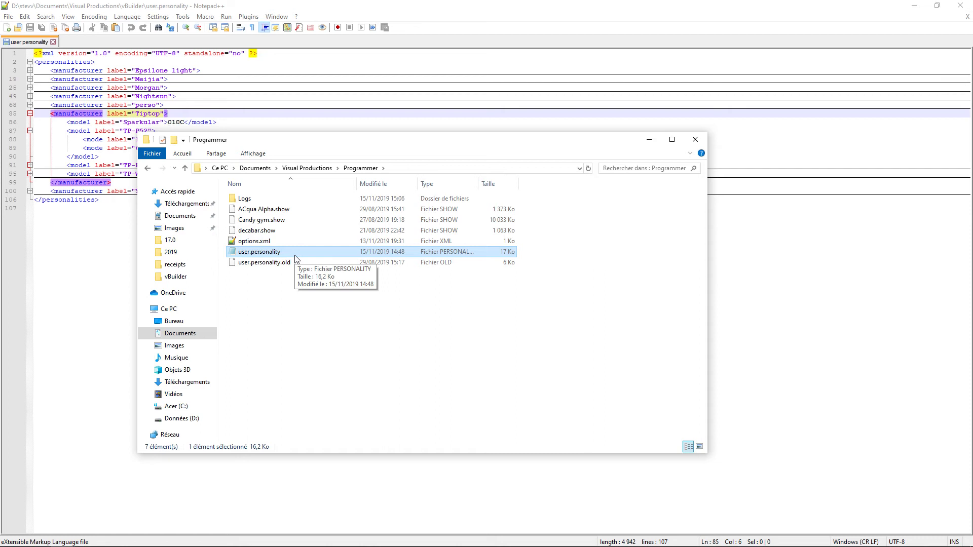
pyautogui.moveTo(287, 256)
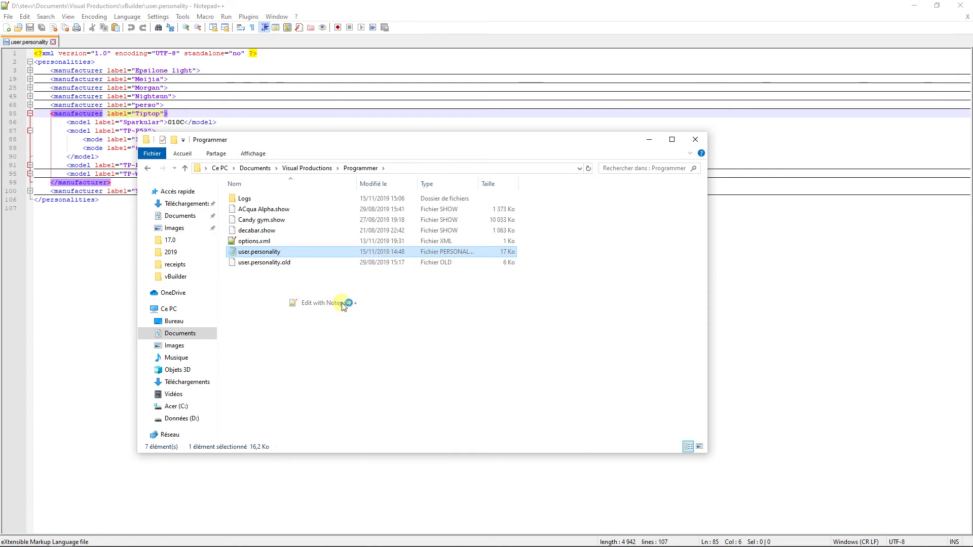
# Fold All in the Programmer personality file, expand personalities to the Pro Lights line, then return to the vBuilder file
pyautogui.click(68, 17)
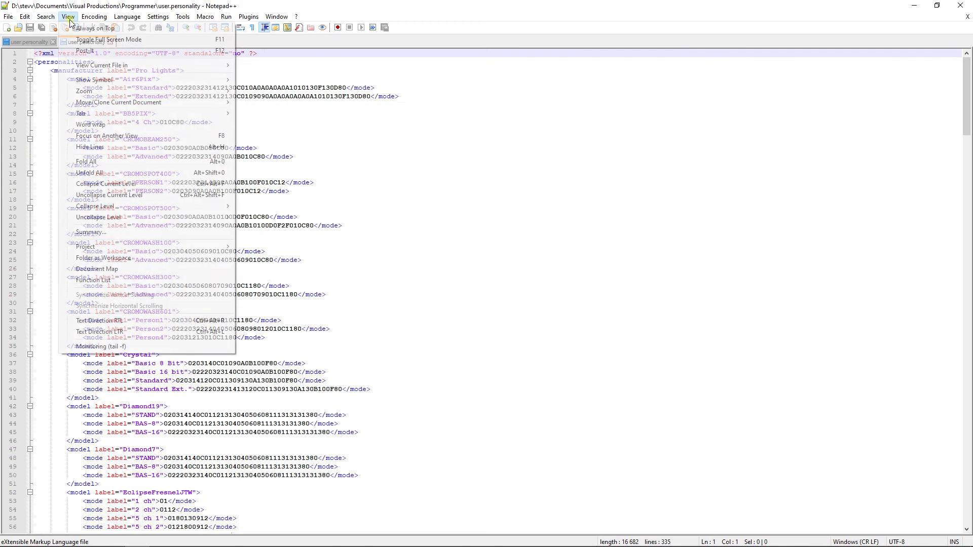
pyautogui.click(85, 153)
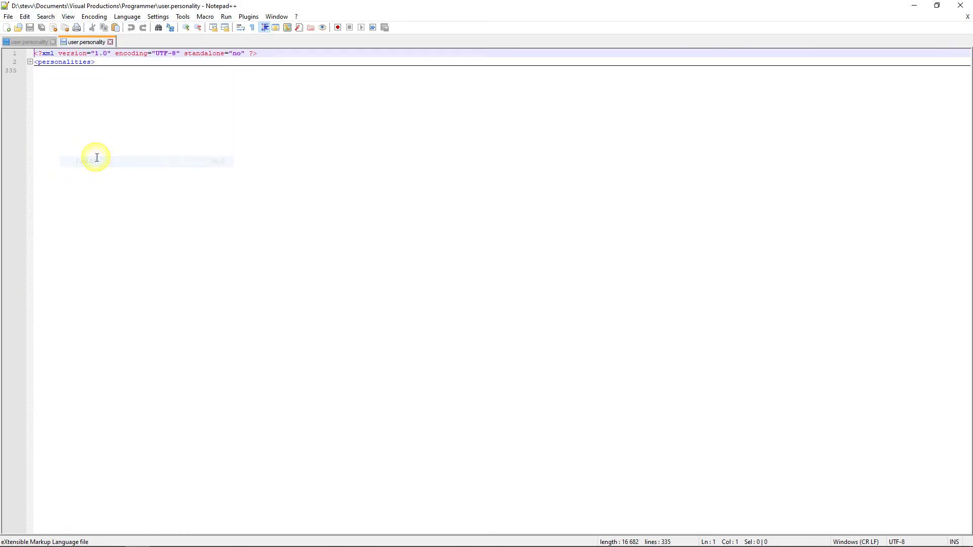
pyautogui.click(30, 61)
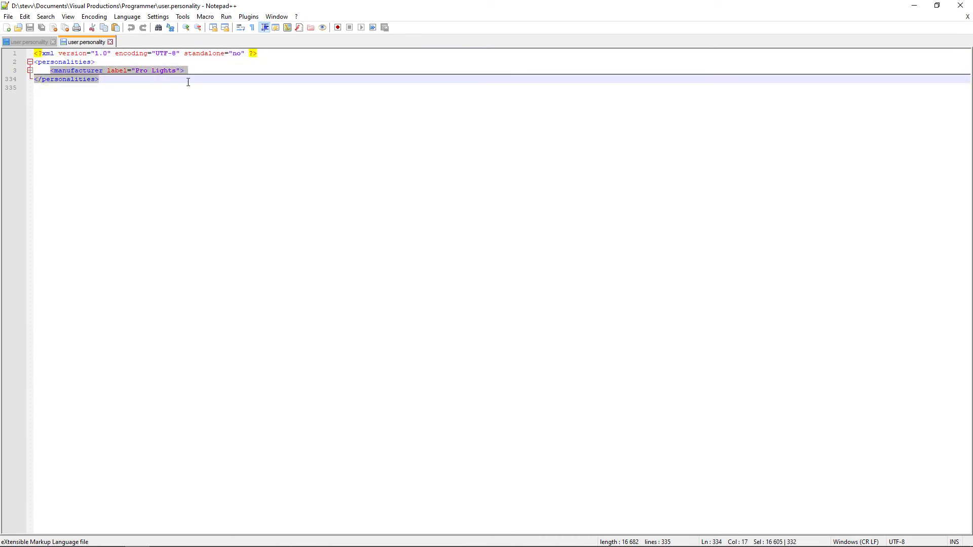
pyautogui.click(184, 69)
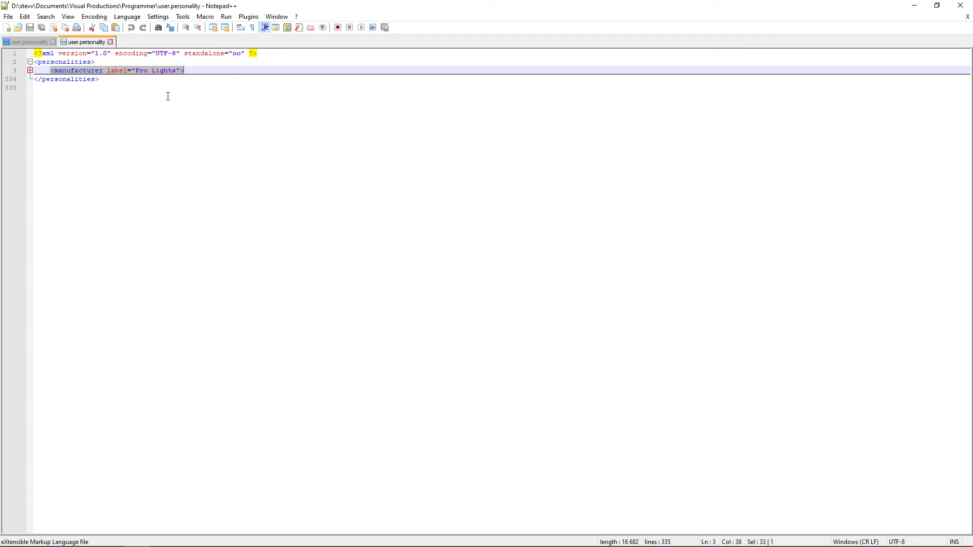
pyautogui.click(24, 42)
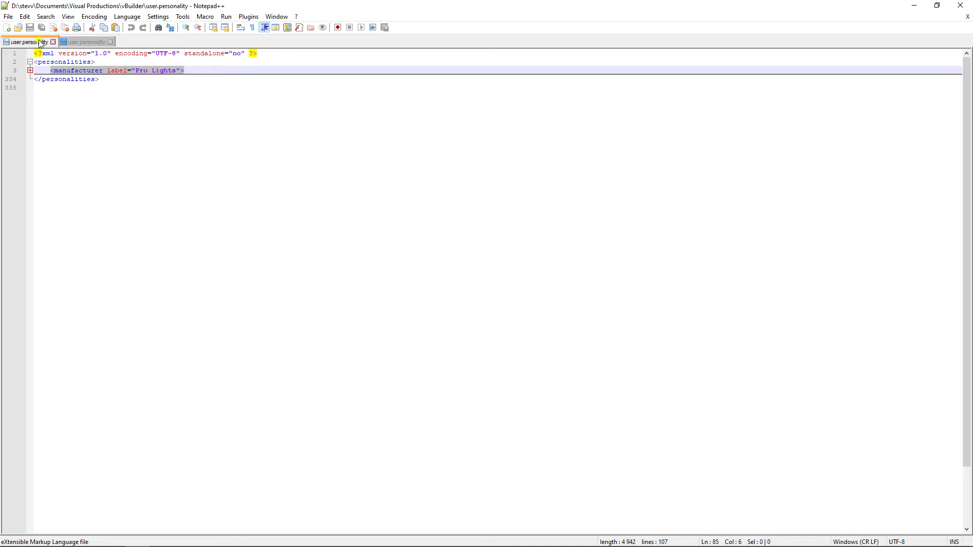
# Select and copy the whole <manufacturer label="Tiptop"> block, then return to the Programmer file
pyautogui.click(30, 70)
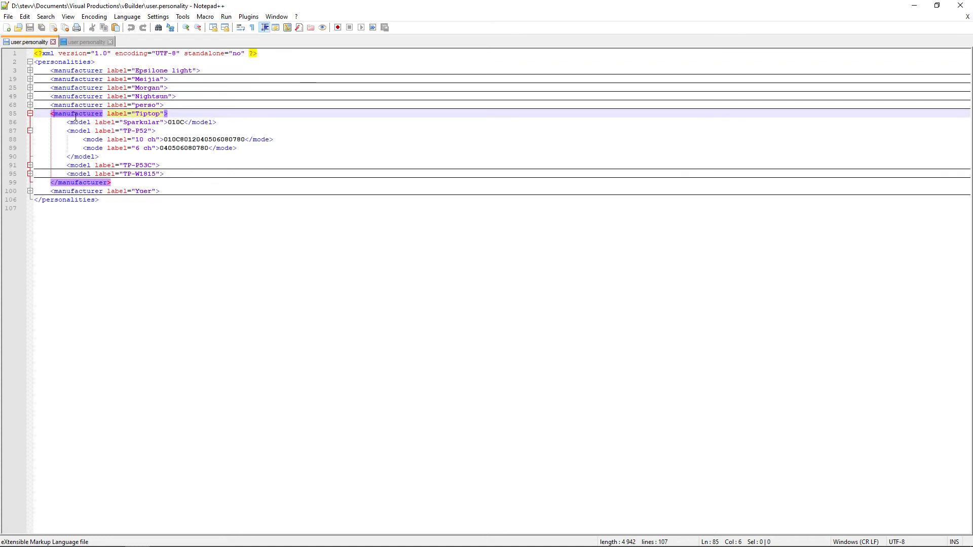
pyautogui.click(112, 182)
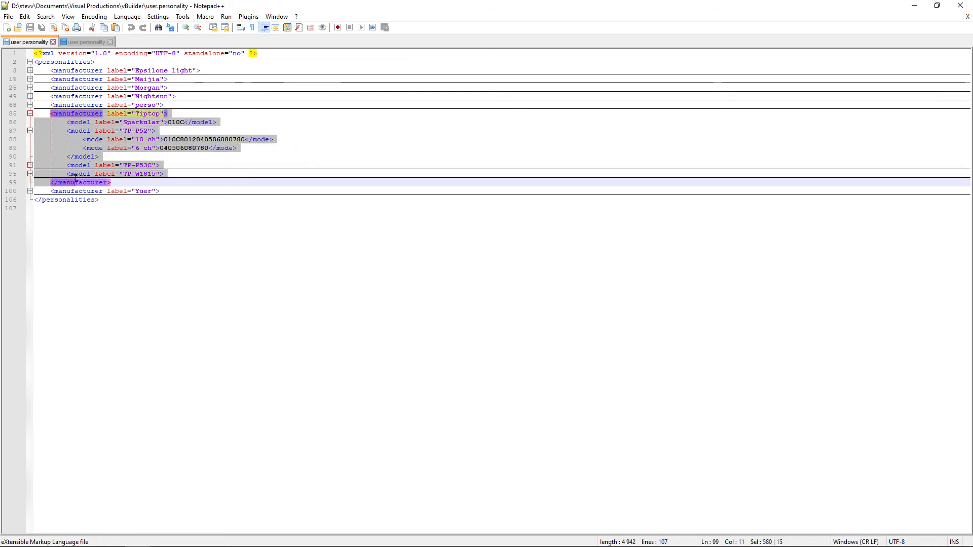
pyautogui.click(114, 182)
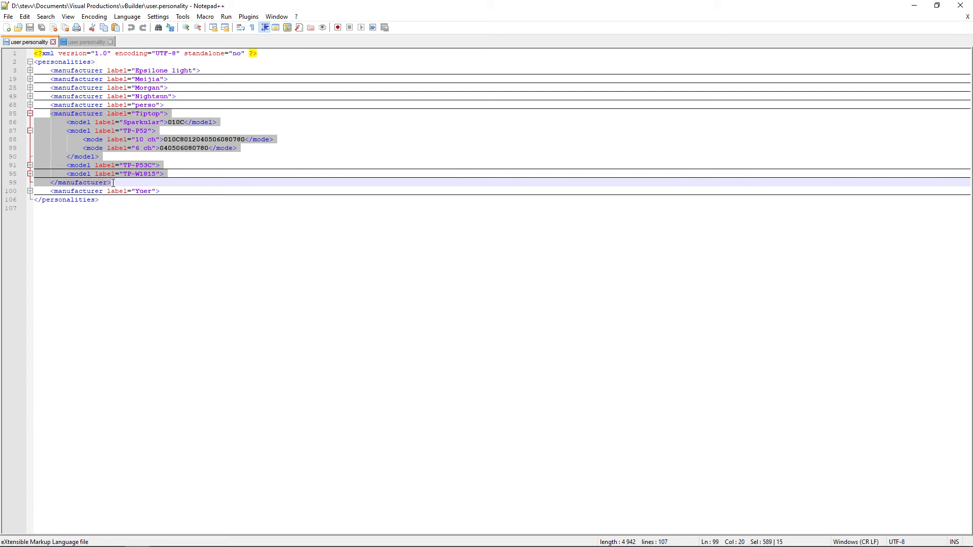
pyautogui.moveTo(106, 151)
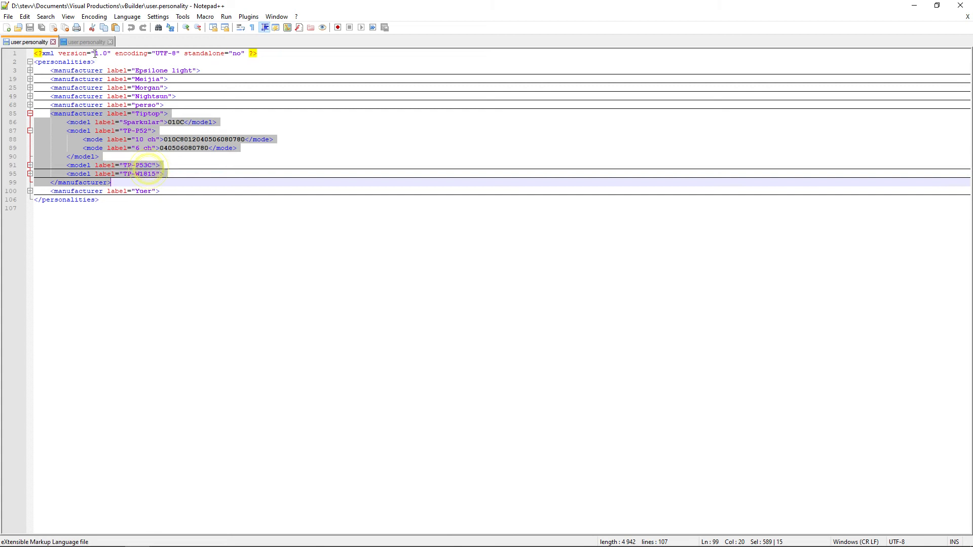
pyautogui.click(84, 41)
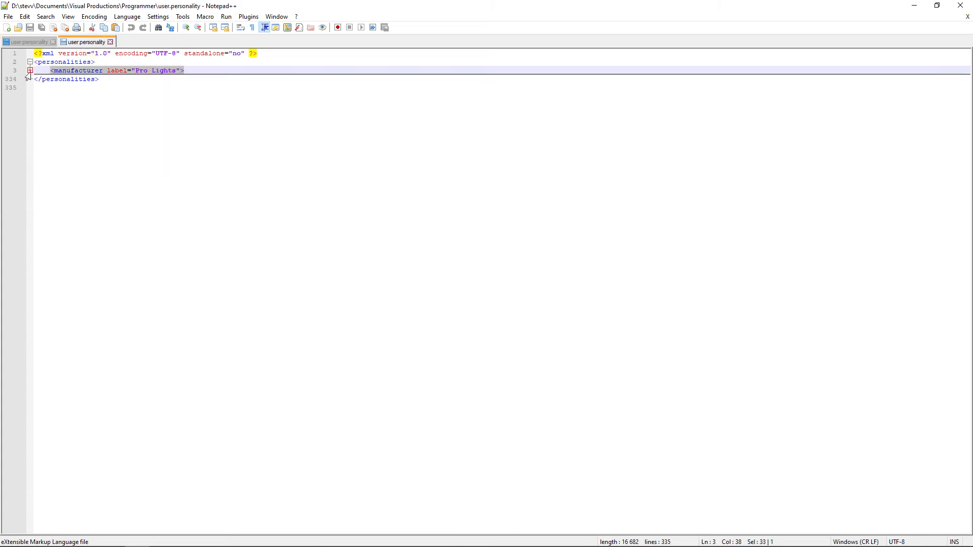
# Paste the Tiptop manufacturer block on a new line after the Pro Lights closing tag
pyautogui.click(28, 70)
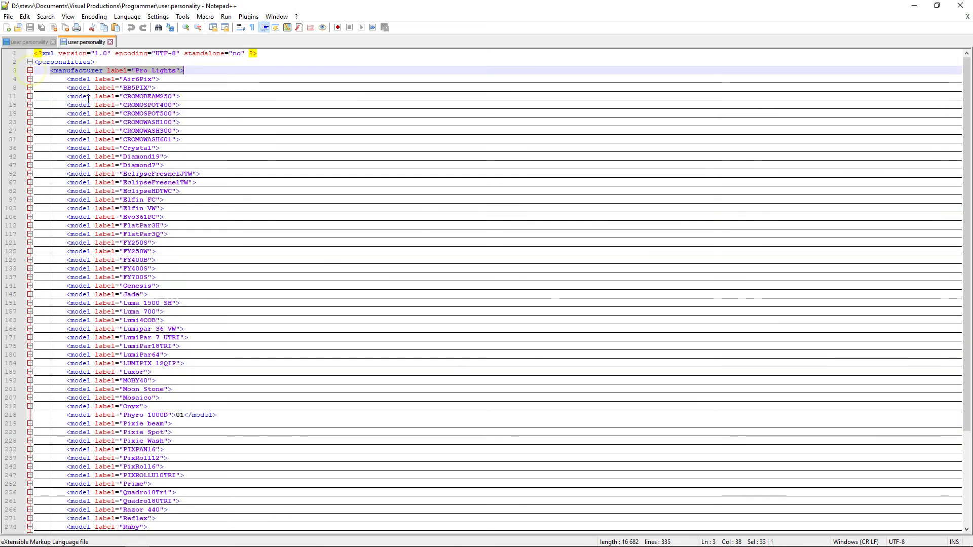
pyautogui.moveTo(58, 79)
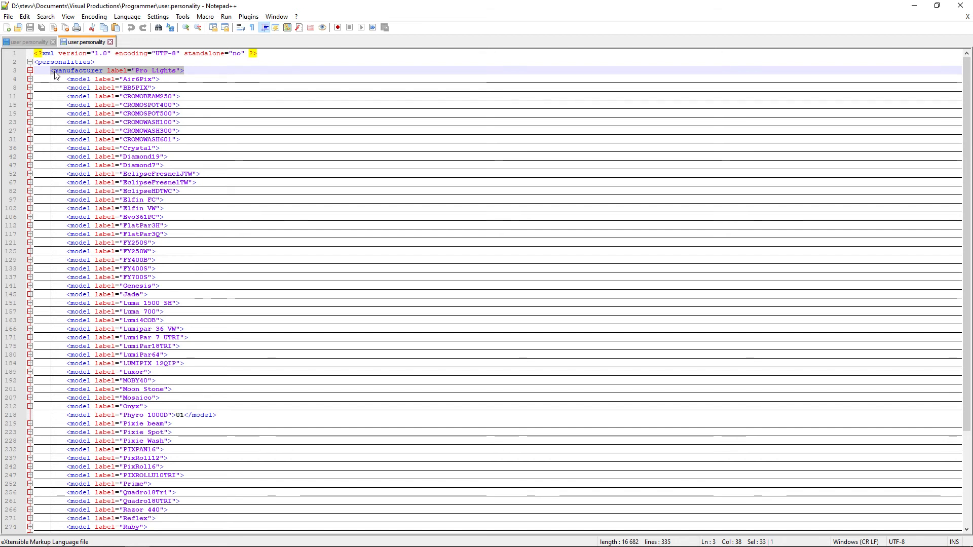
pyautogui.scroll(-3)
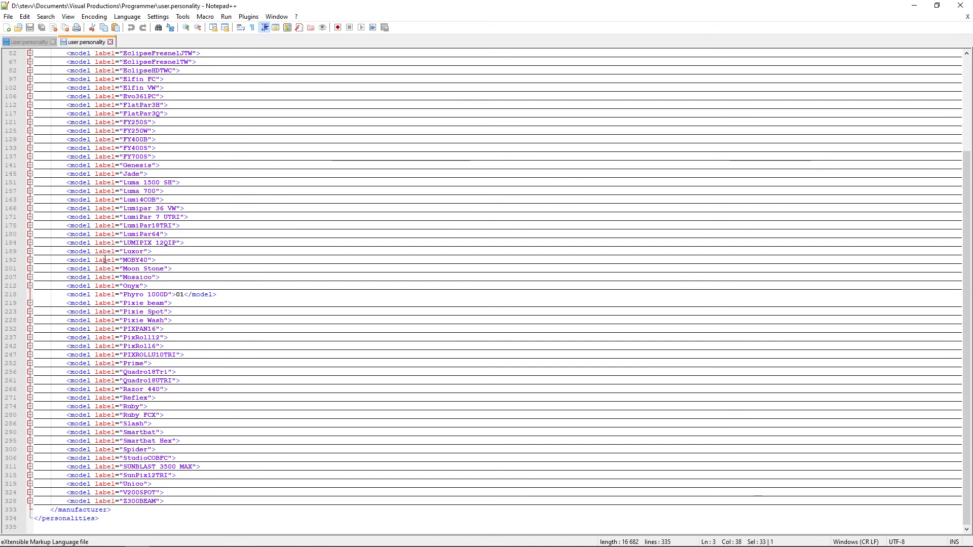
pyautogui.click(120, 518)
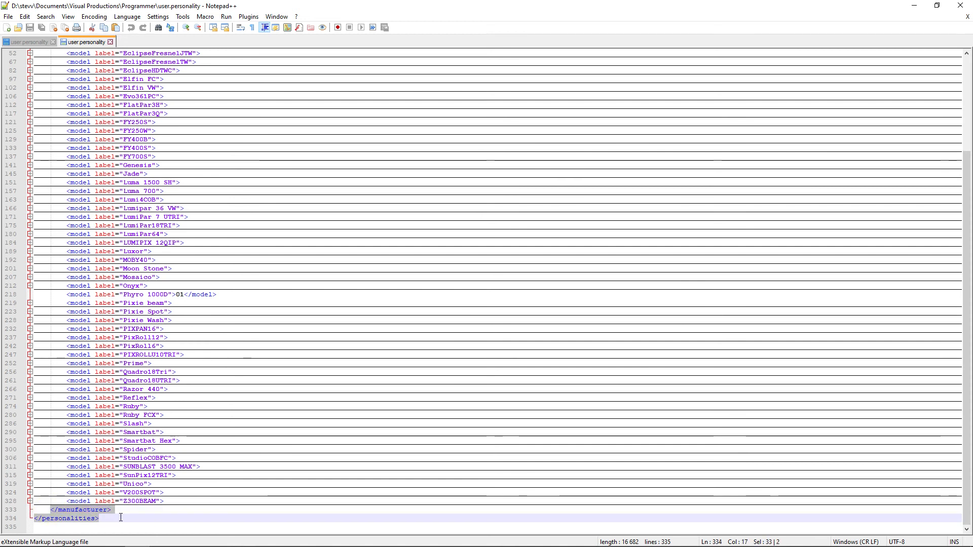
pyautogui.click(123, 510)
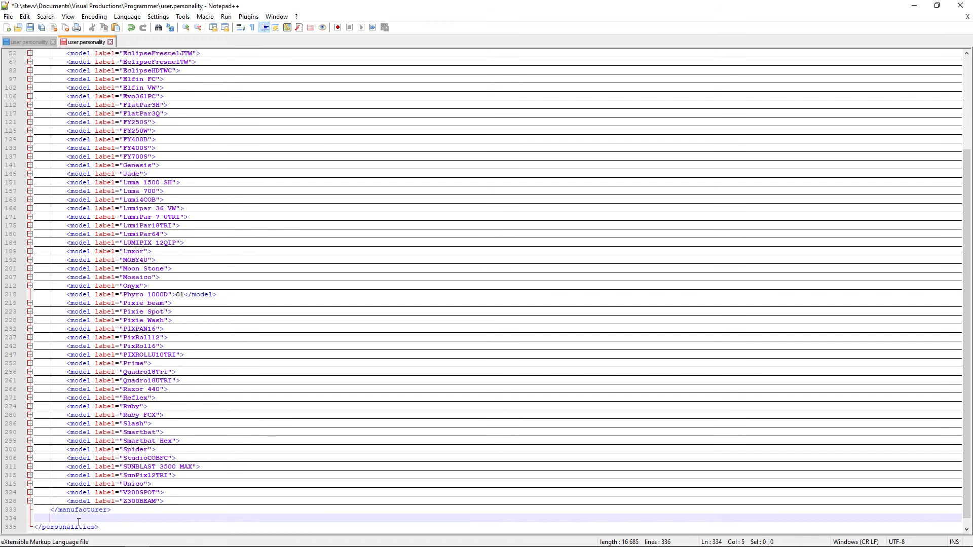
pyautogui.rightClick(79, 310)
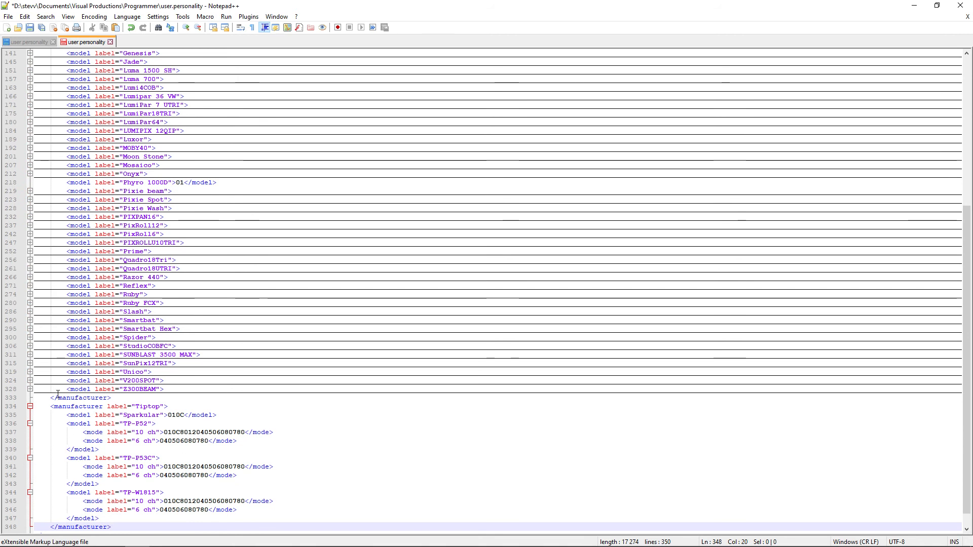
# Verify the pasted Tiptop block's opening and closing tags match
pyautogui.doubleClick(82, 397)
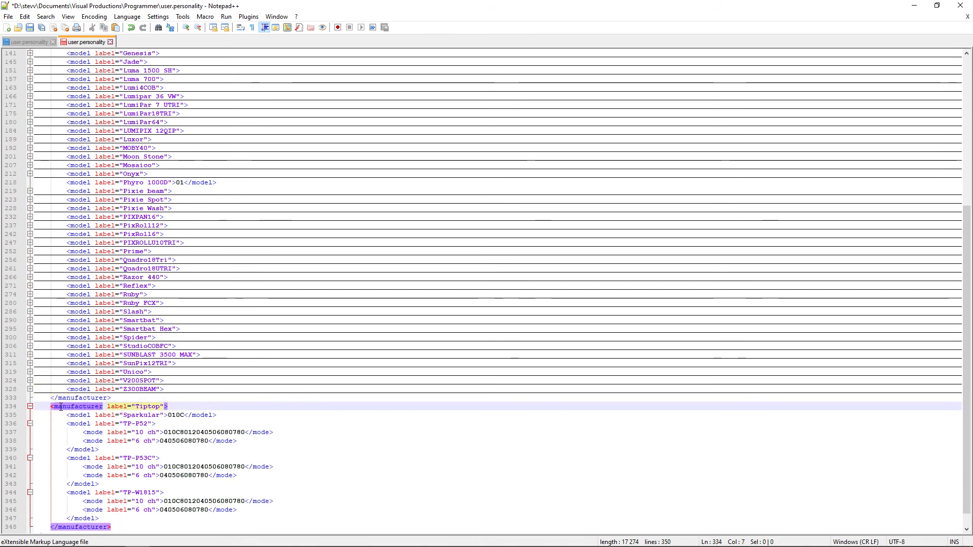
pyautogui.scroll(-3)
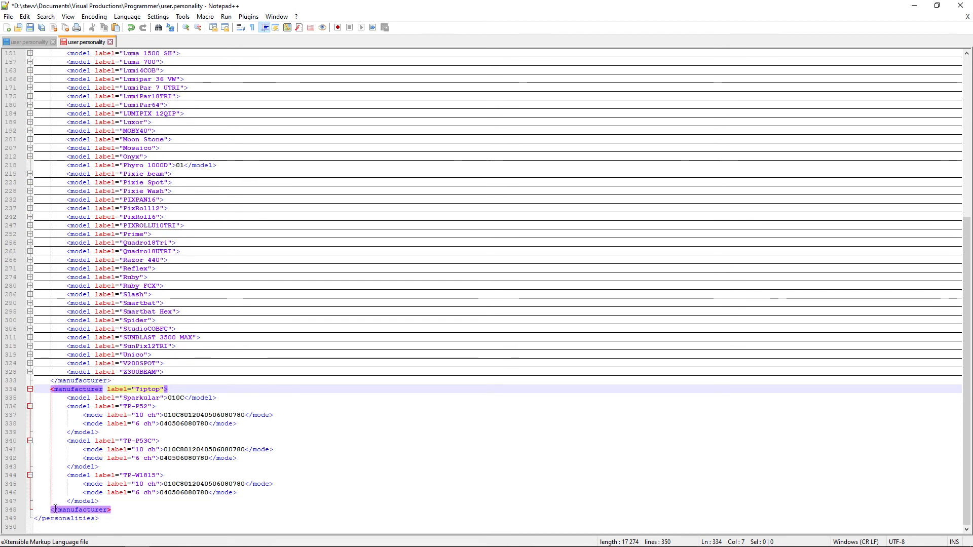
pyautogui.click(81, 510)
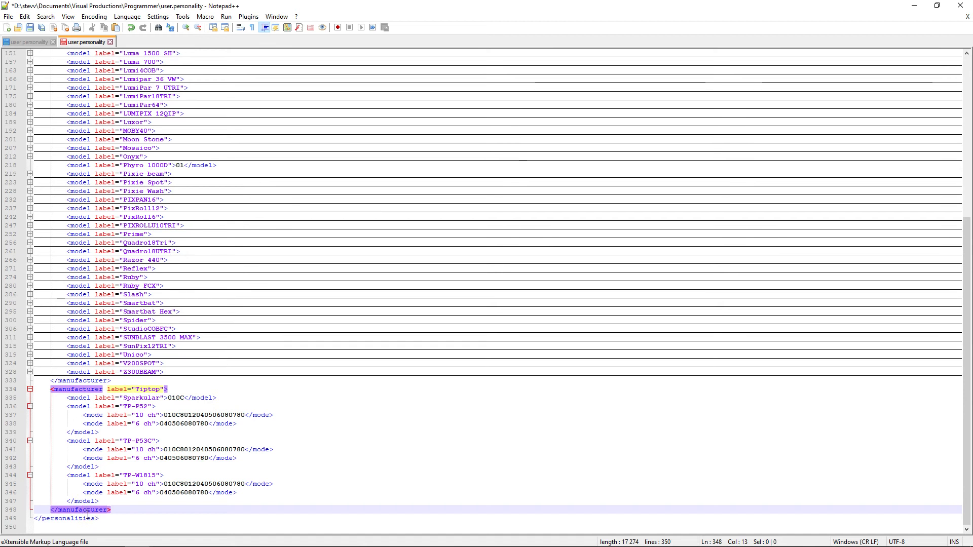
pyautogui.moveTo(41, 28)
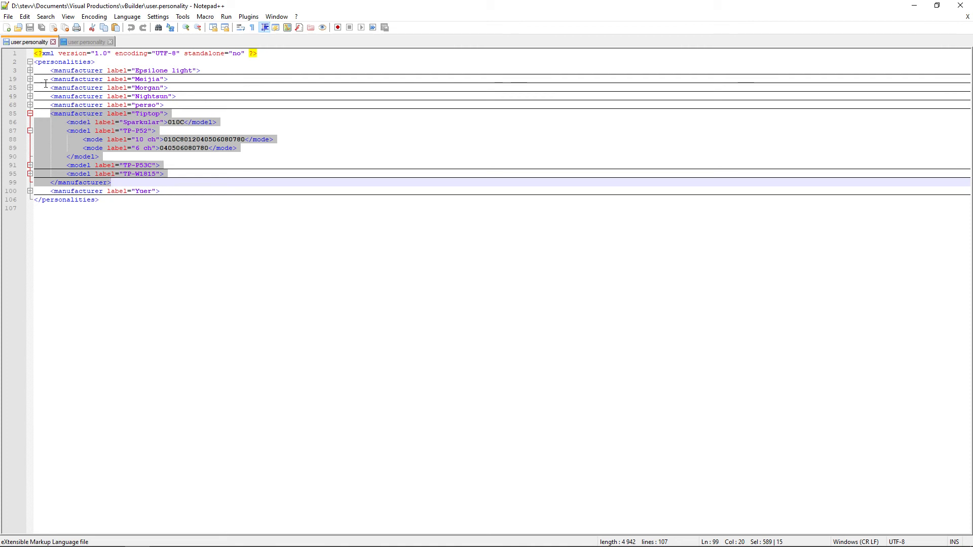
# Copy the RGB4in1 model line from the Epsilone light block and return to the Programmer file
pyautogui.click(30, 70)
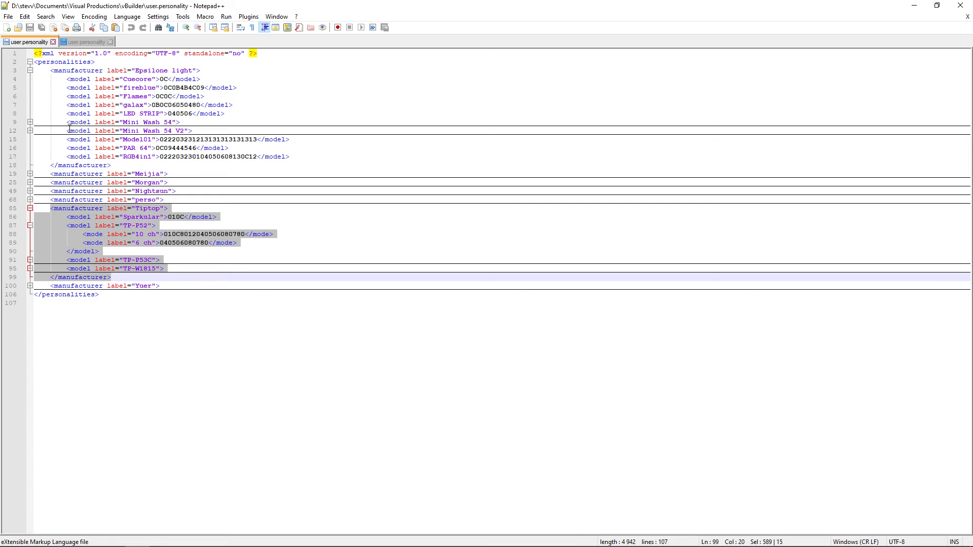
pyautogui.click(100, 156)
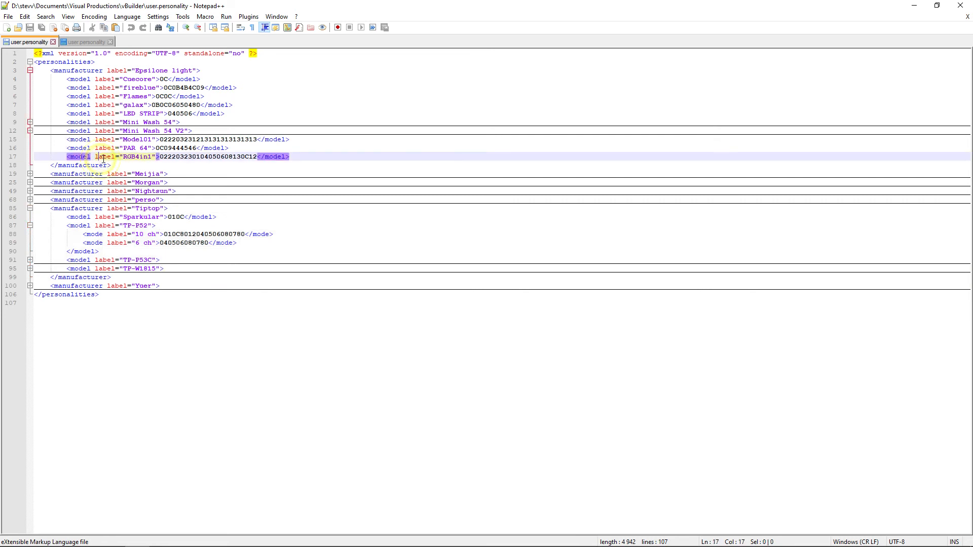
pyautogui.click(292, 156)
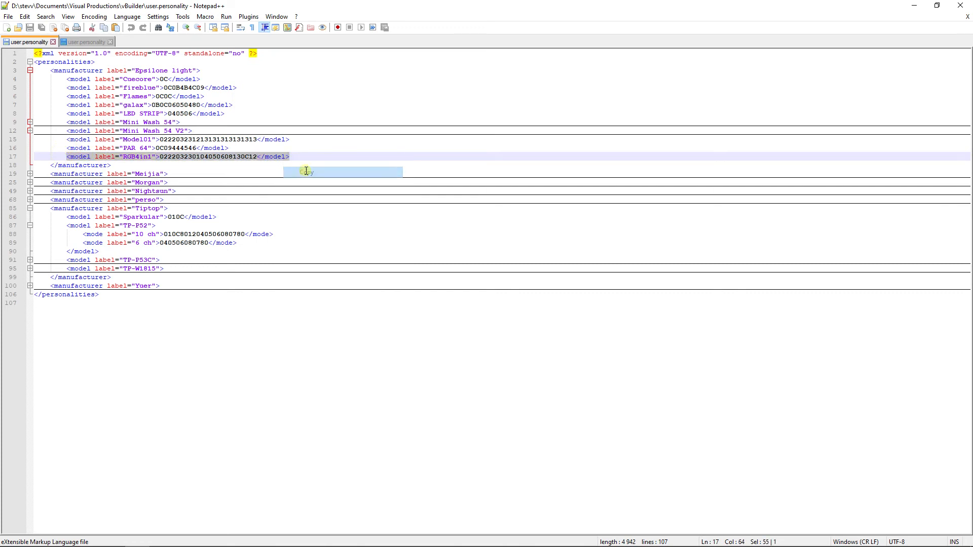
pyautogui.click(84, 42)
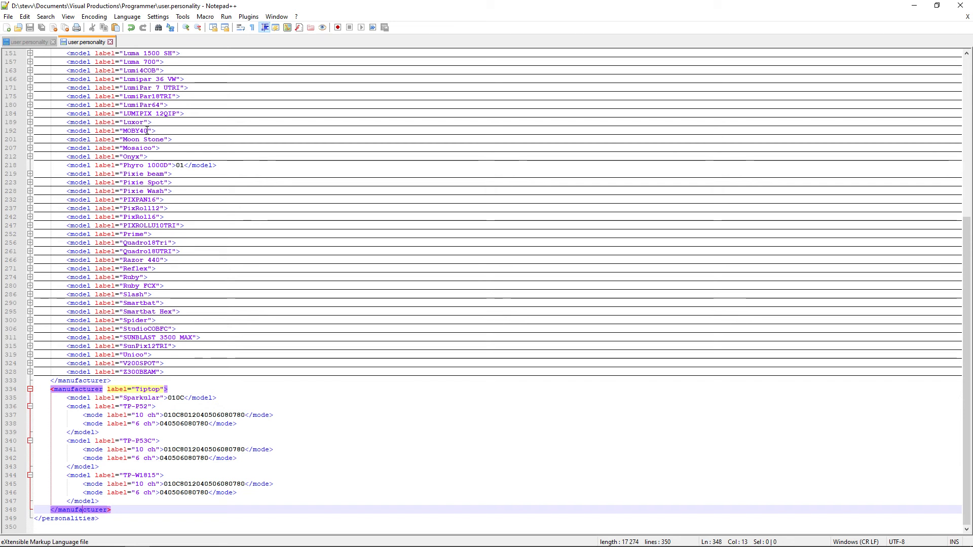
pyautogui.click(86, 42)
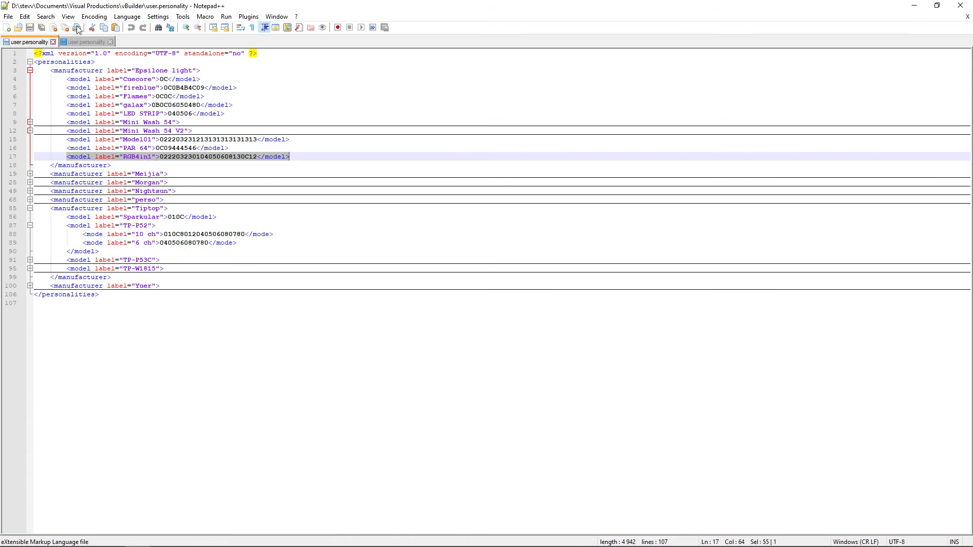
pyautogui.click(85, 42)
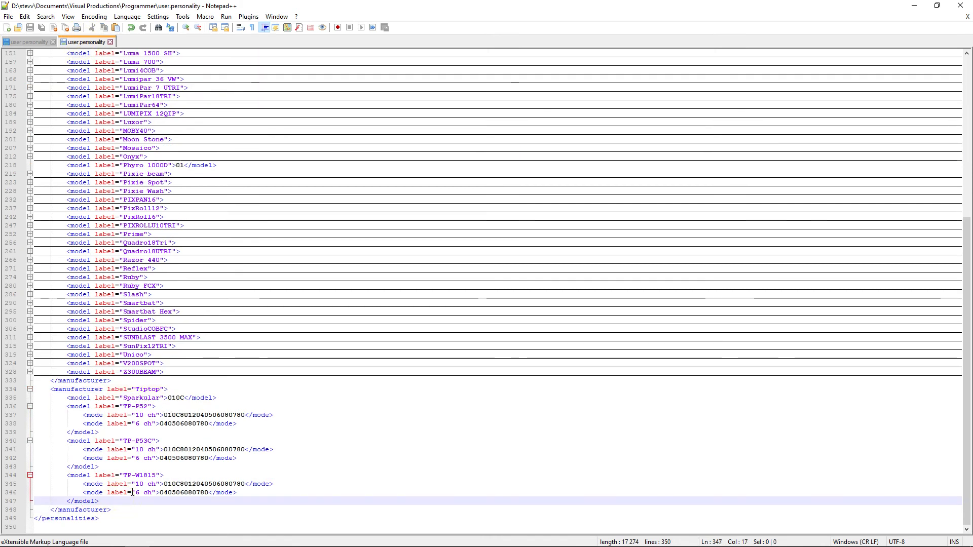
pyautogui.press('Enter')
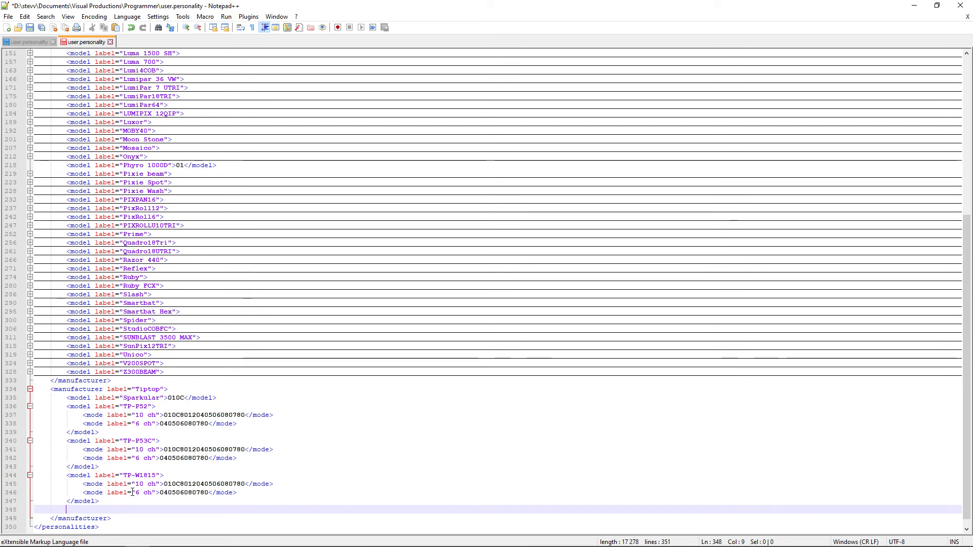
pyautogui.moveTo(132, 492)
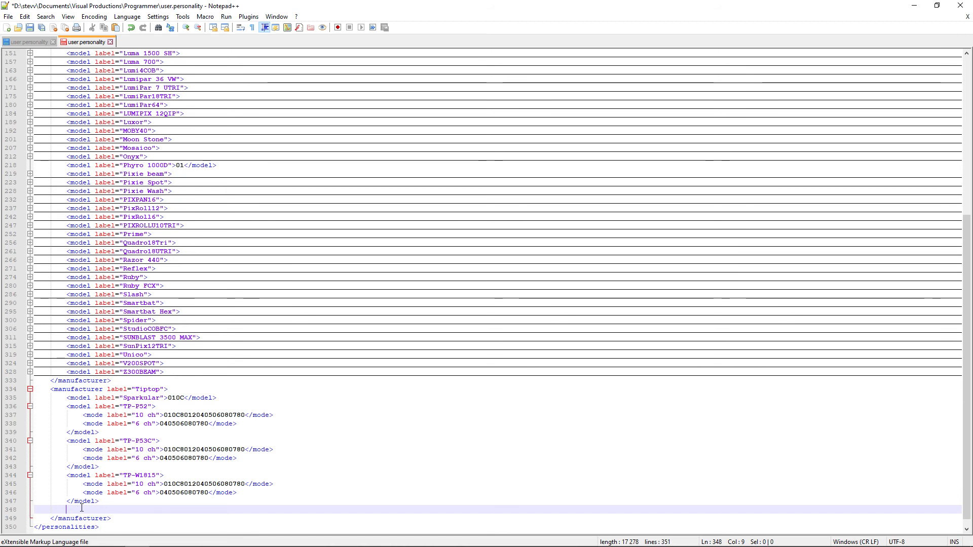
pyautogui.click(81, 502)
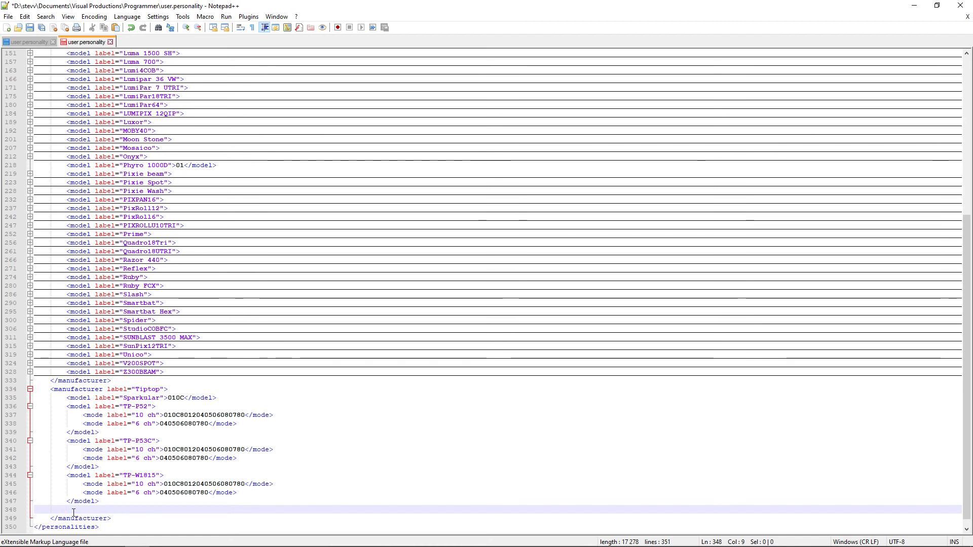
pyautogui.write('<model label="RGB4in1">022203230104050608130C12</model>')
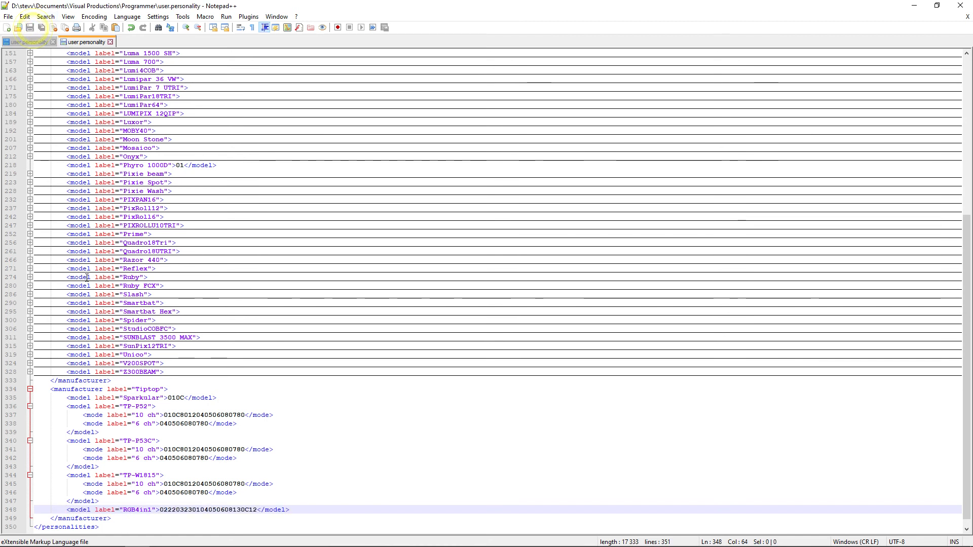
pyautogui.click(10, 534)
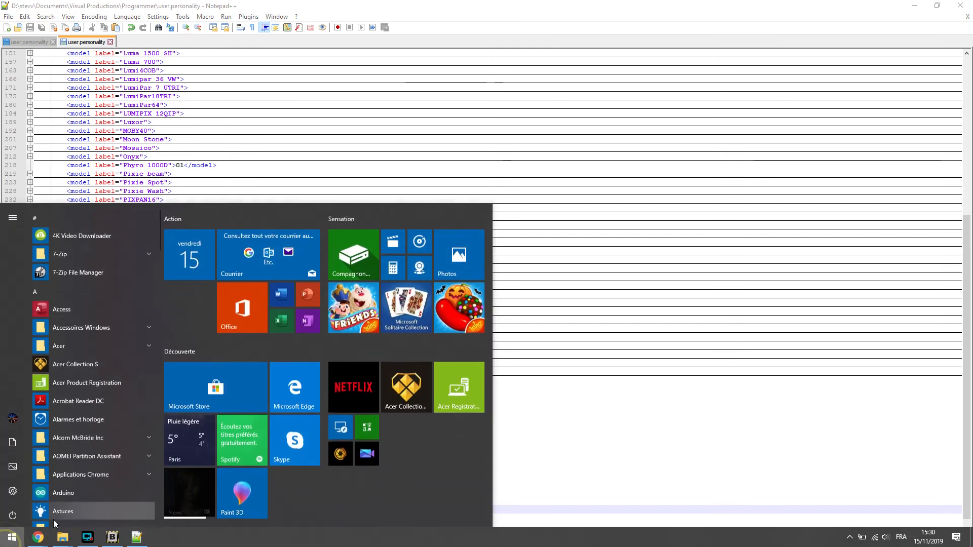
# Launch Cuety Programmer and confirm Tiptop's RGB4in1 model appears in the patch personality library
pyautogui.write('cuety')
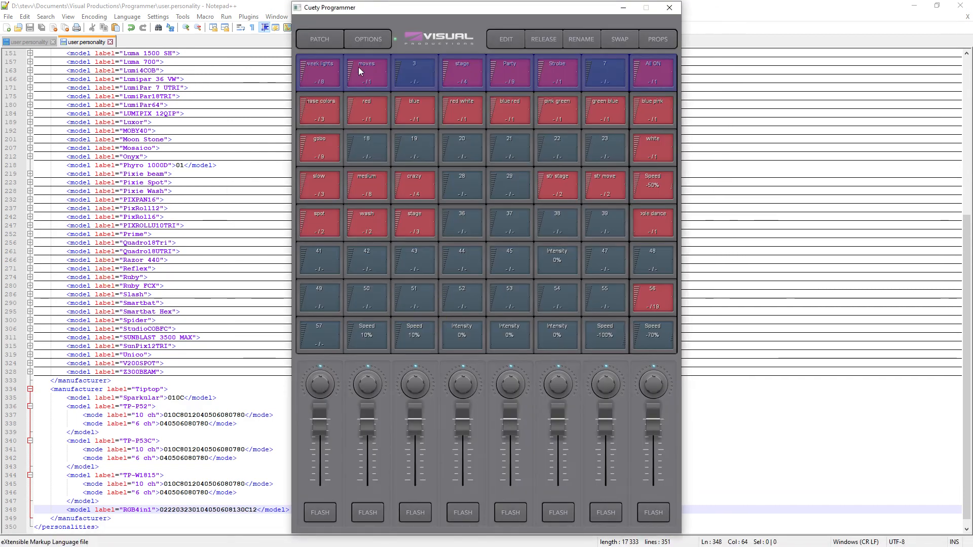
pyautogui.click(320, 40)
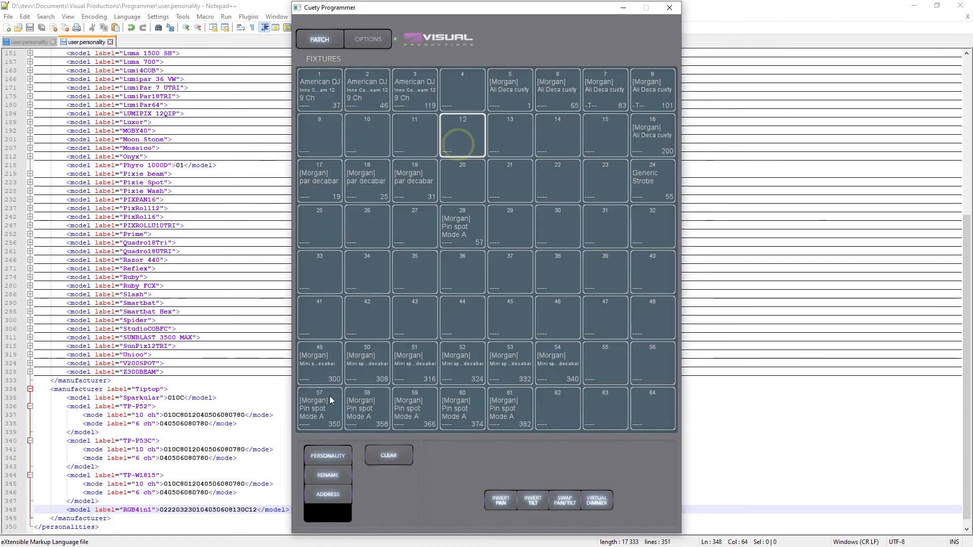
pyautogui.click(328, 455)
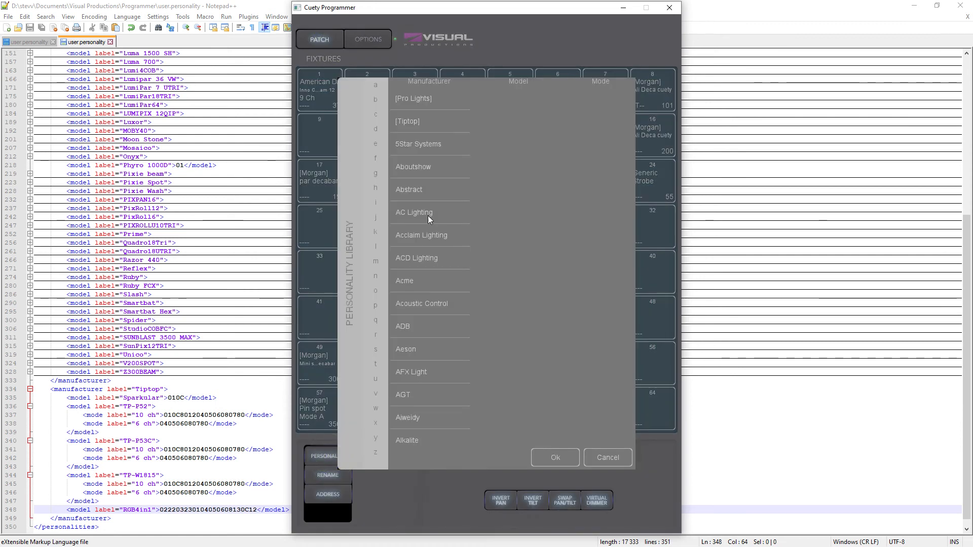
pyautogui.click(413, 98)
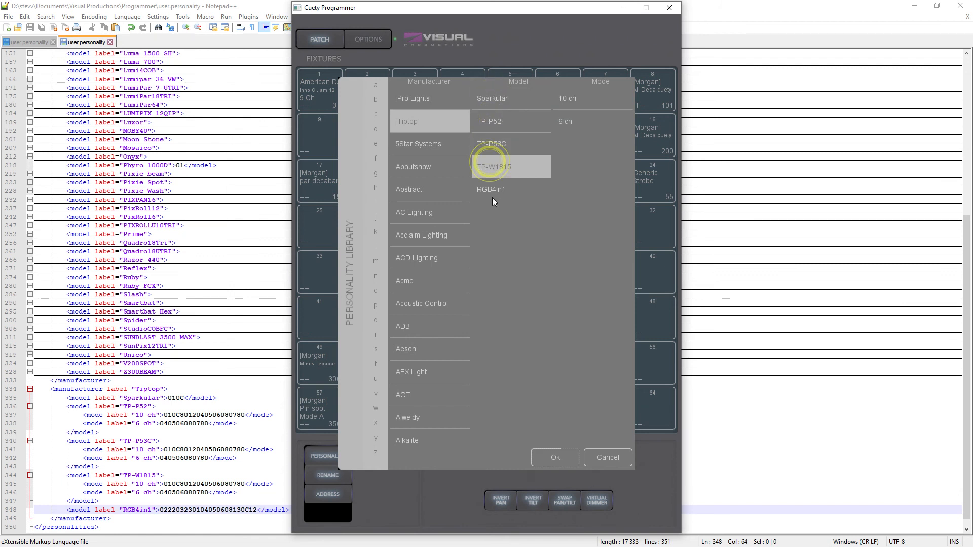
pyautogui.click(493, 189)
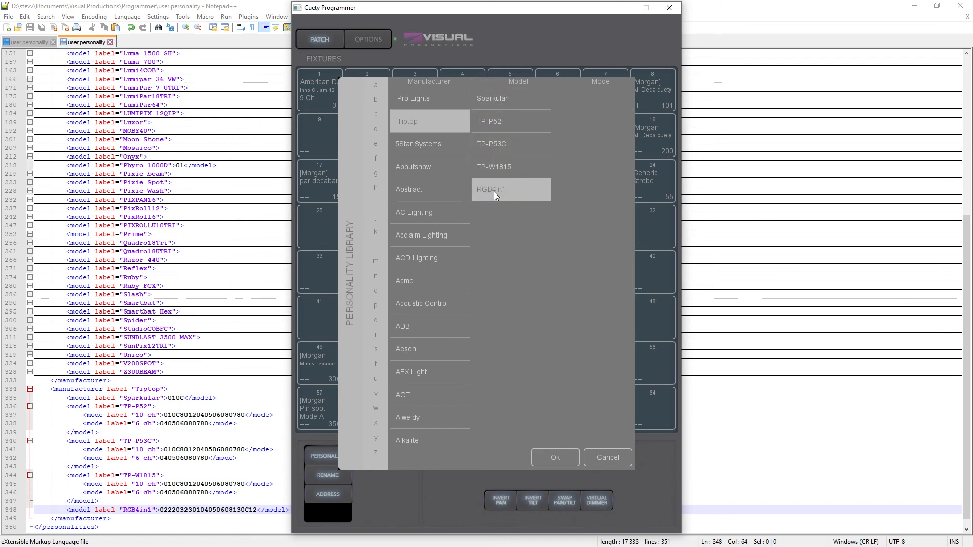
pyautogui.moveTo(484, 191)
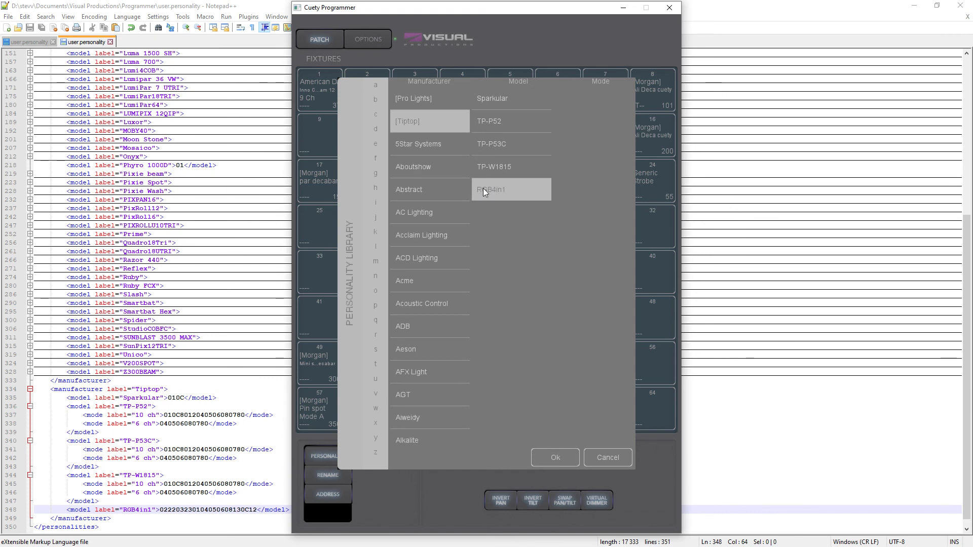
pyautogui.click(606, 457)
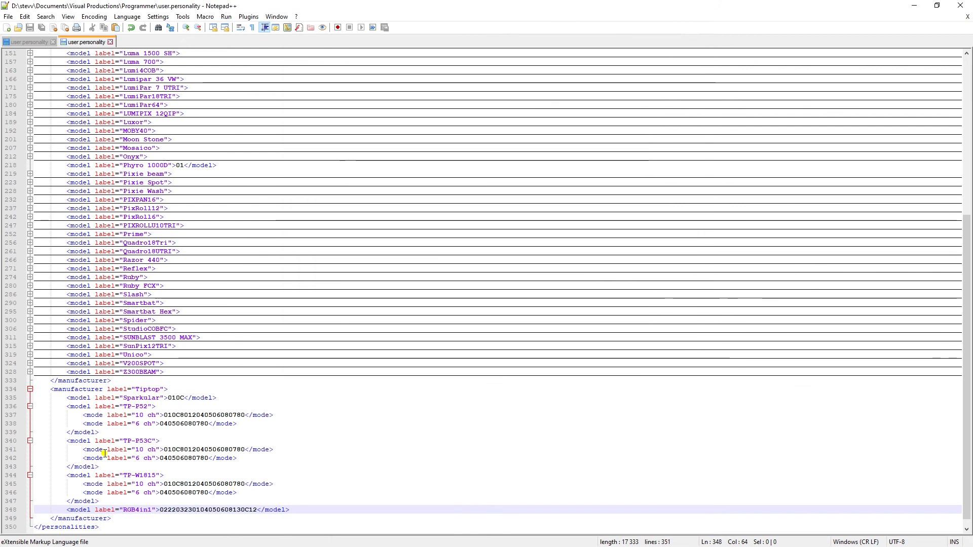
pyautogui.doubleClick(94, 449)
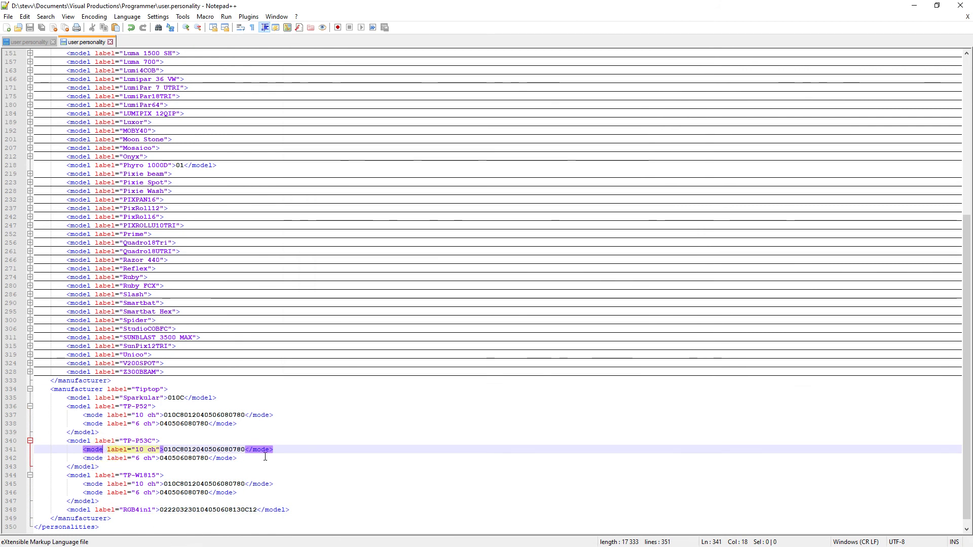
pyautogui.moveTo(217, 541)
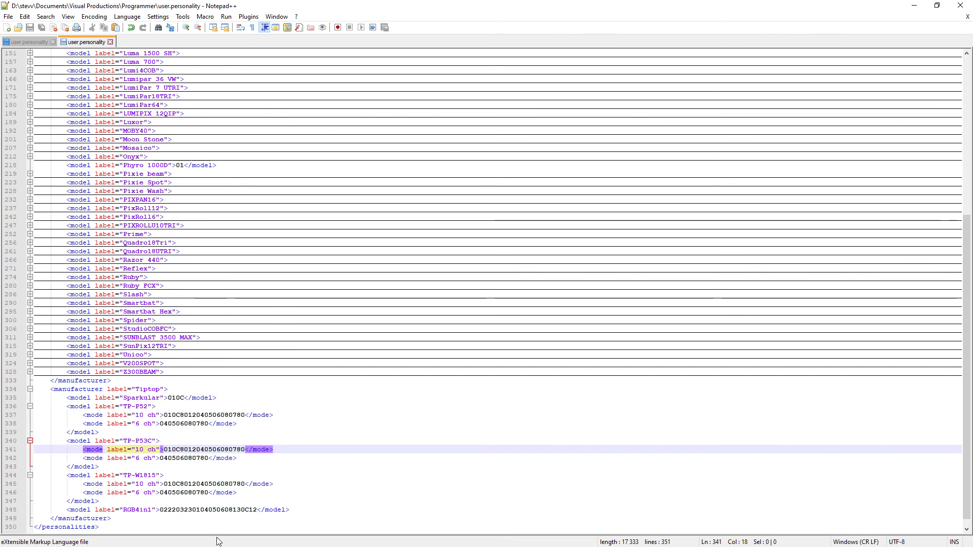
pyautogui.moveTo(260, 485)
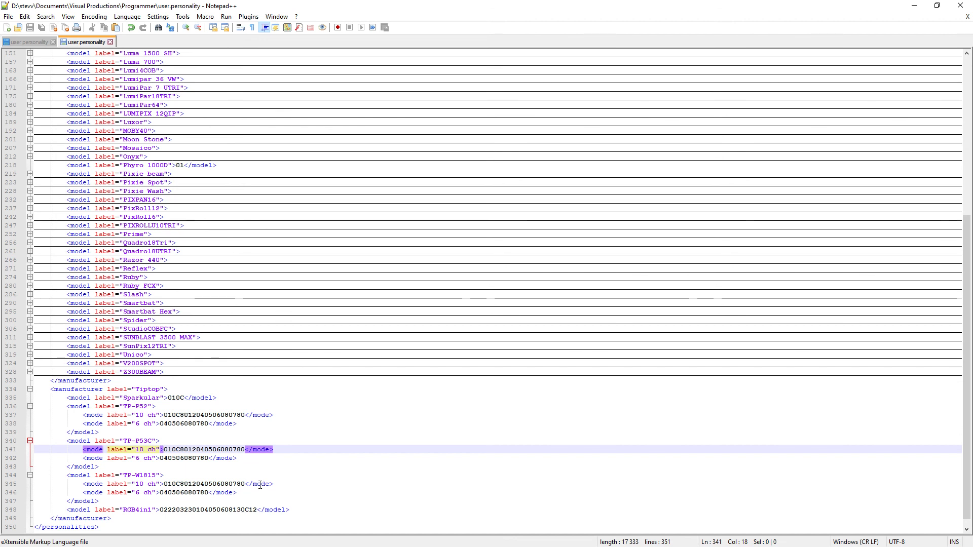
pyautogui.scroll(3)
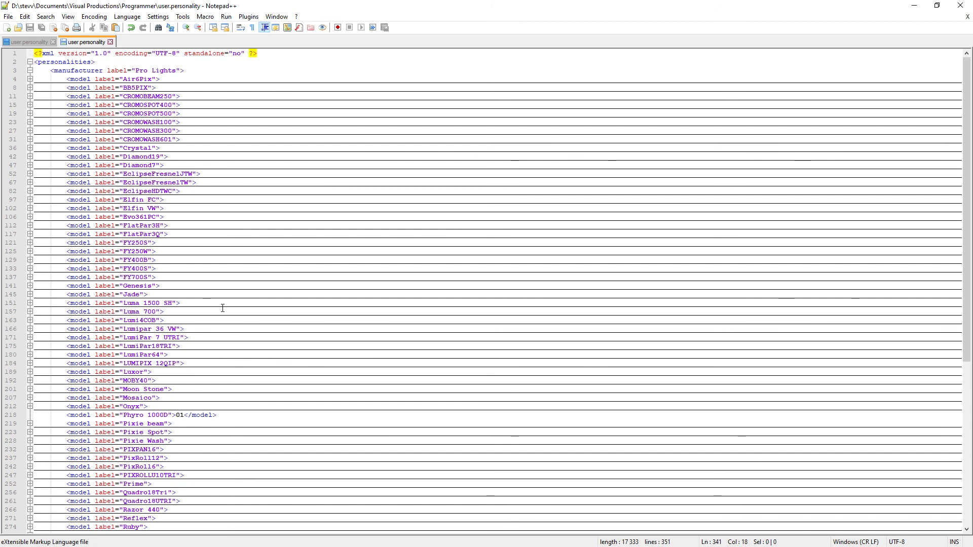
pyautogui.click(29, 62)
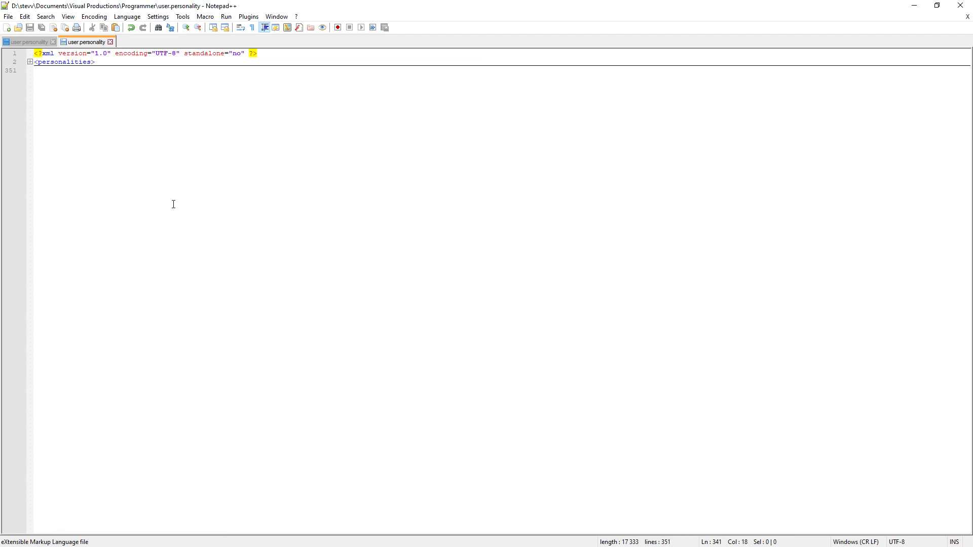
pyautogui.moveTo(25, 65)
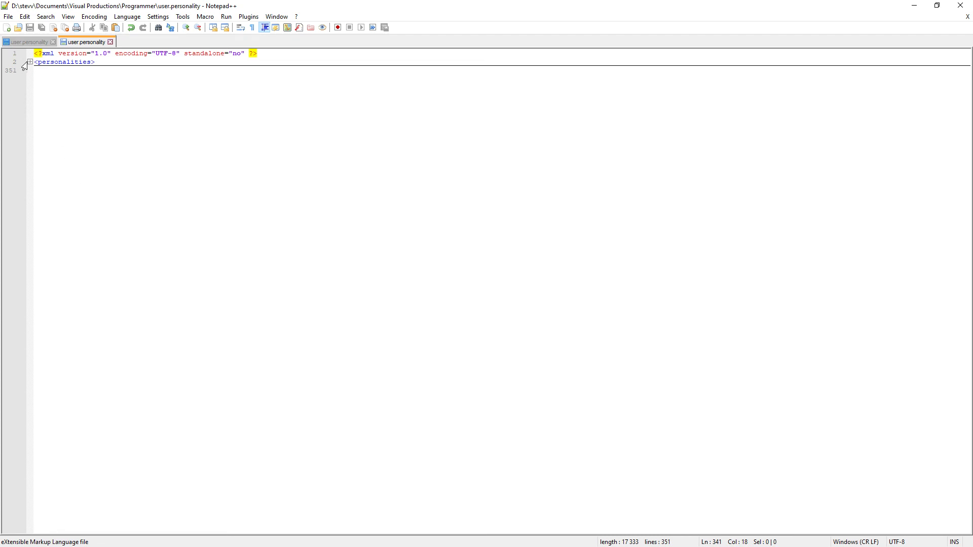
pyautogui.click(28, 62)
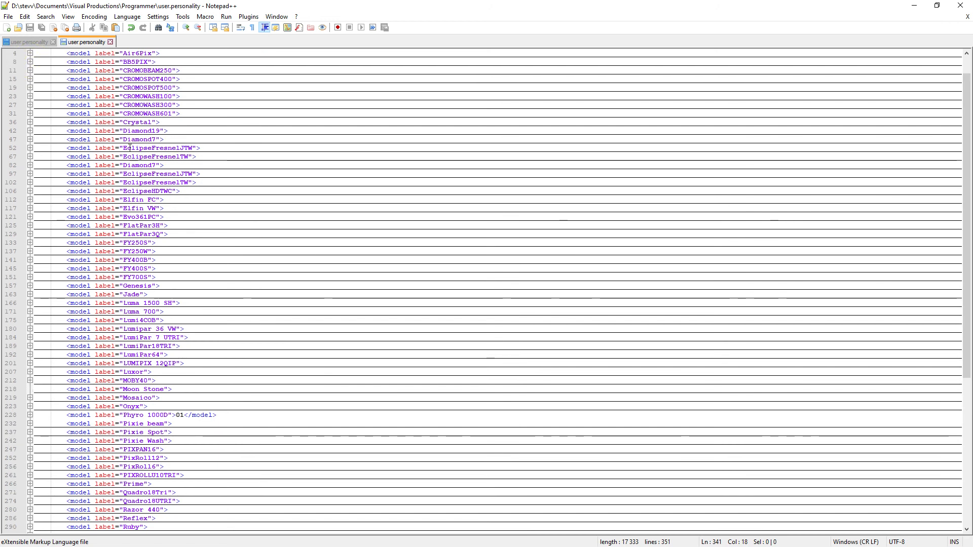
pyautogui.scroll(-3)
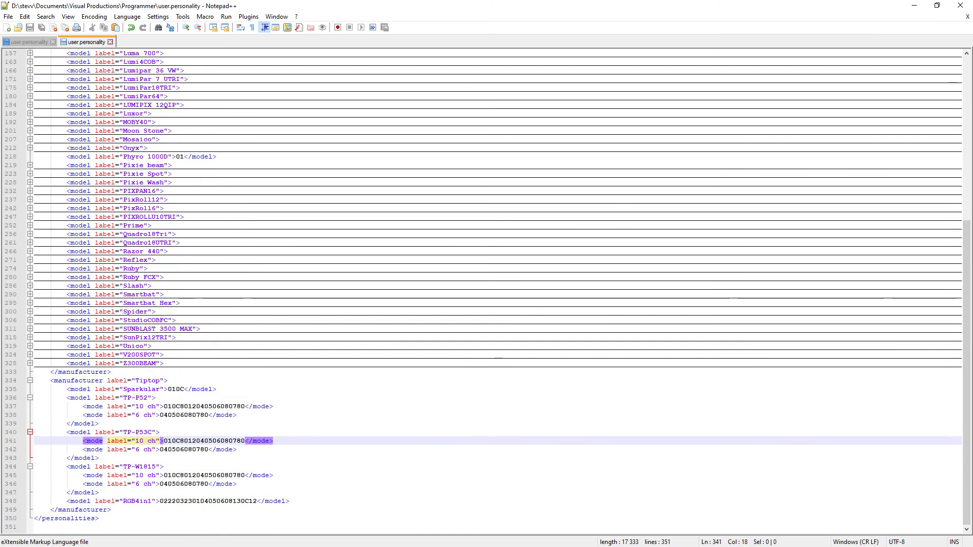
pyautogui.scroll(3)
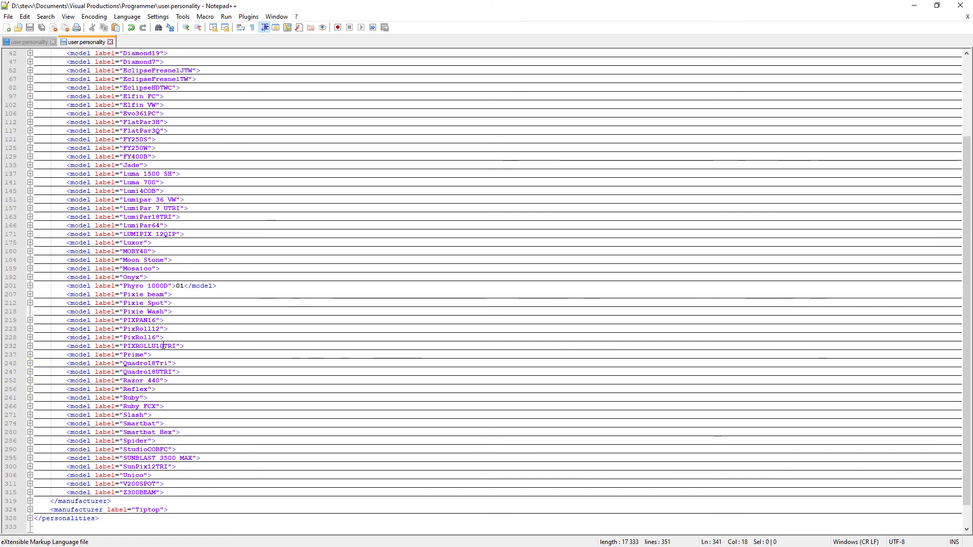
pyautogui.scroll(3)
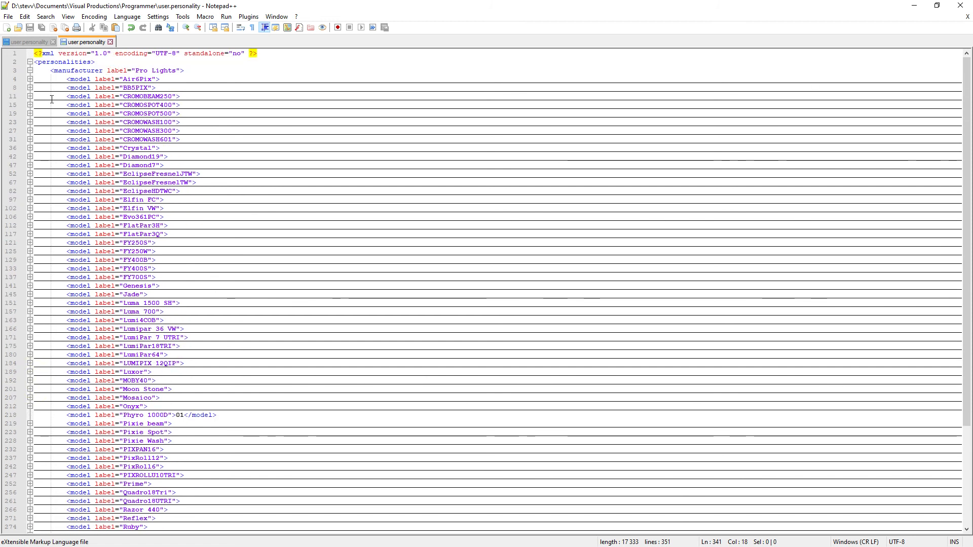
# Fold All, then unfold <personalities> so only the Pro Lights and Tiptop manufacturer entries show
pyautogui.click(68, 17)
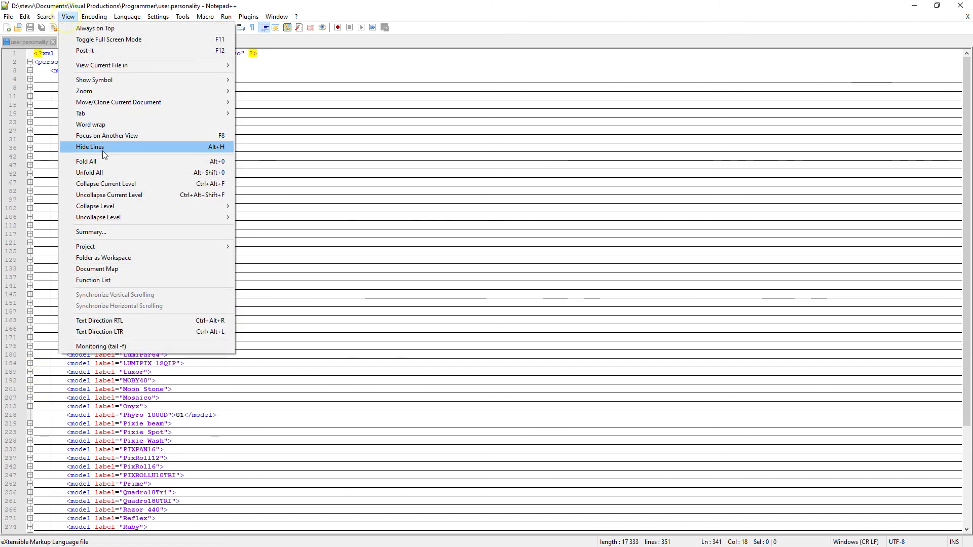
pyautogui.click(85, 162)
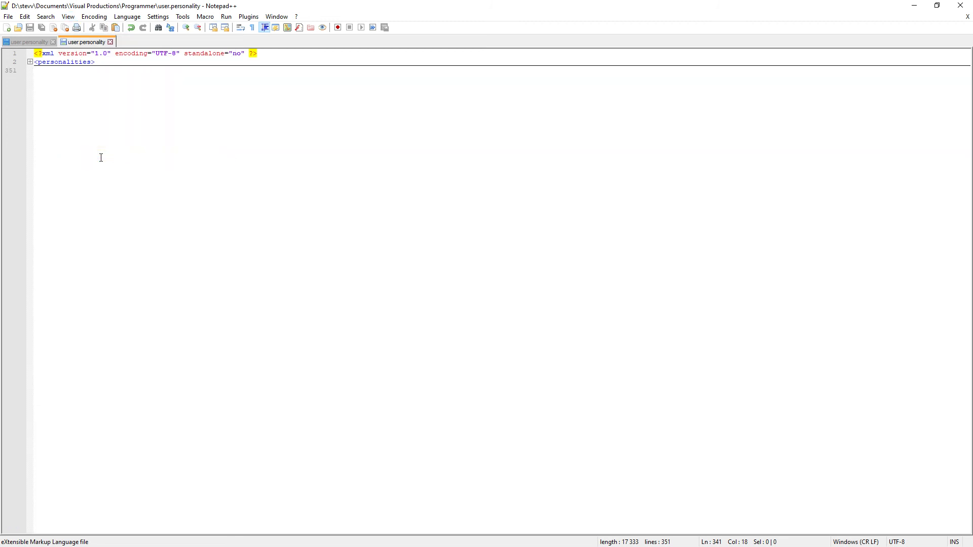
pyautogui.click(29, 61)
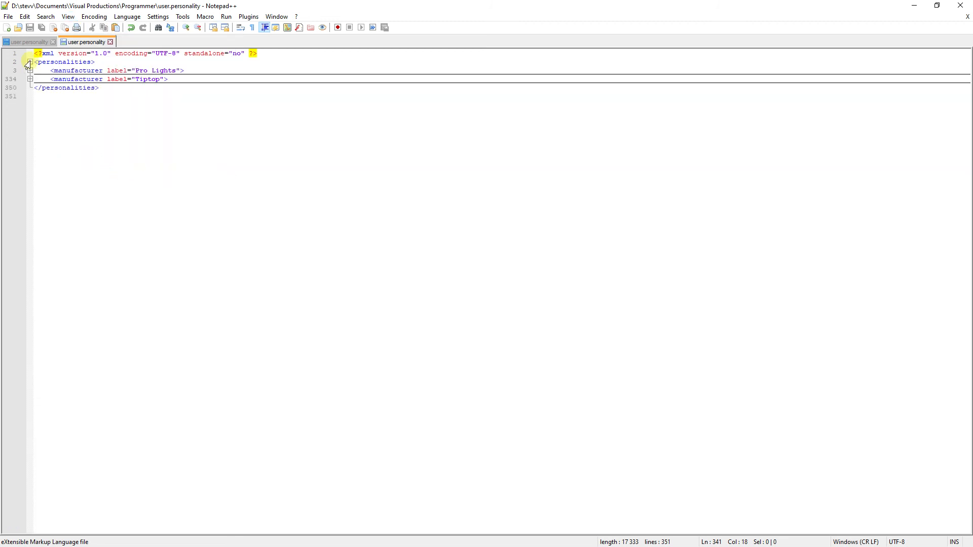
pyautogui.click(29, 70)
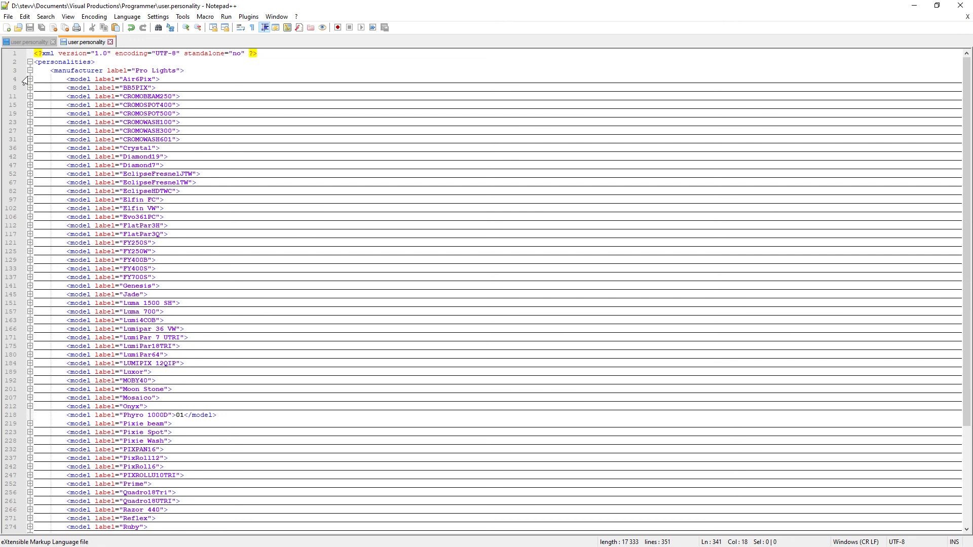
pyautogui.click(29, 70)
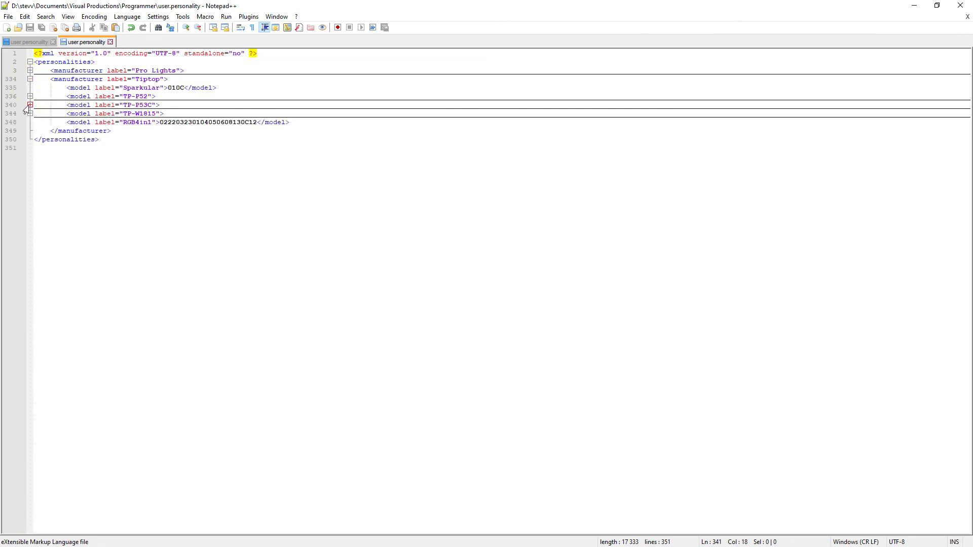
pyautogui.click(30, 79)
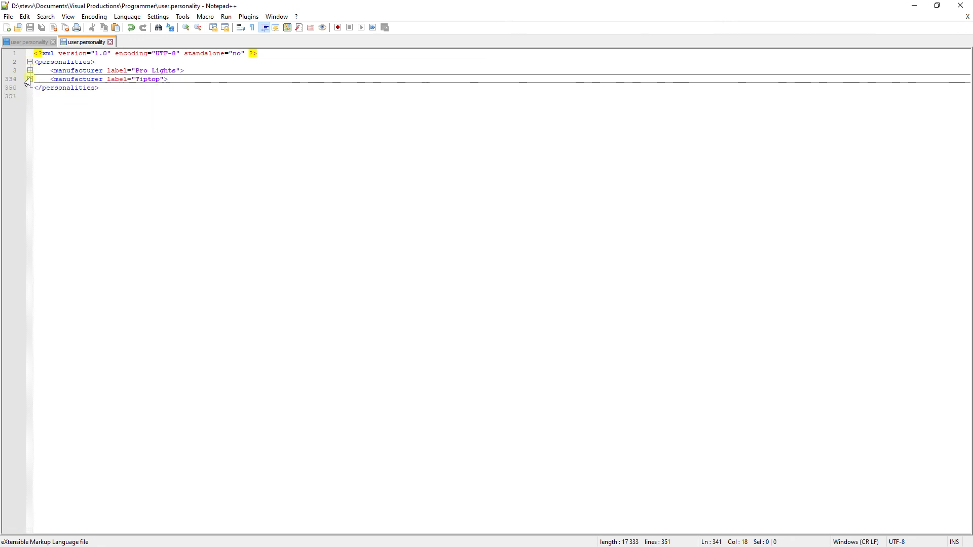